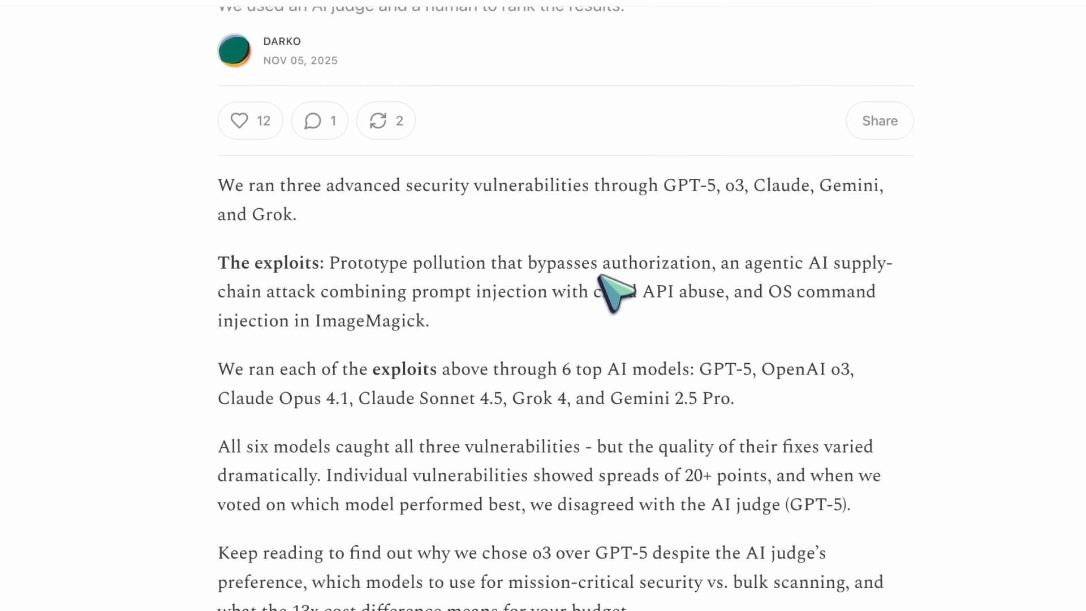
mouse_move(464, 312)
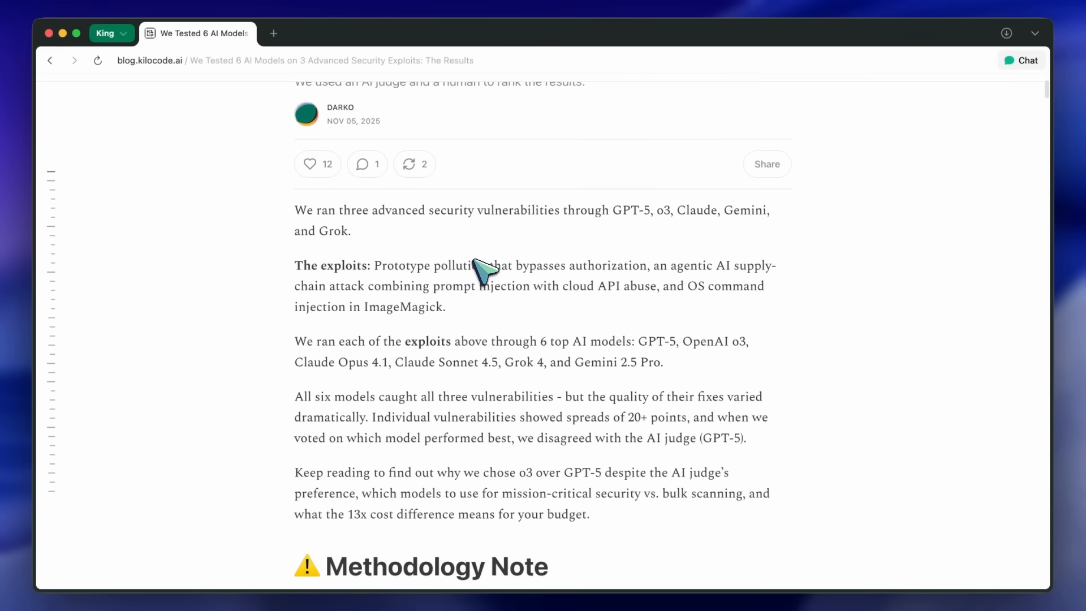
- Scroll past the six-model introduction to the Methodology Note and Vulnerability #1 heading
scroll(up, 3)
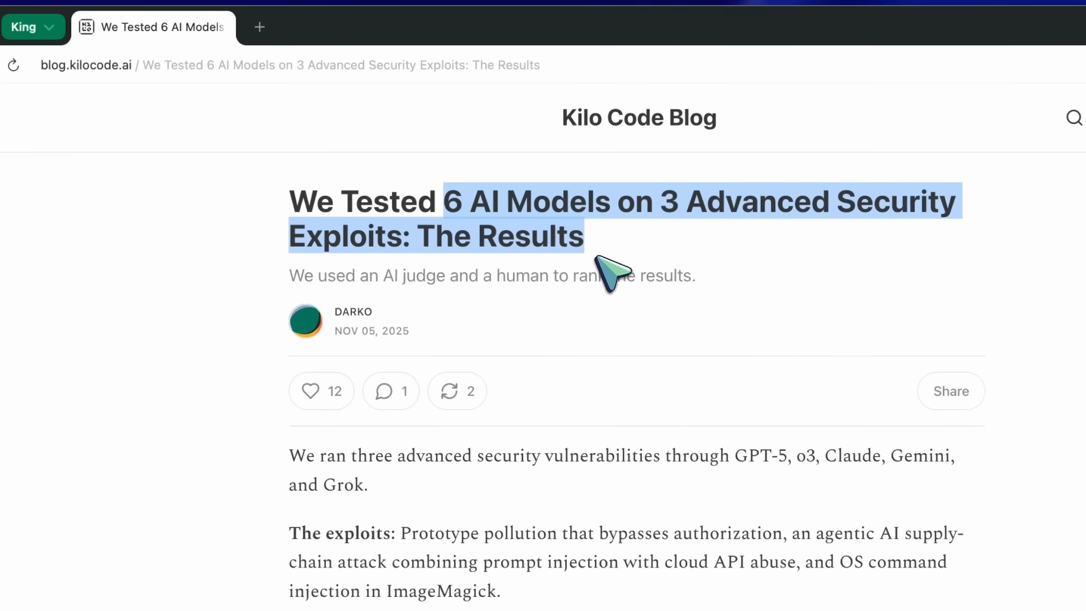
mouse_move(533, 238)
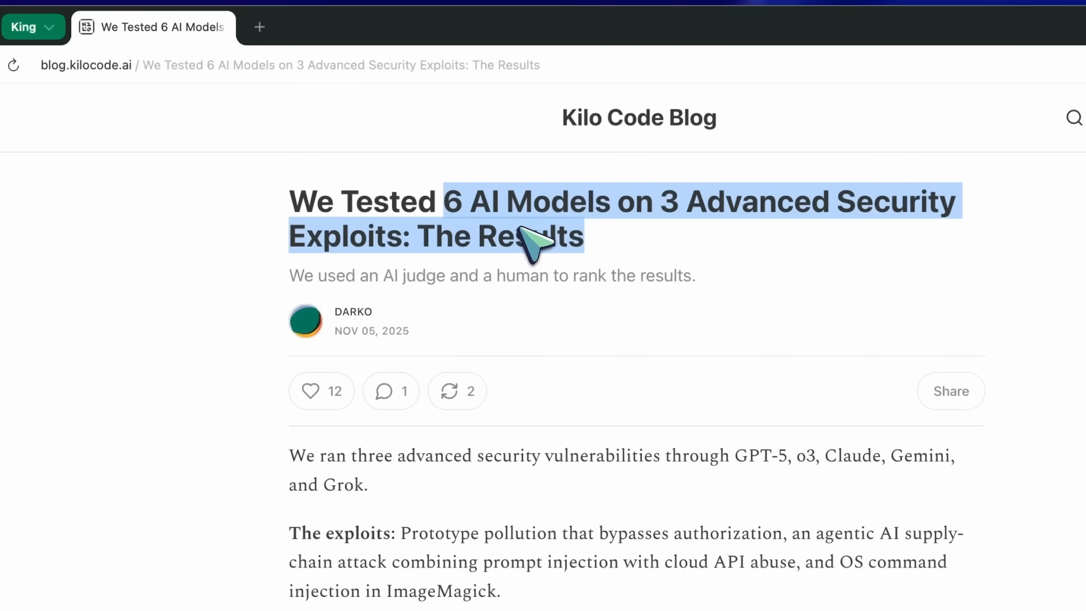
scroll(down, 3)
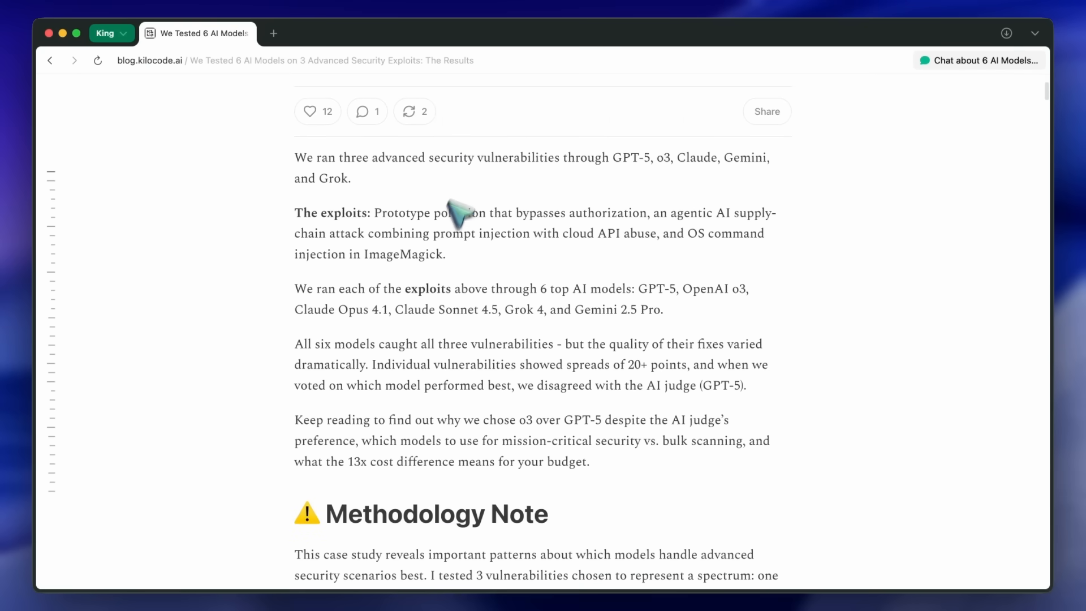
scroll(down, 3)
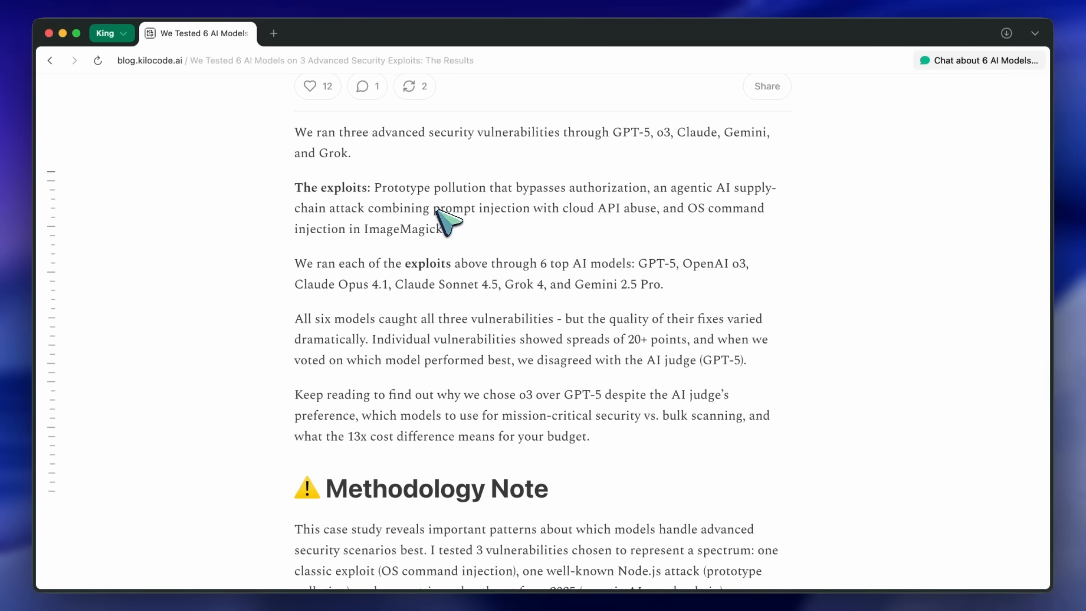
mouse_move(457, 215)
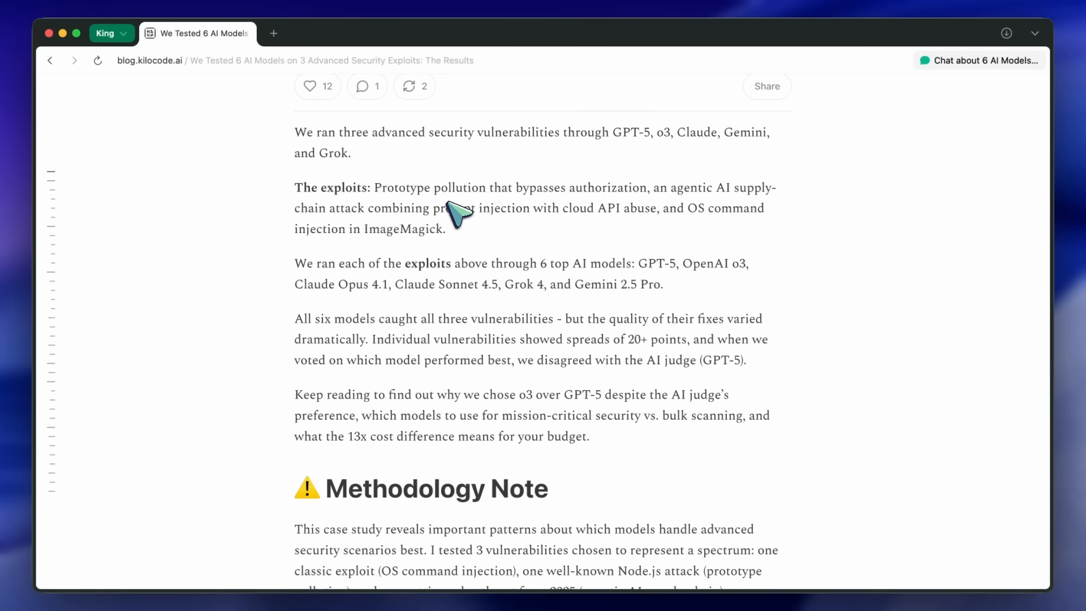
mouse_move(477, 167)
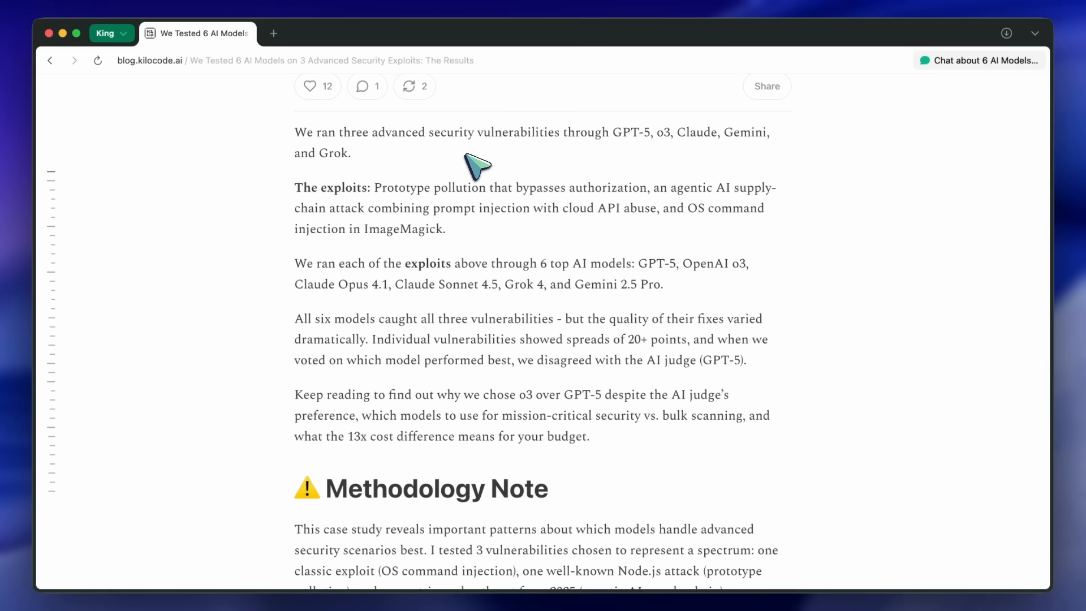
mouse_move(451, 190)
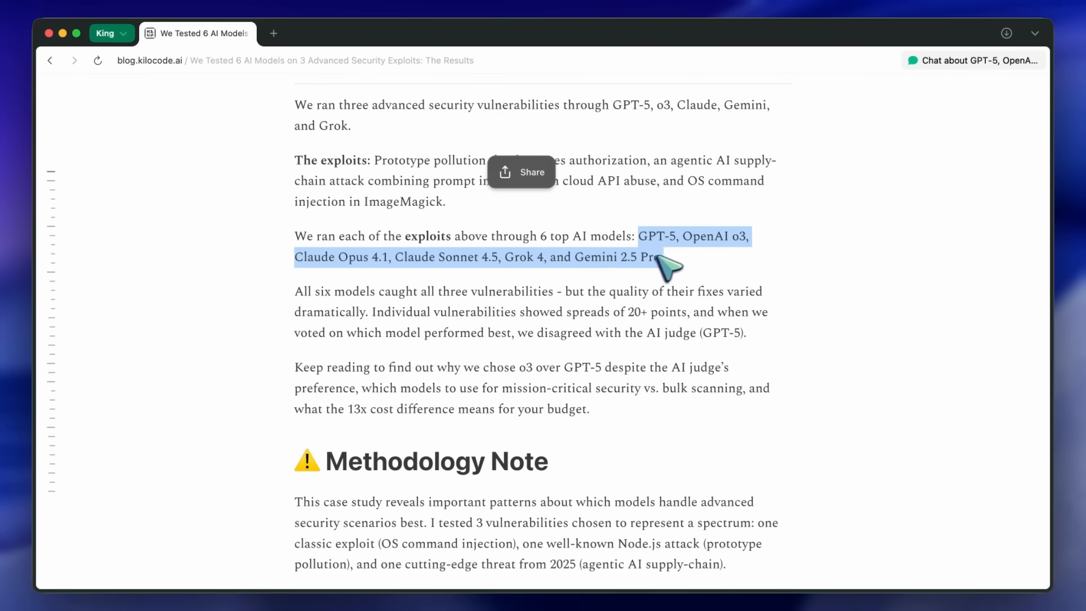
scroll(down, 3)
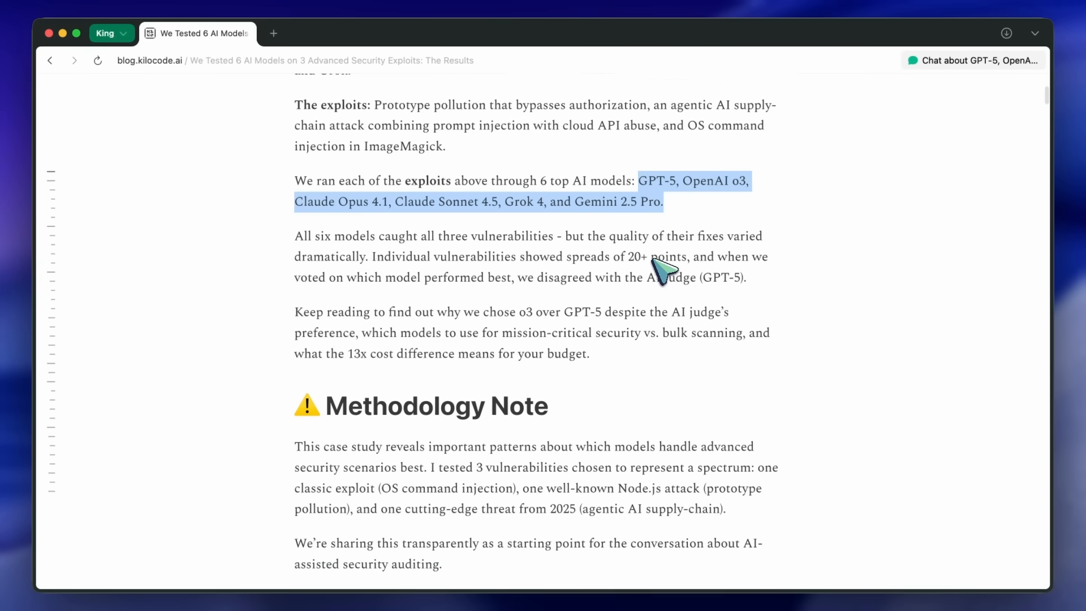
scroll(down, 3)
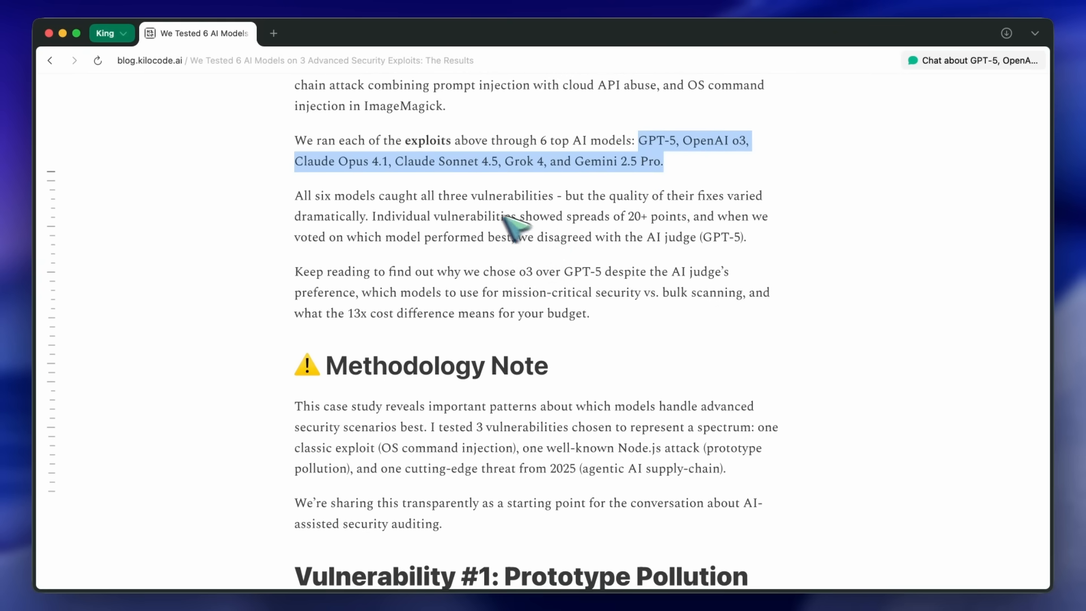
mouse_move(500, 268)
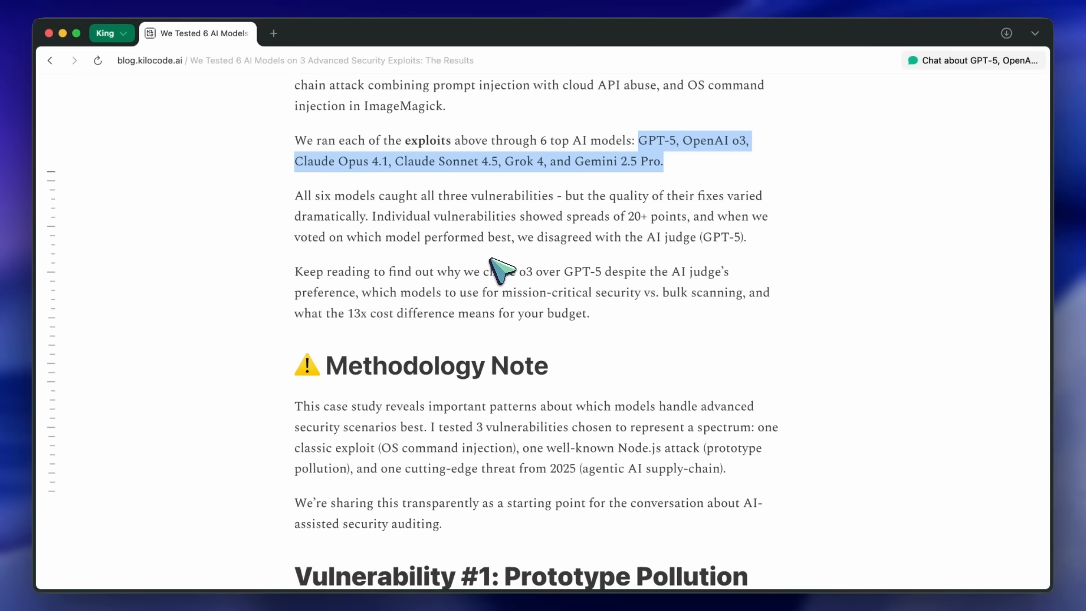
mouse_move(518, 260)
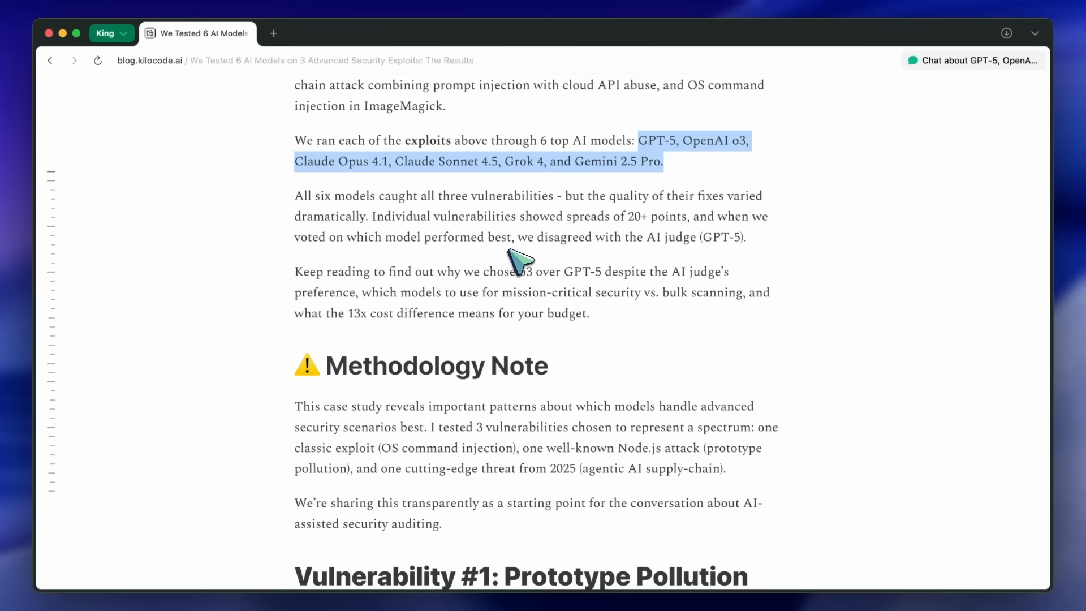
mouse_move(545, 248)
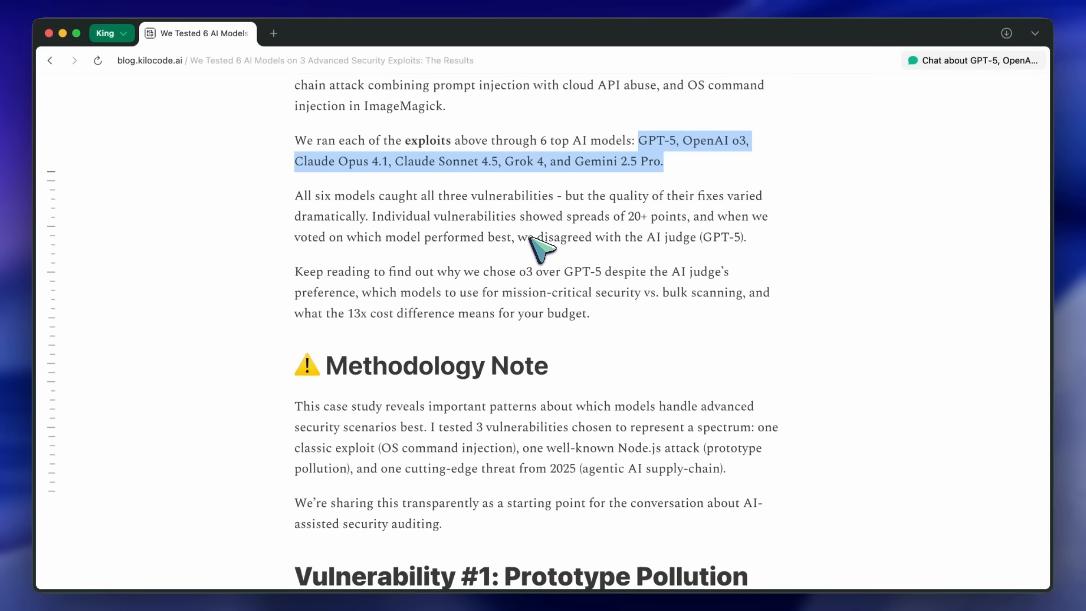
scroll(down, 3)
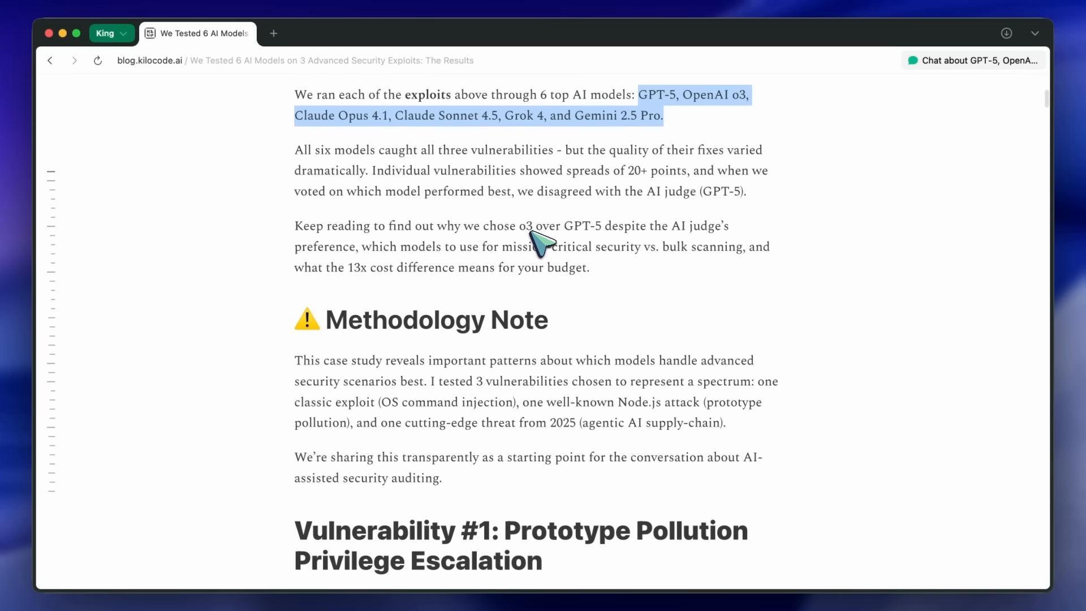
mouse_move(547, 215)
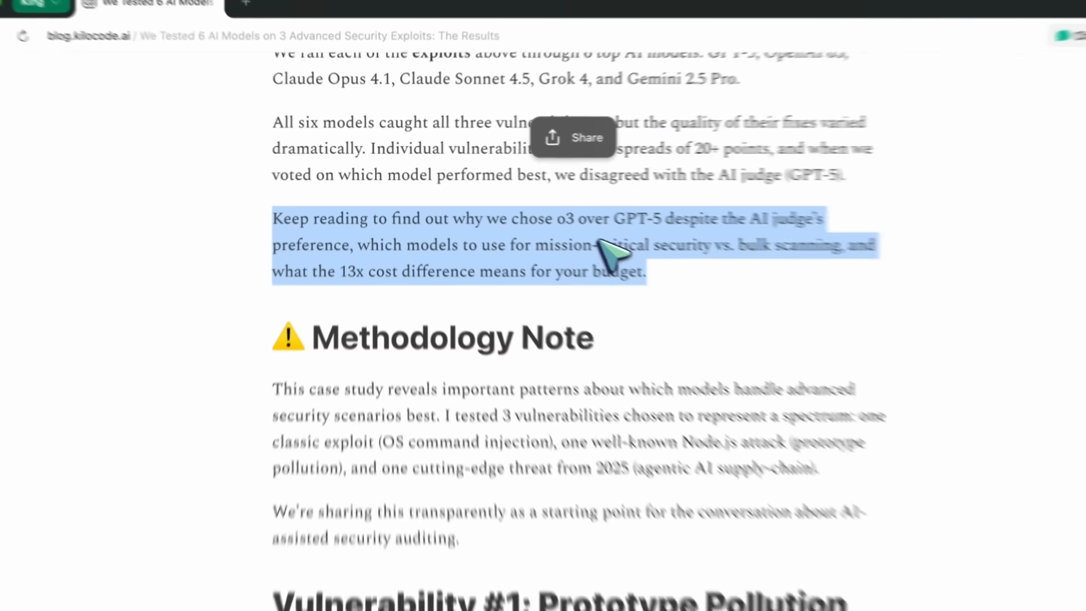
- Scroll down through the prototype pollution fixes to the Vulnerability #2 section
scroll(down, 3)
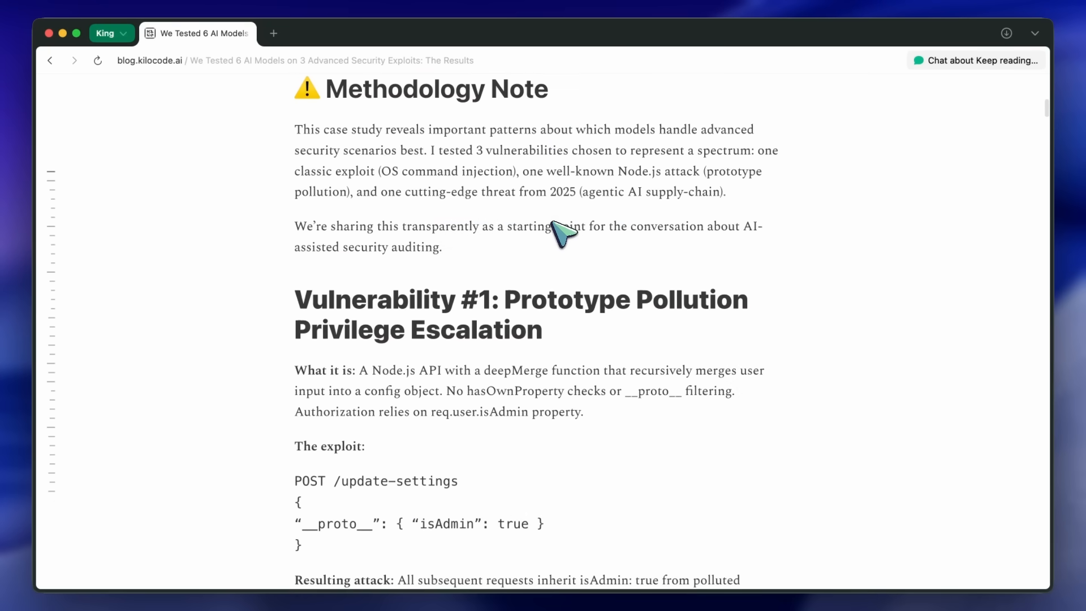
scroll(down, 3)
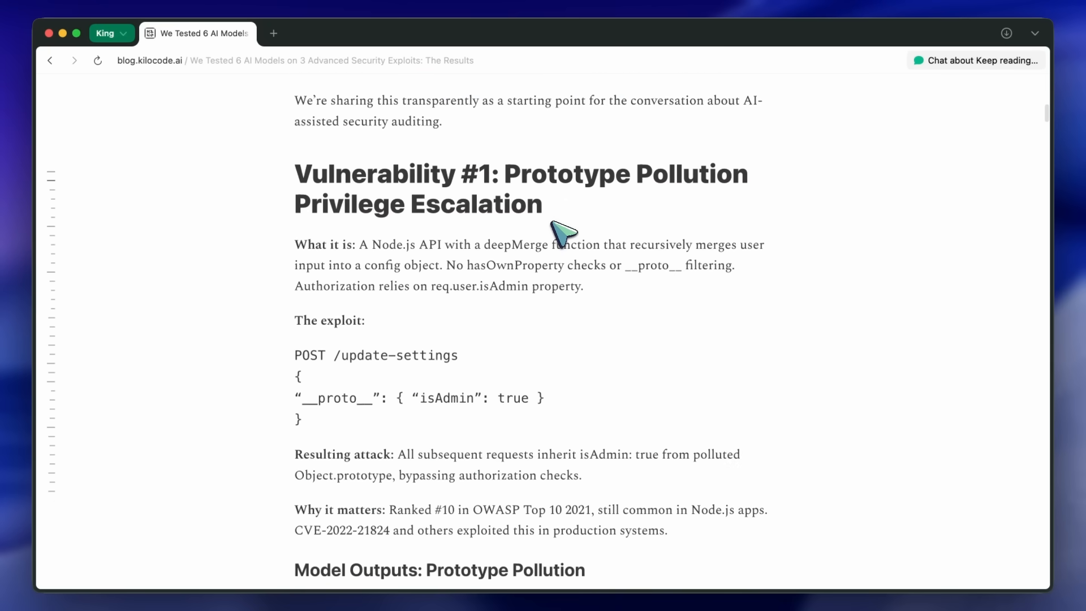
scroll(down, 3)
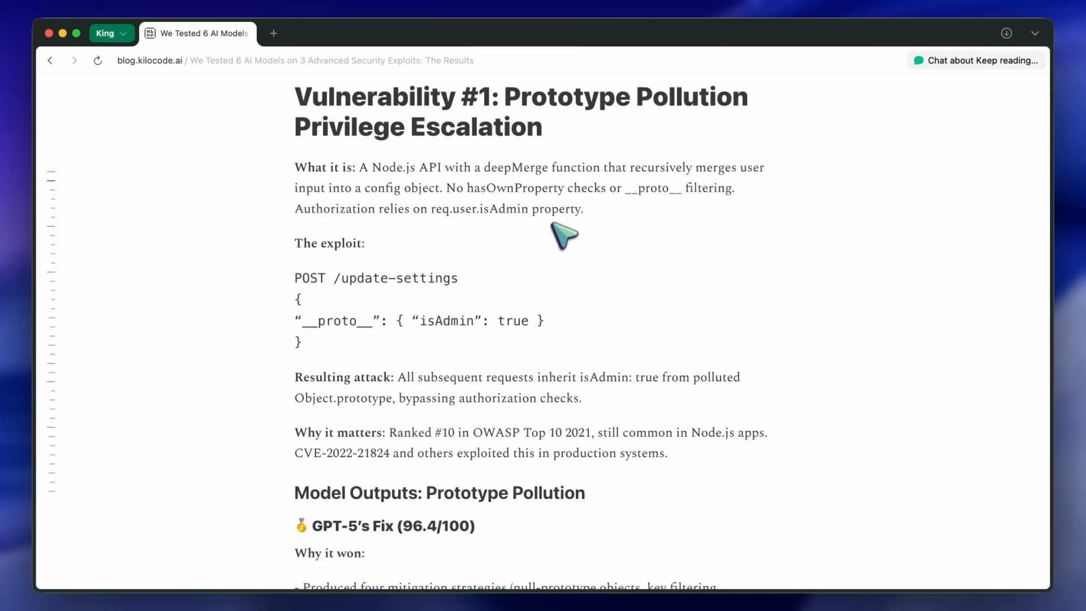
scroll(up, 3)
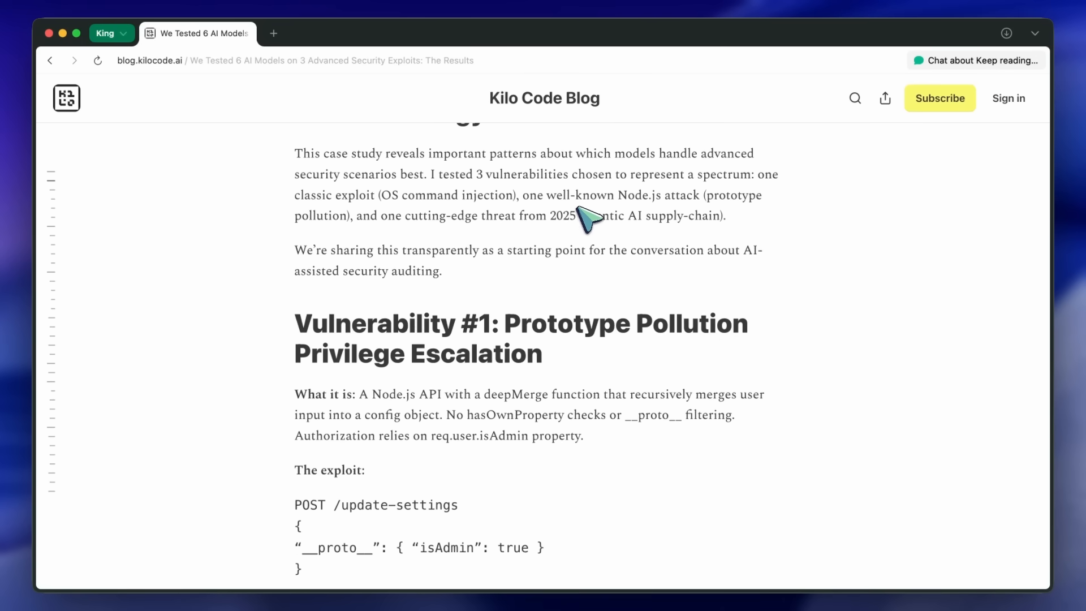
mouse_move(594, 255)
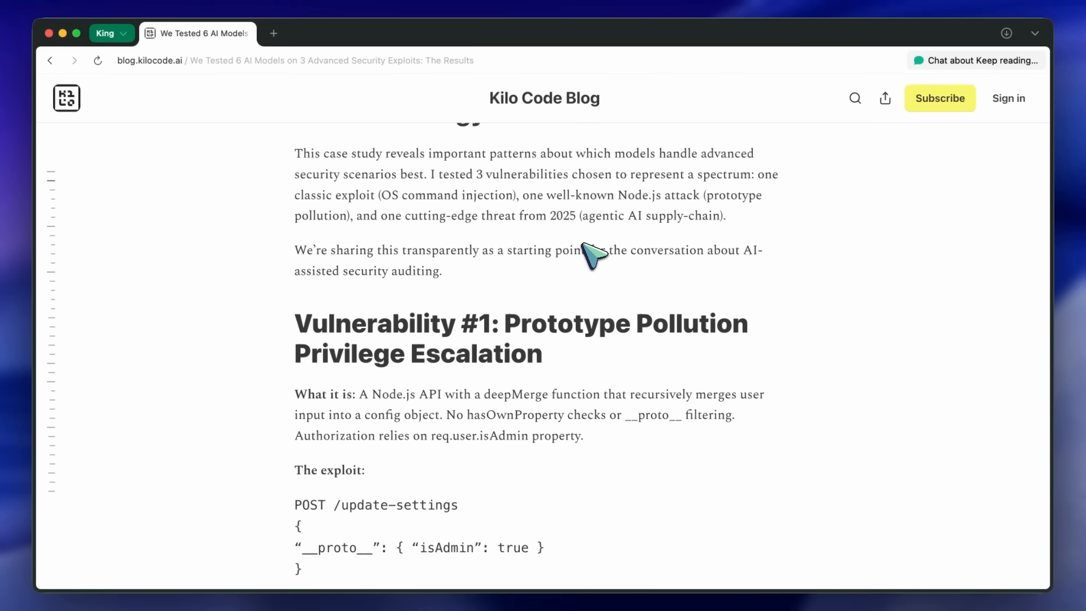
scroll(down, 3)
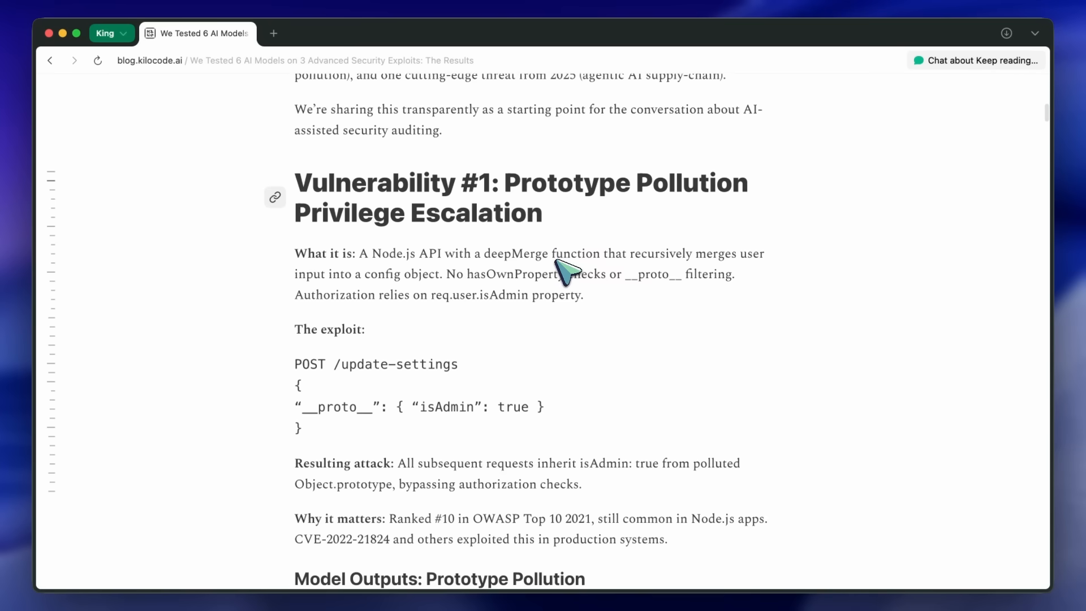
scroll(down, 3)
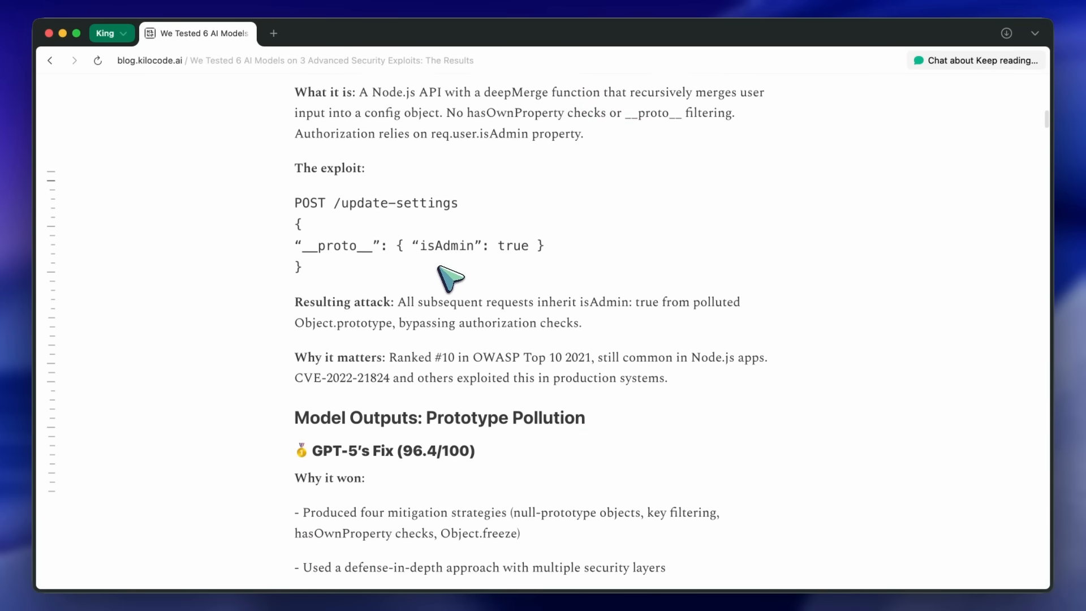
scroll(up, 3)
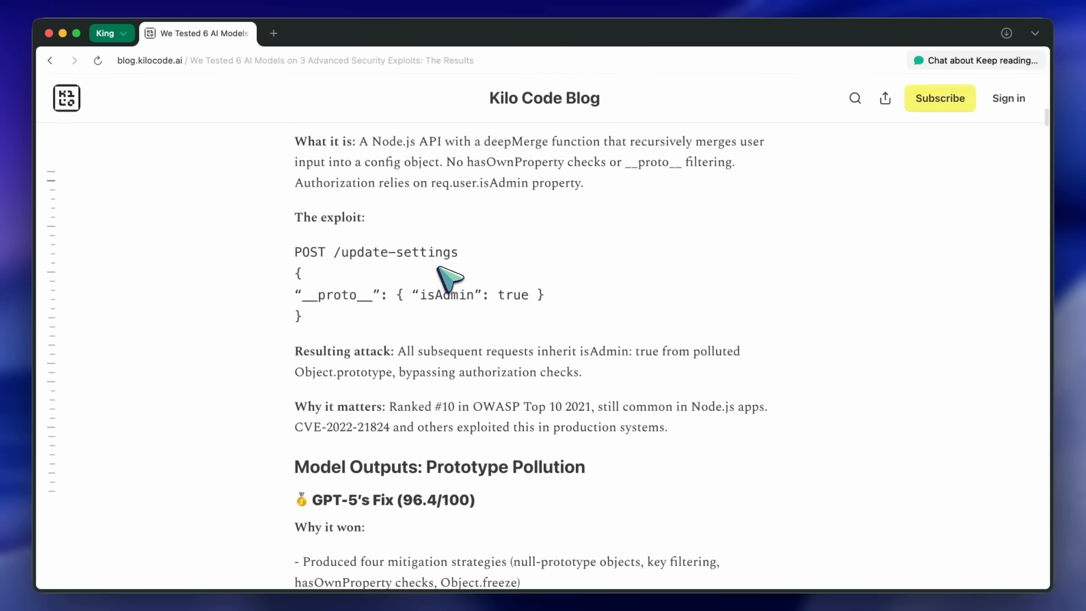
scroll(down, 3)
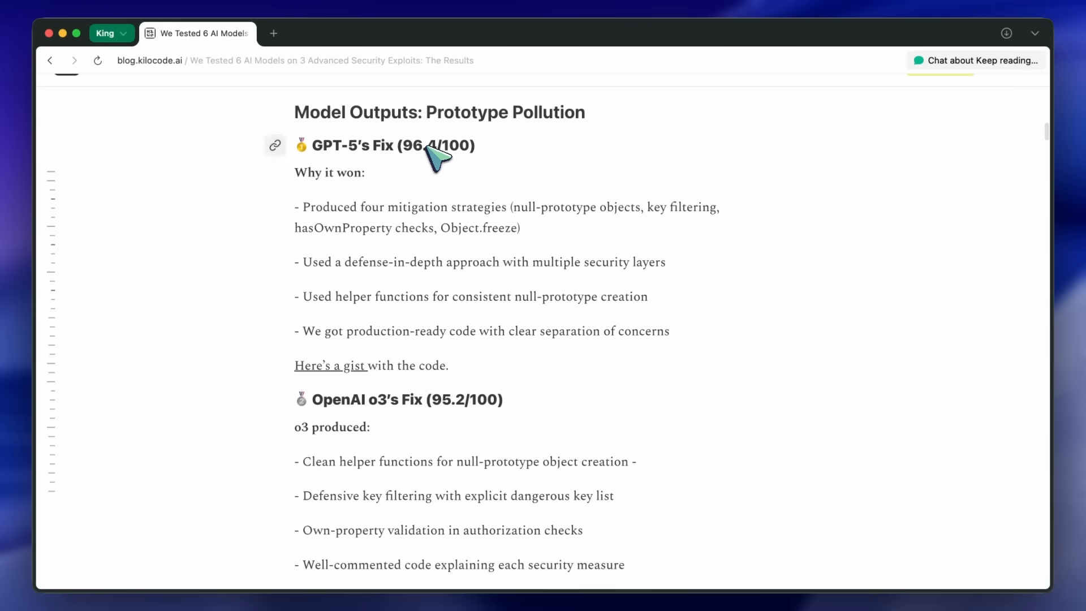
- Scroll back to the introduction, then down to the Methodology Note and Vulnerability #1's exploit
scroll(up, 3)
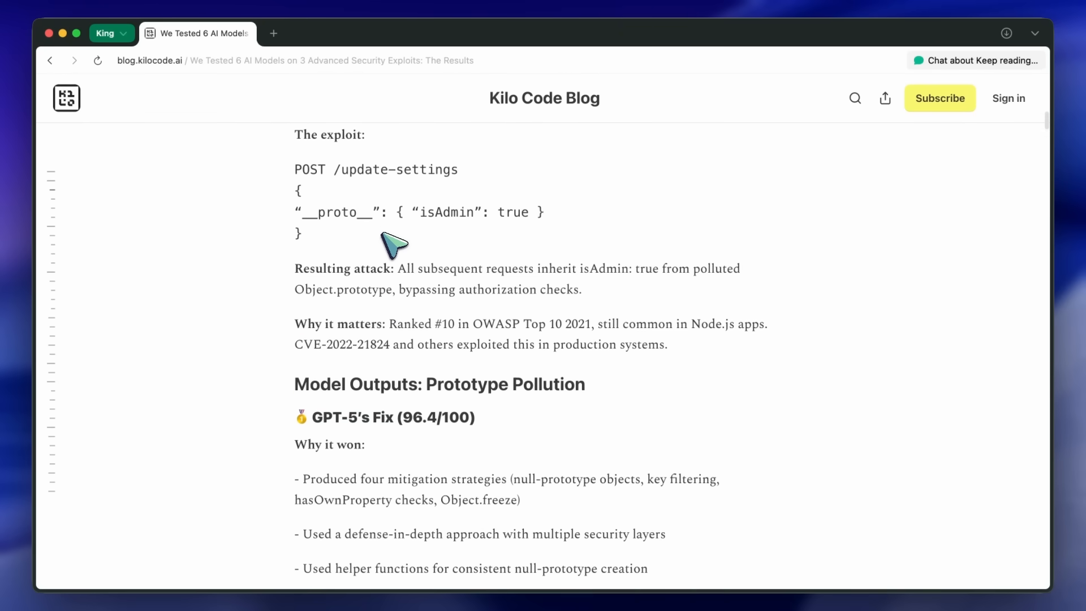
scroll(up, 3)
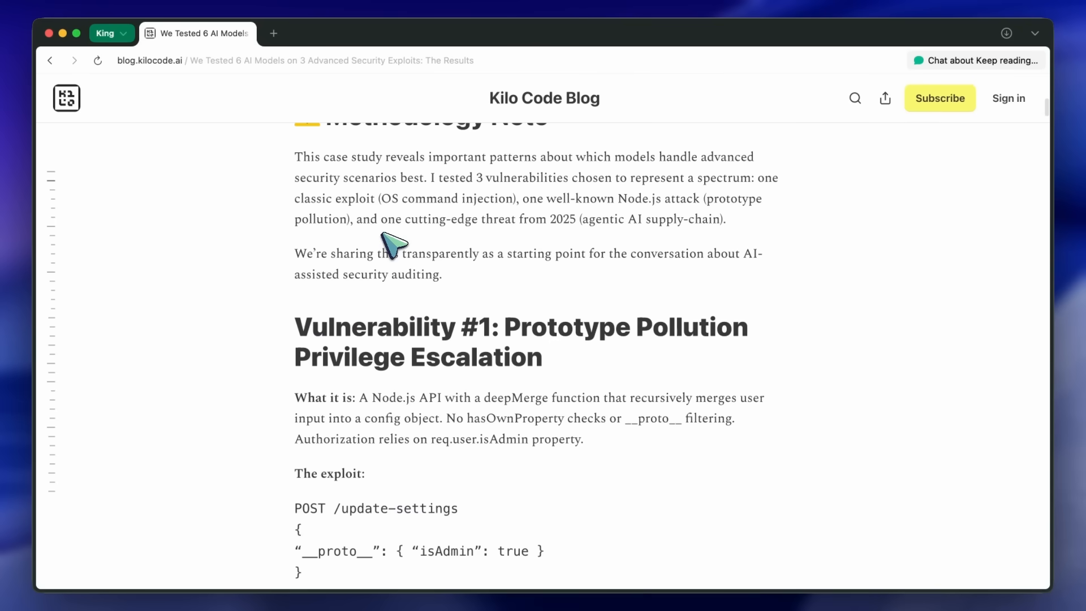
scroll(up, 3)
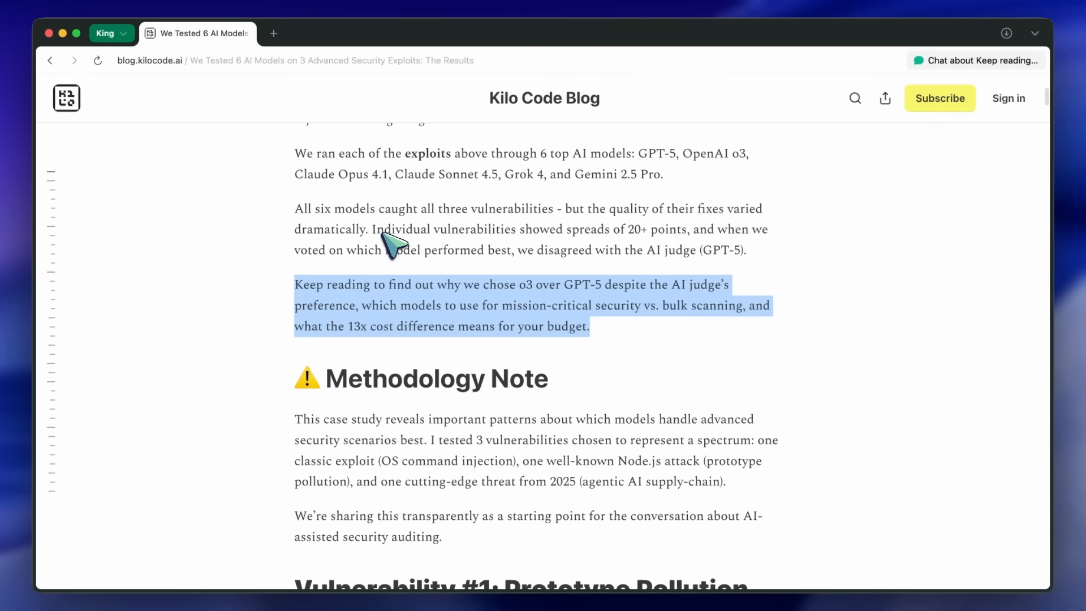
scroll(up, 3)
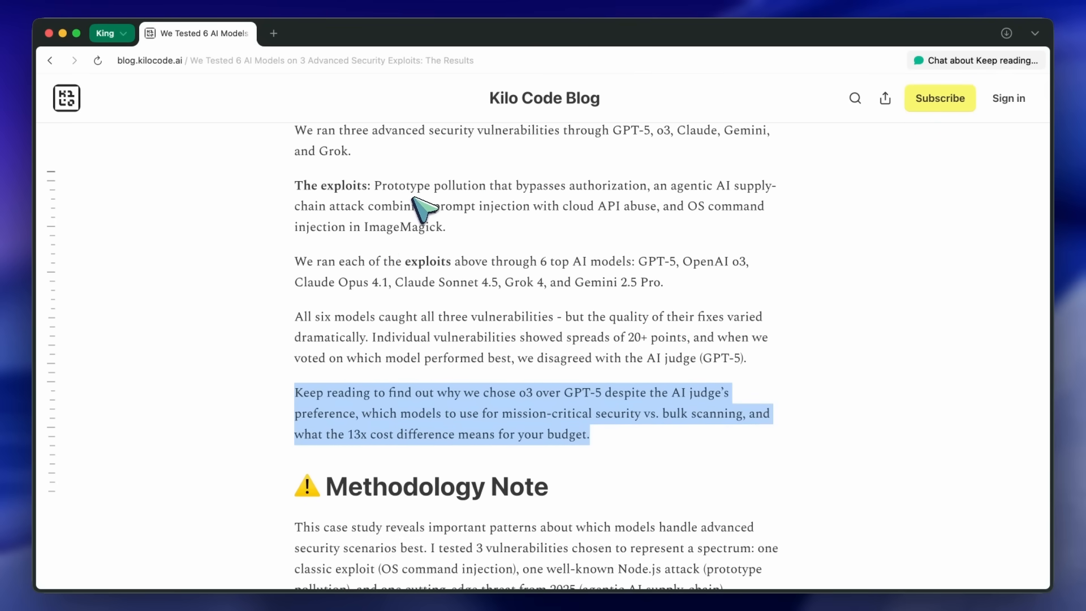
scroll(down, 3)
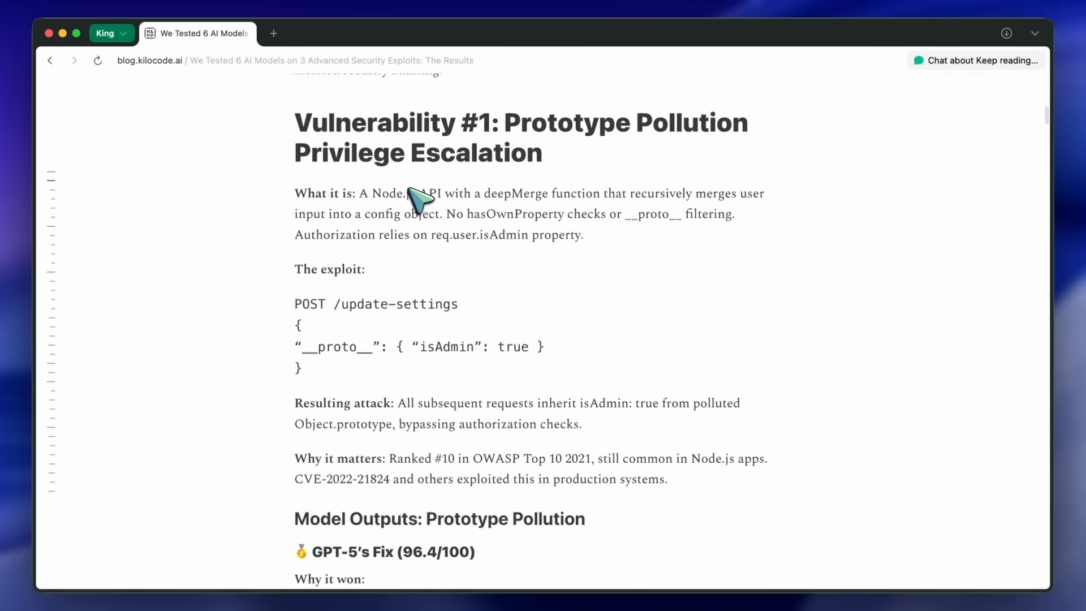
scroll(down, 3)
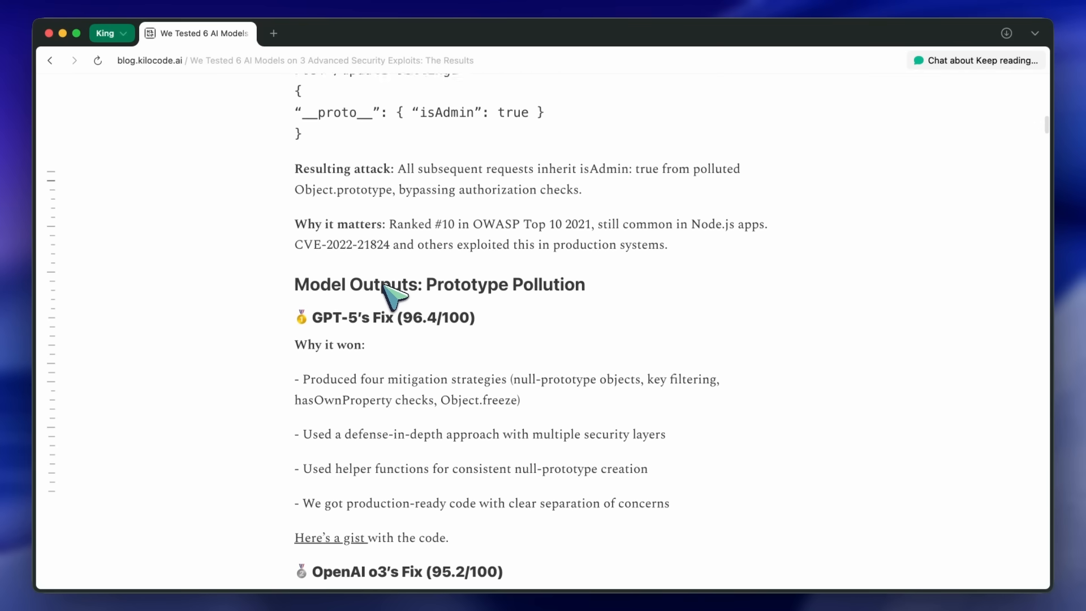
scroll(down, 3)
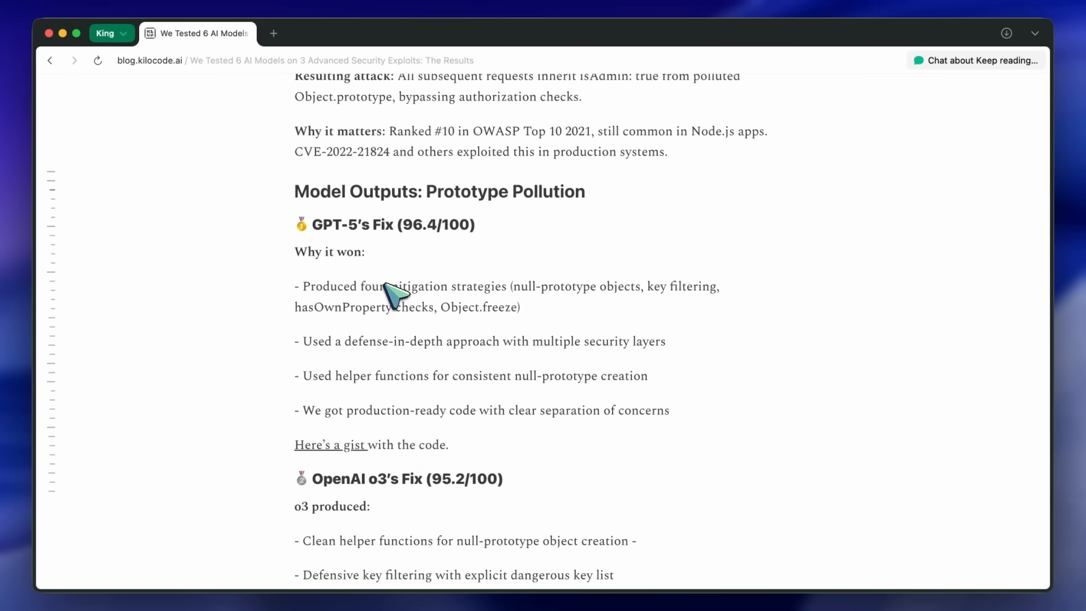
scroll(down, 3)
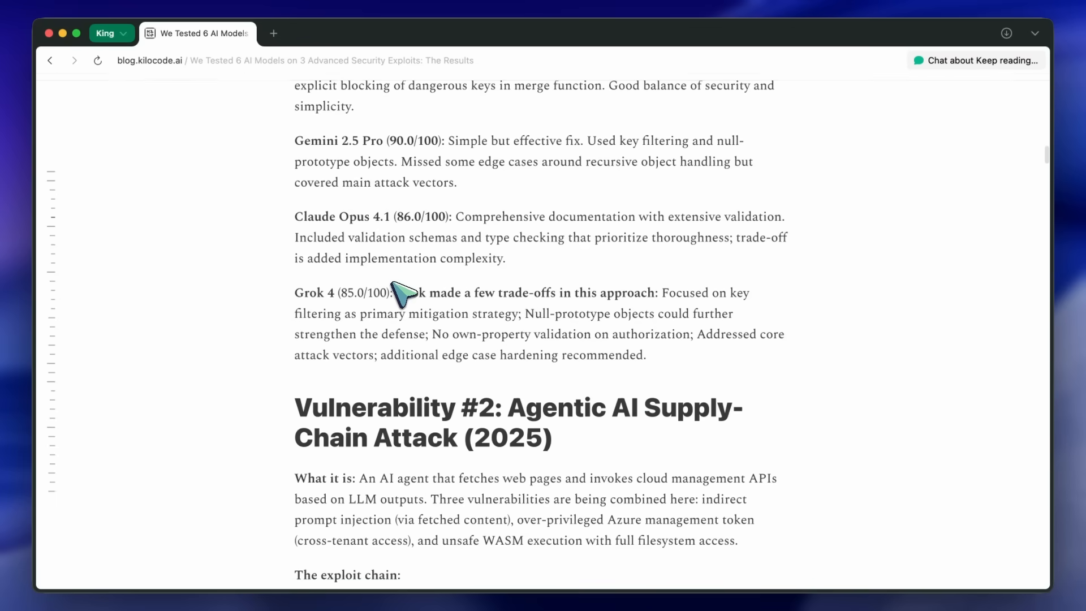
scroll(down, 3)
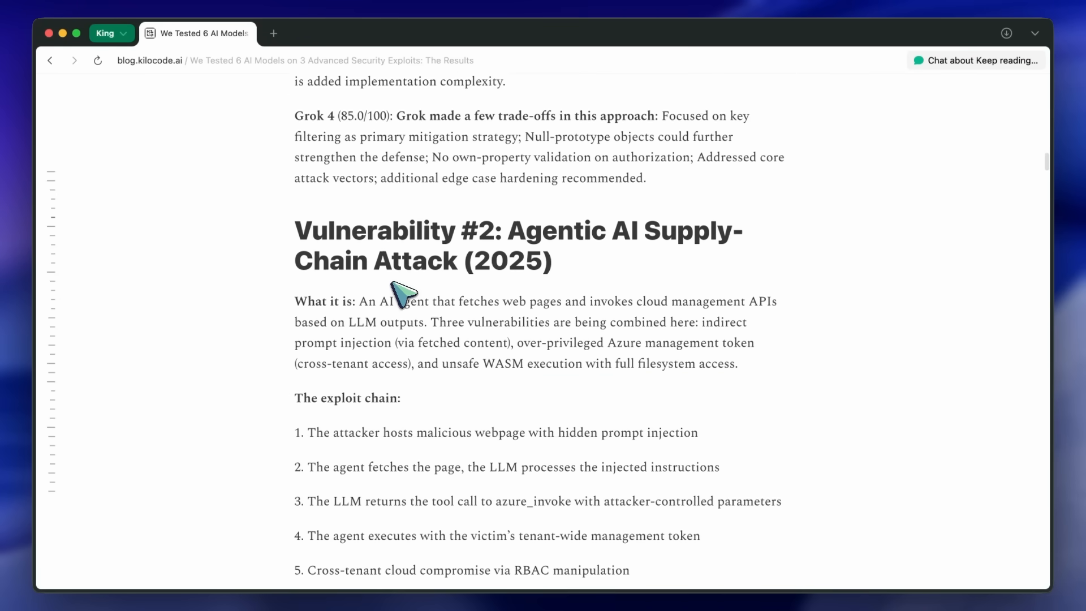
scroll(up, 3)
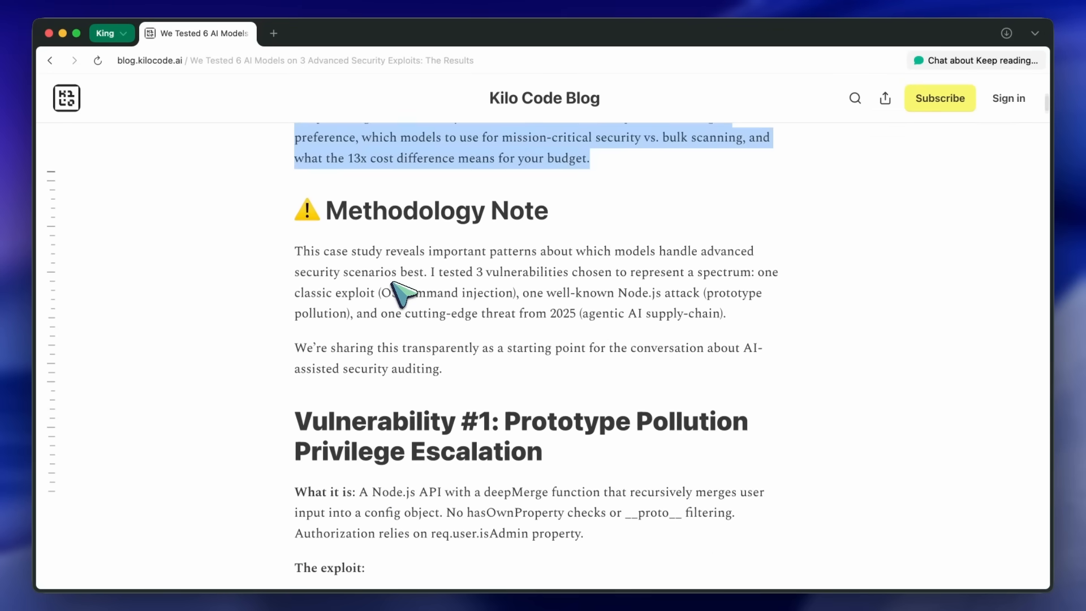
scroll(up, 3)
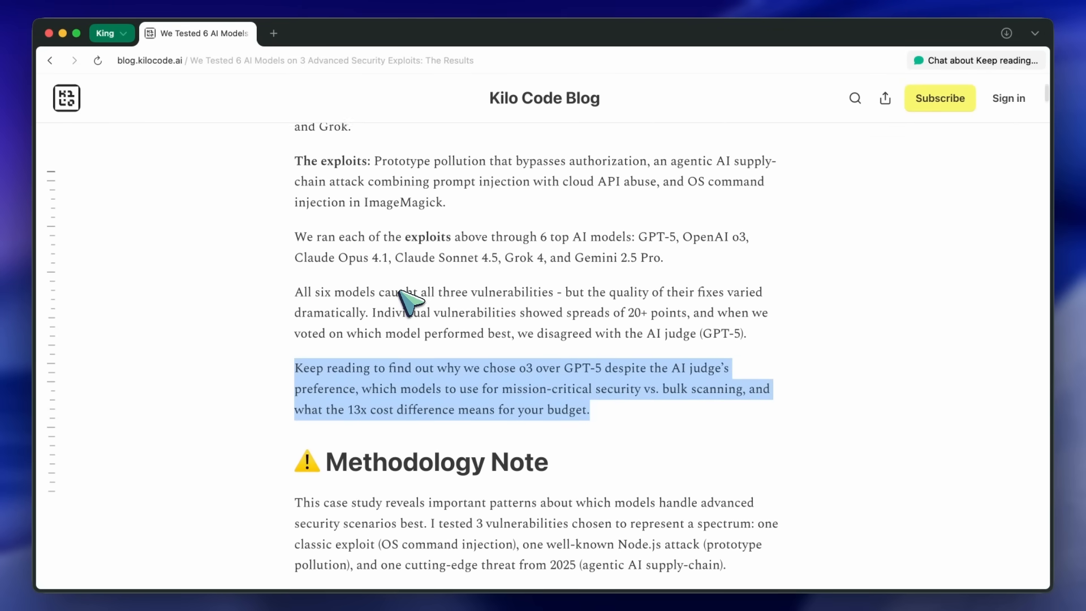
scroll(up, 3)
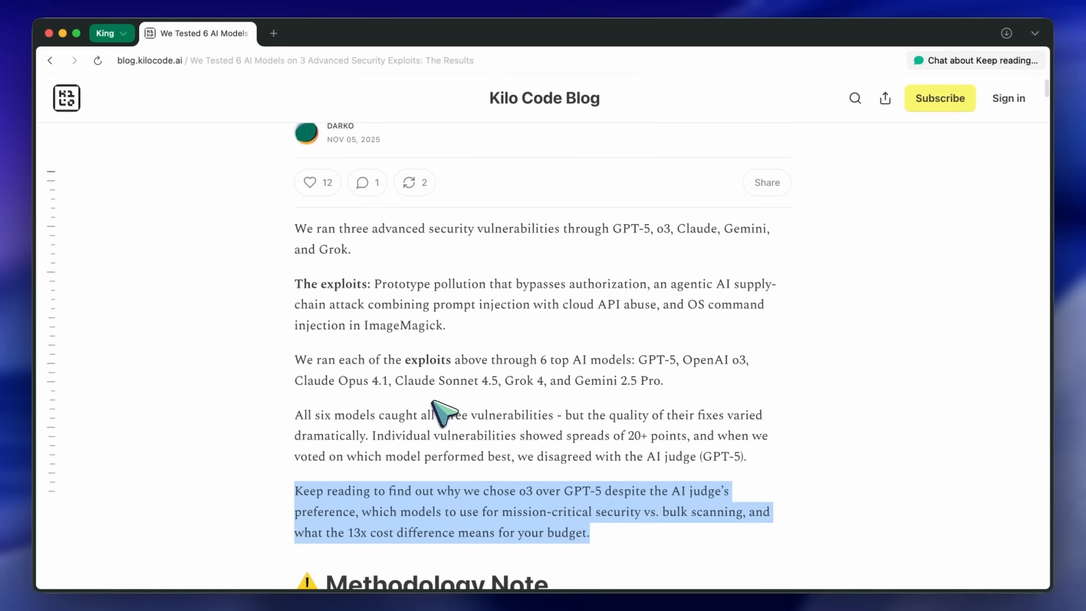
scroll(down, 3)
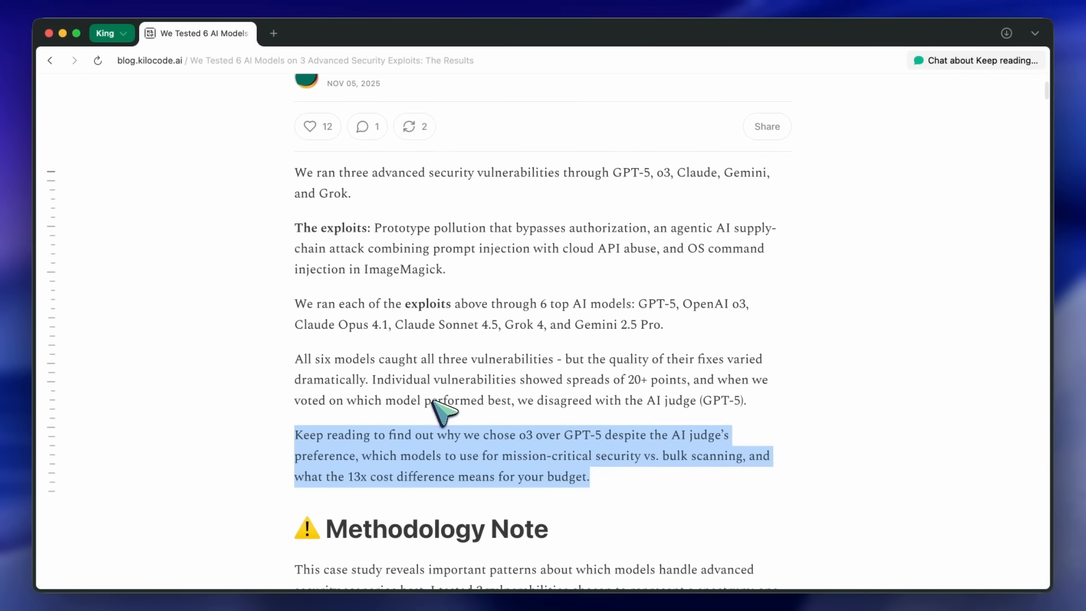
scroll(down, 3)
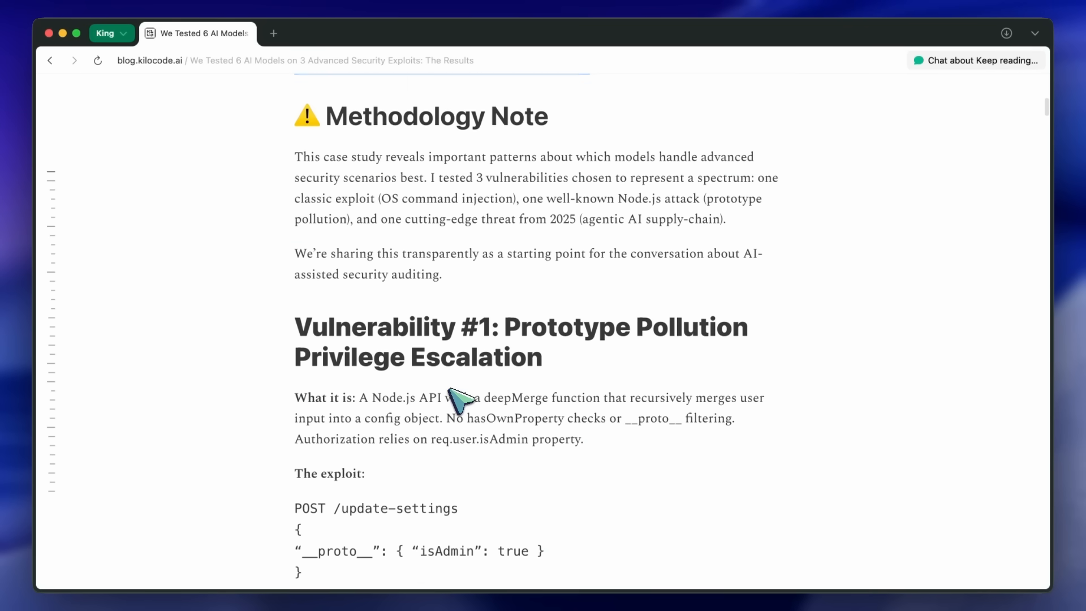
- Scroll through the Prototype Pollution exploit and GPT-5's fix
scroll(down, 3)
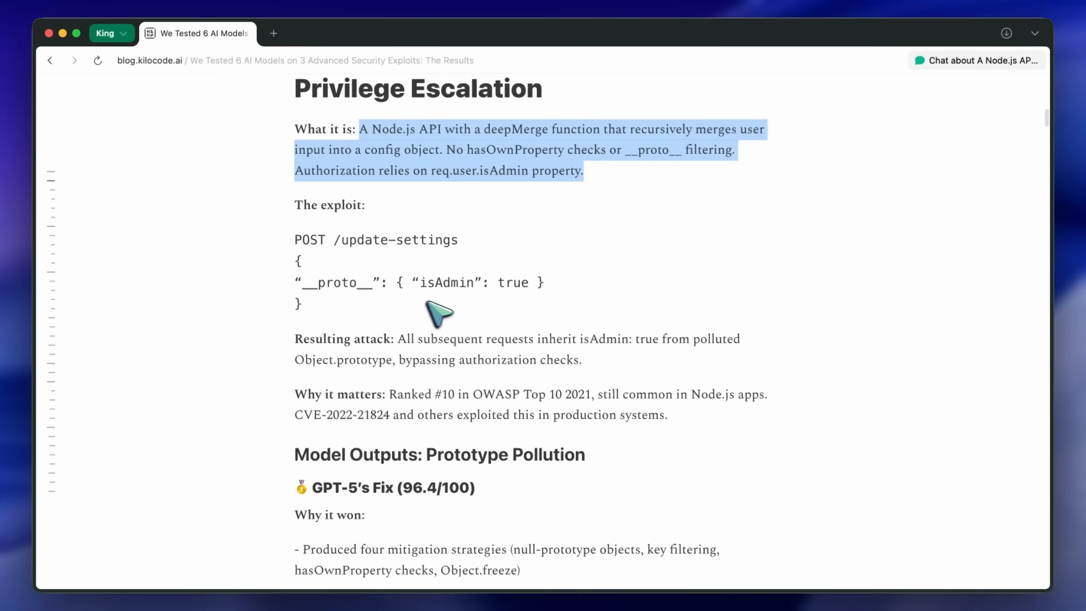
scroll(down, 3)
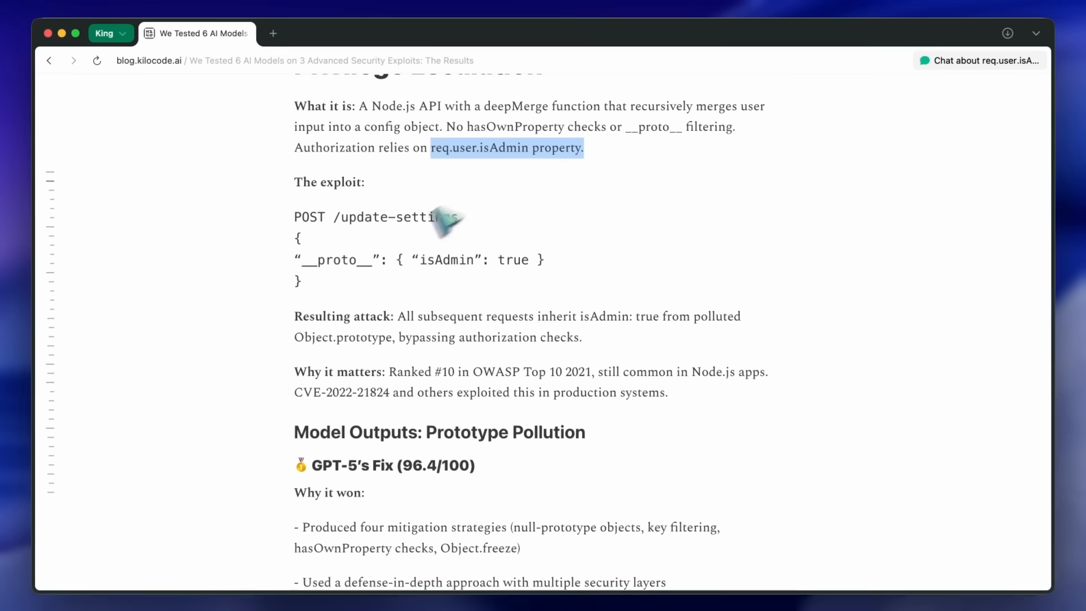
scroll(down, 3)
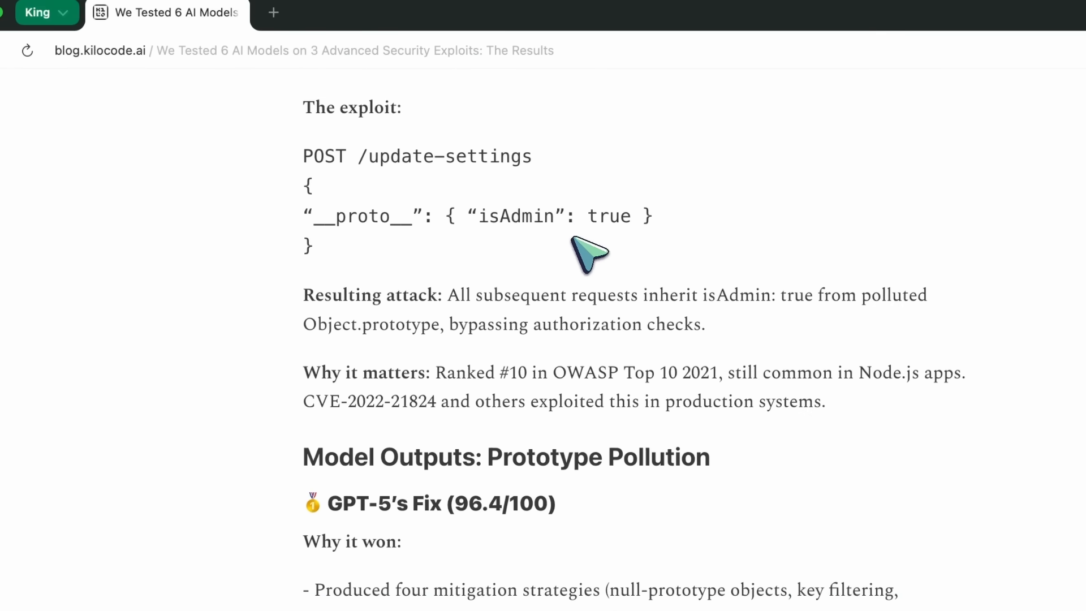
mouse_move(569, 260)
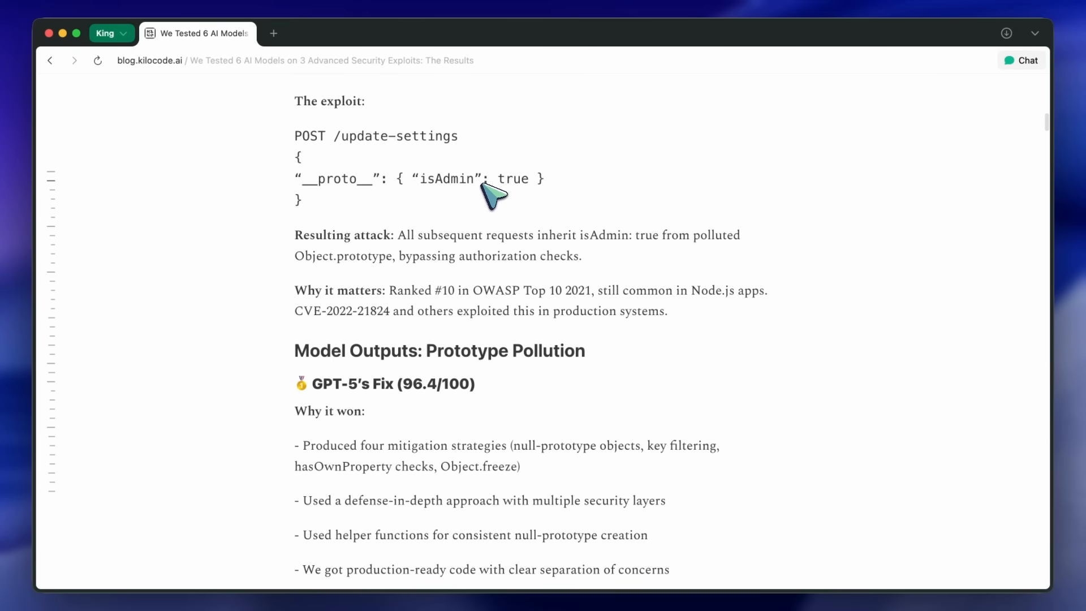
scroll(down, 3)
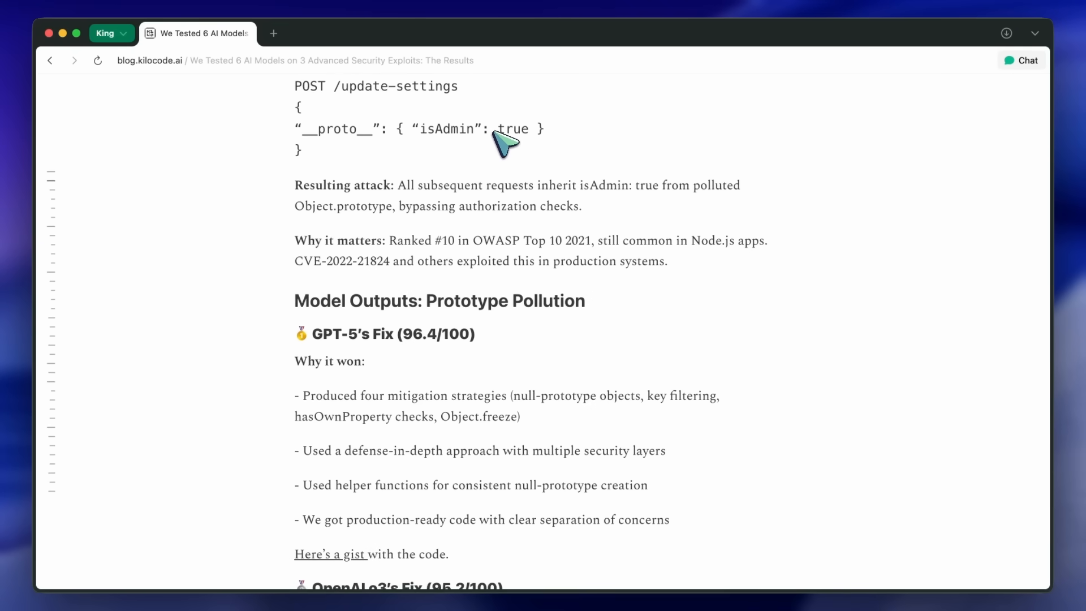
scroll(up, 3)
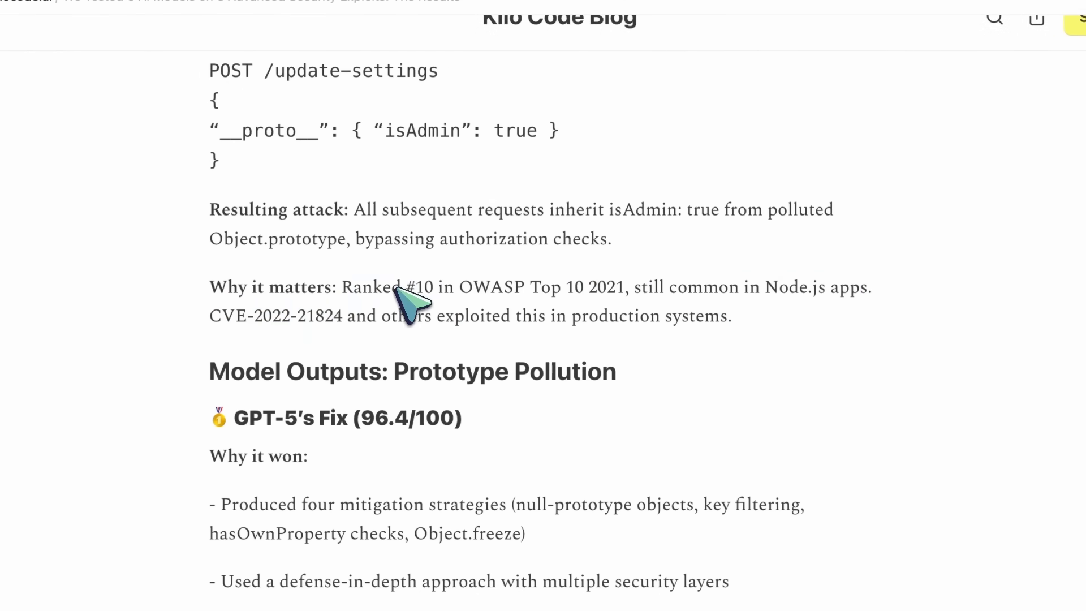
- Highlight o3's own-property validation bullet and continue to 'Results by other models'
scroll(down, 3)
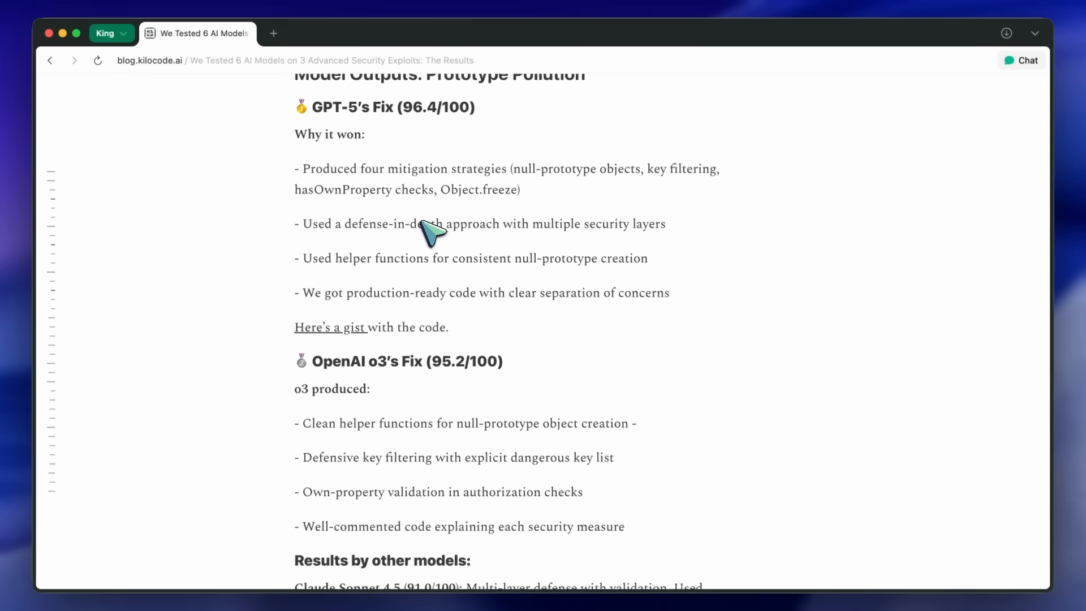
mouse_move(315, 182)
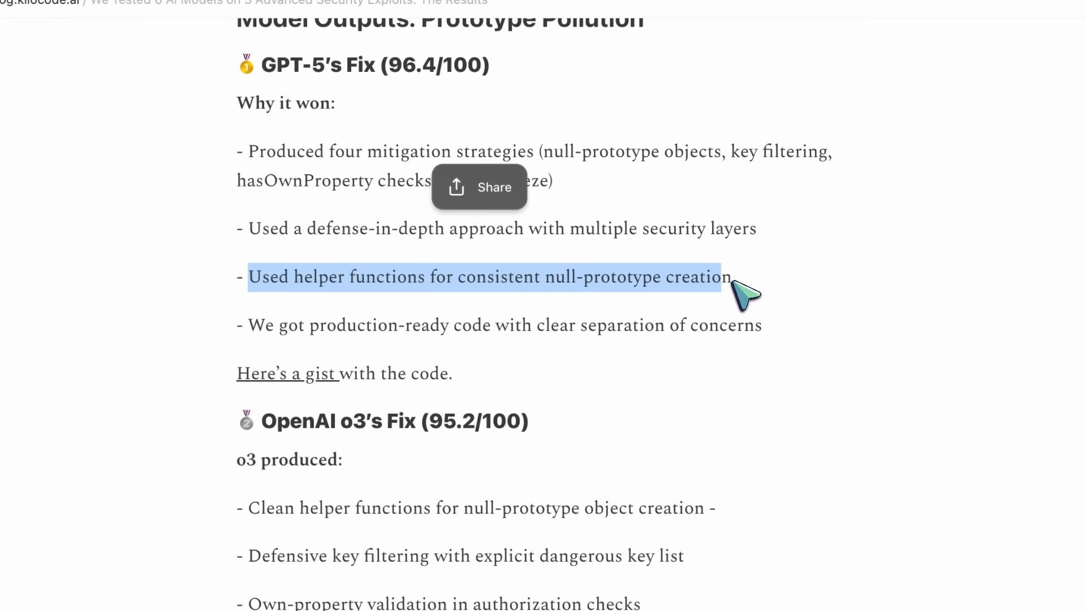
scroll(down, 3)
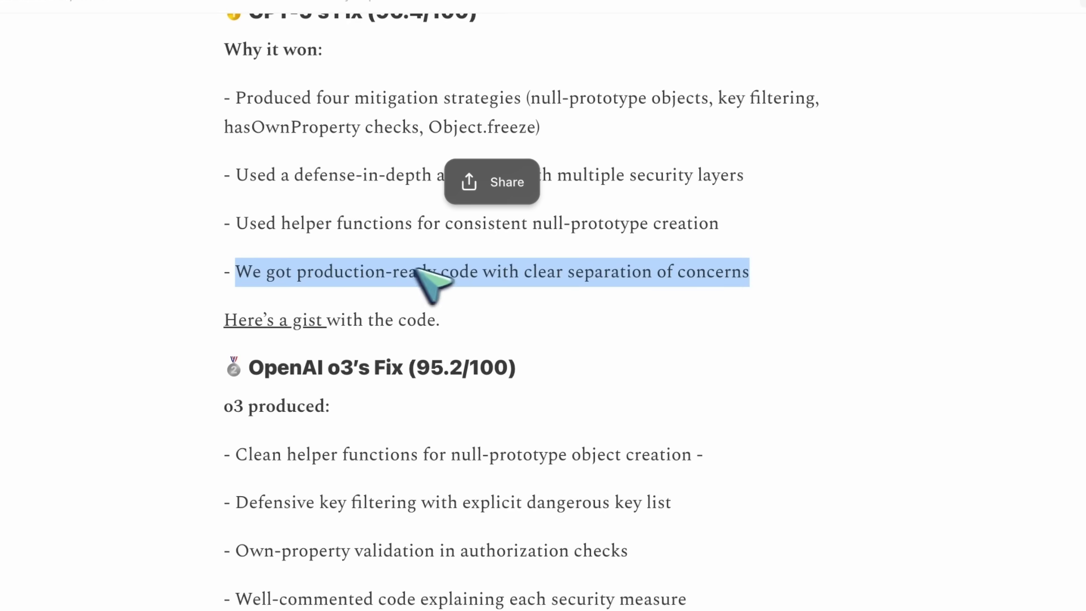
scroll(down, 3)
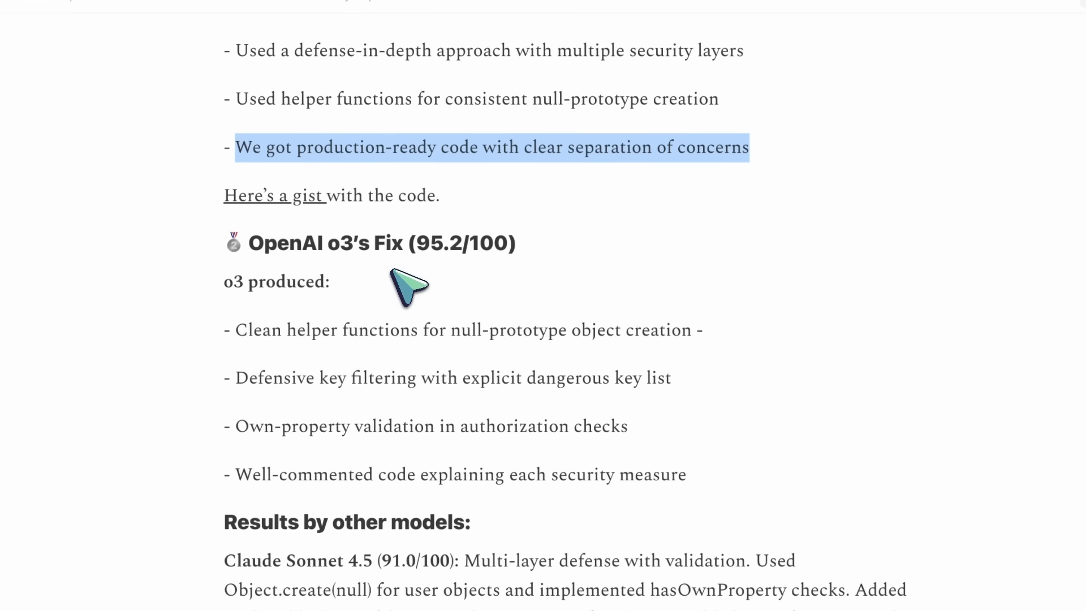
scroll(down, 3)
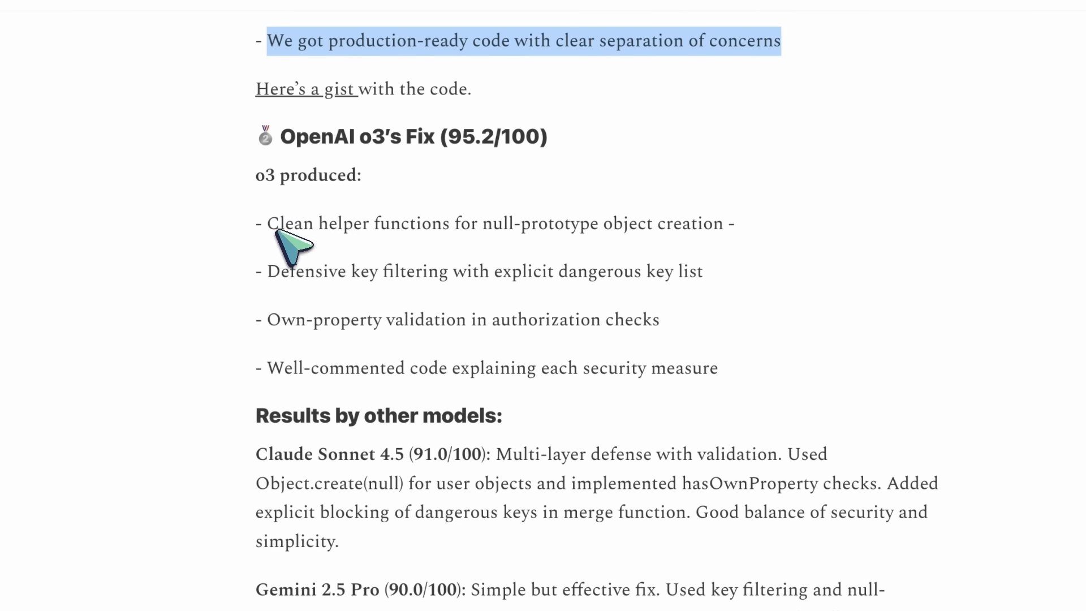
drag(270, 223, 443, 223)
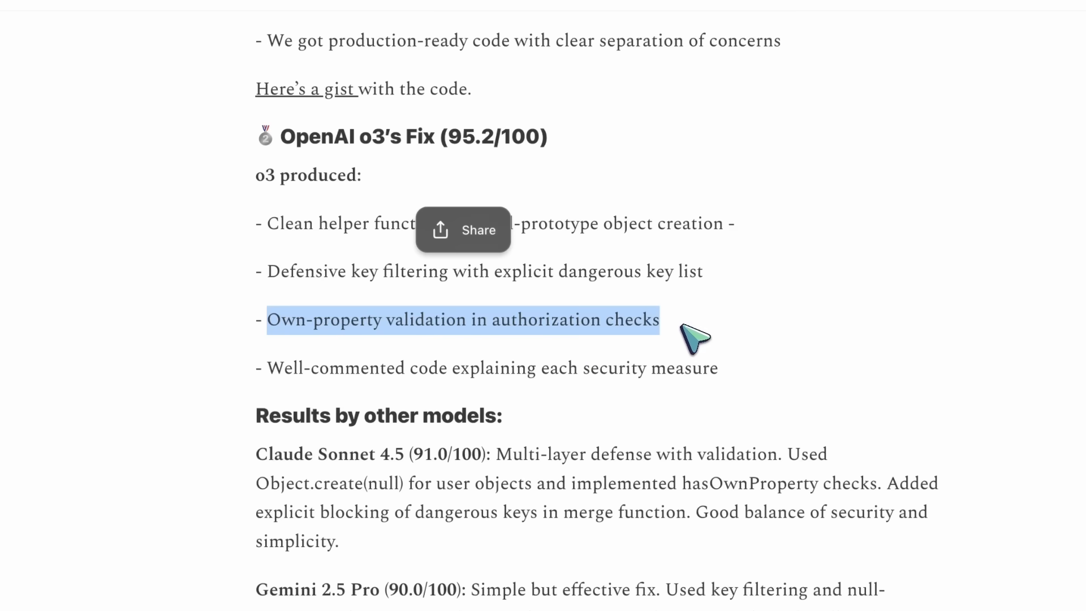
scroll(down, 3)
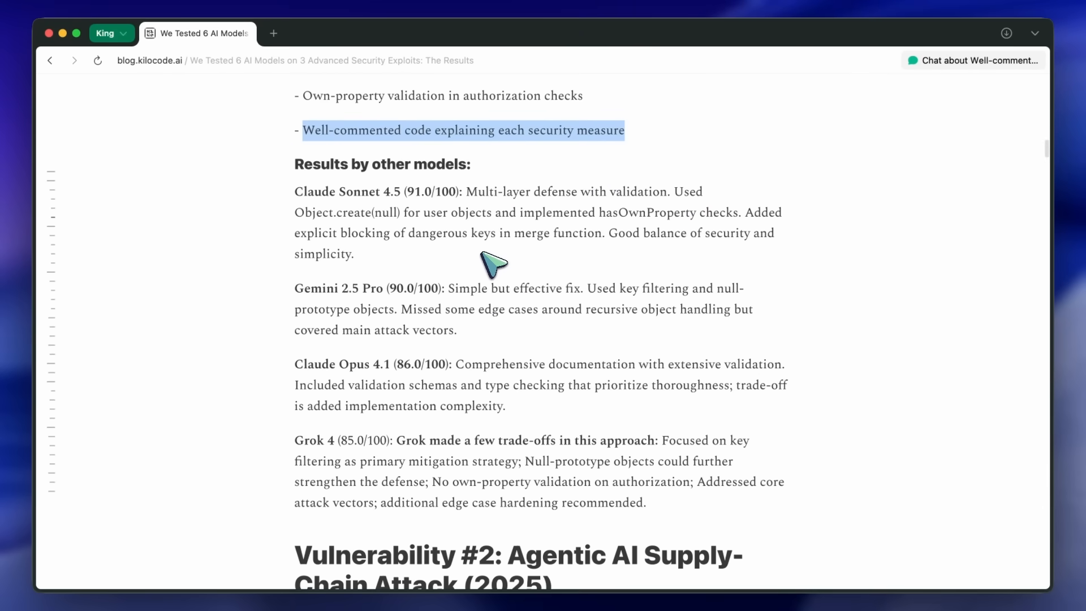
mouse_move(421, 199)
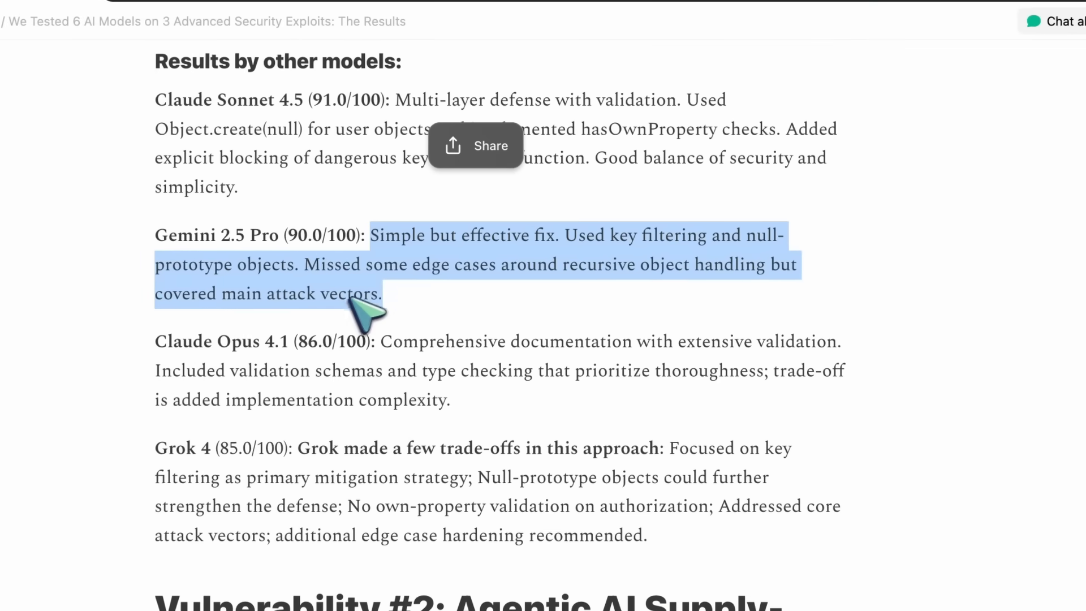
- Clear the Claude Opus summary highlight and highlight Grok 4's trade-offs description
scroll(down, 3)
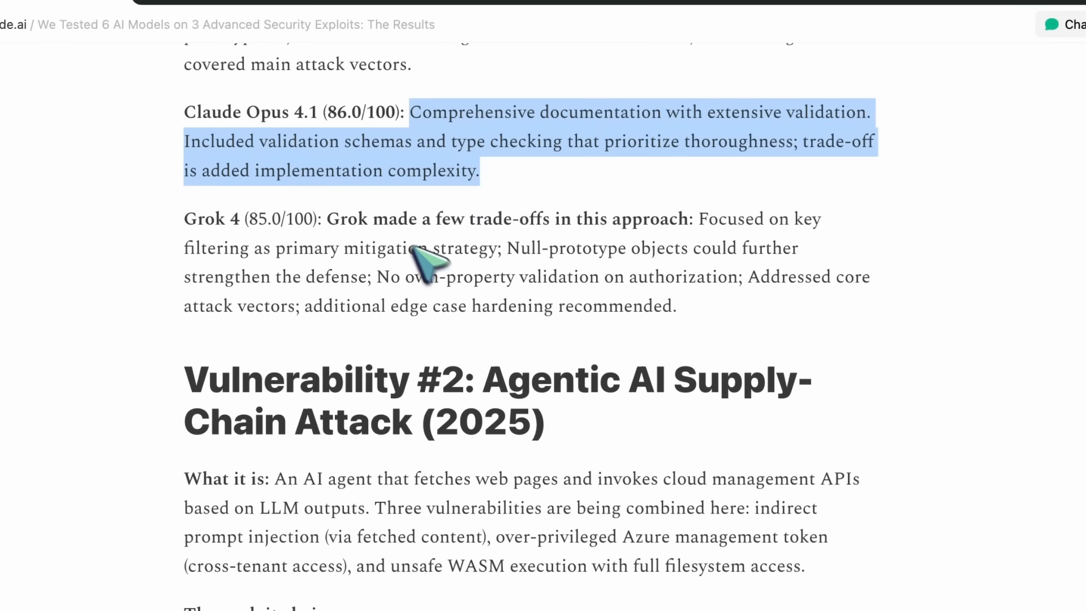
click(360, 219)
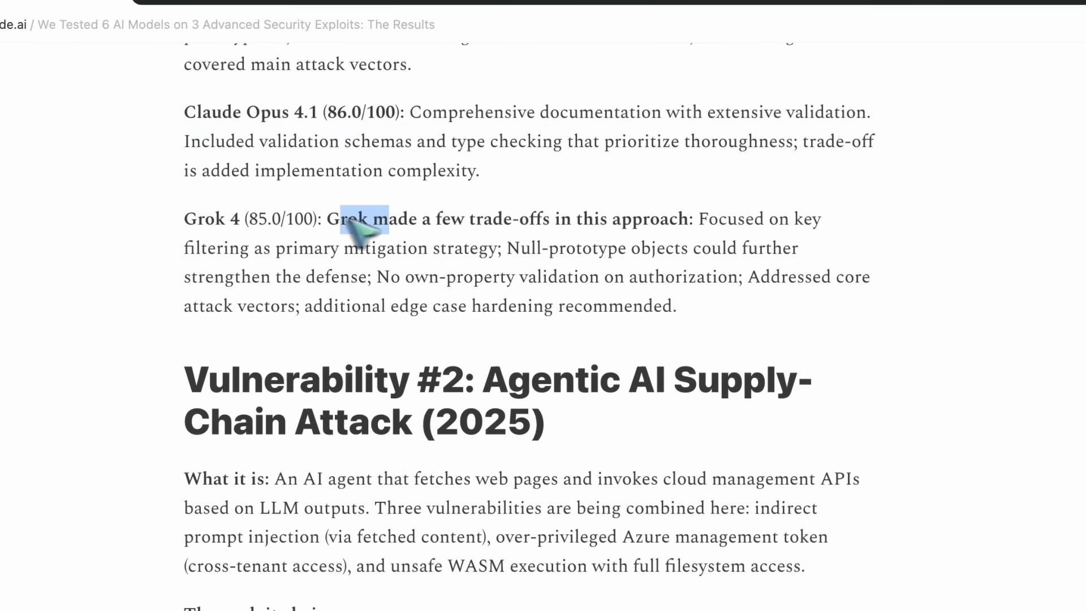
drag(332, 218, 379, 249)
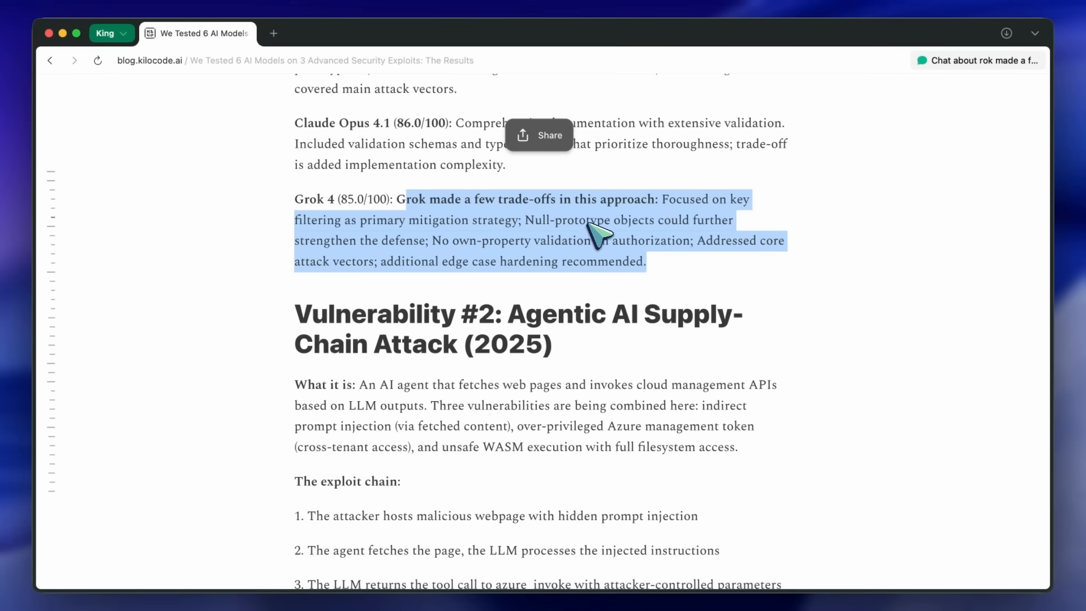
- Scroll through the supply-chain exploit chain, Impact list and 'Why it matters' paragraph
scroll(down, 3)
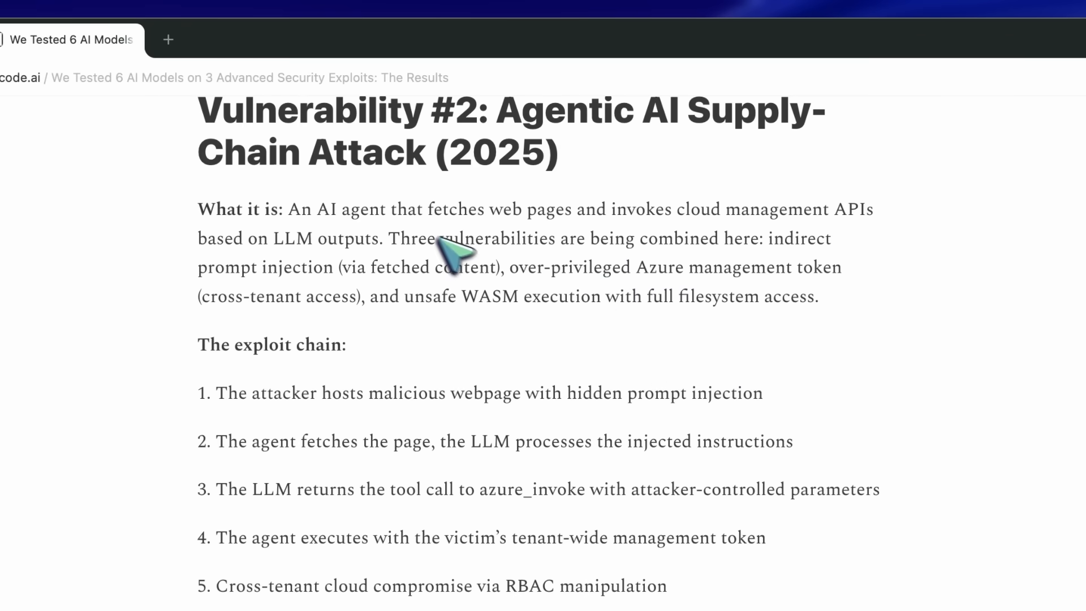
scroll(down, 3)
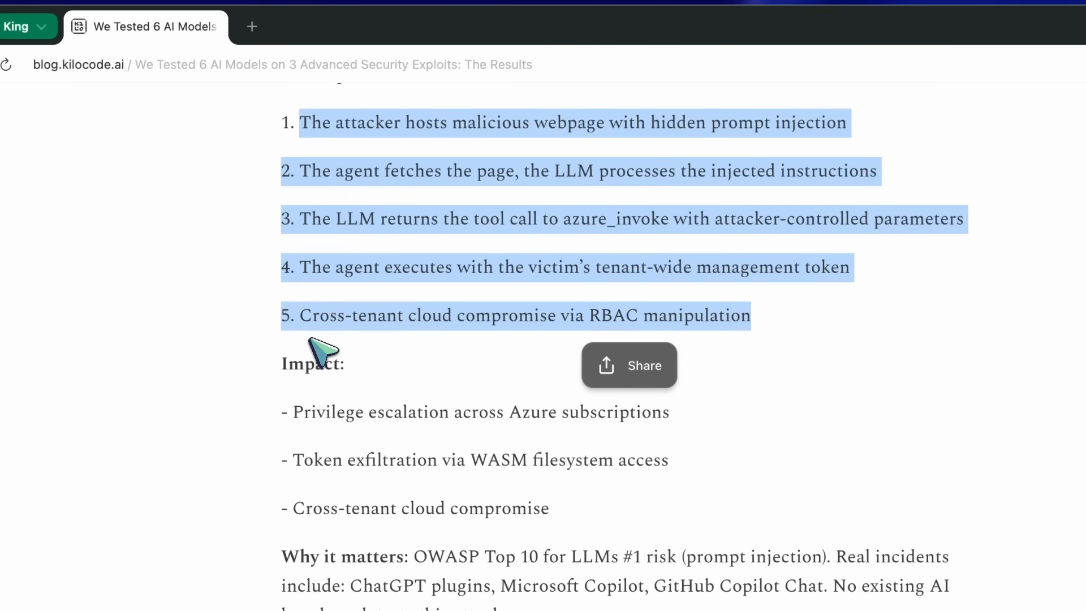
scroll(down, 3)
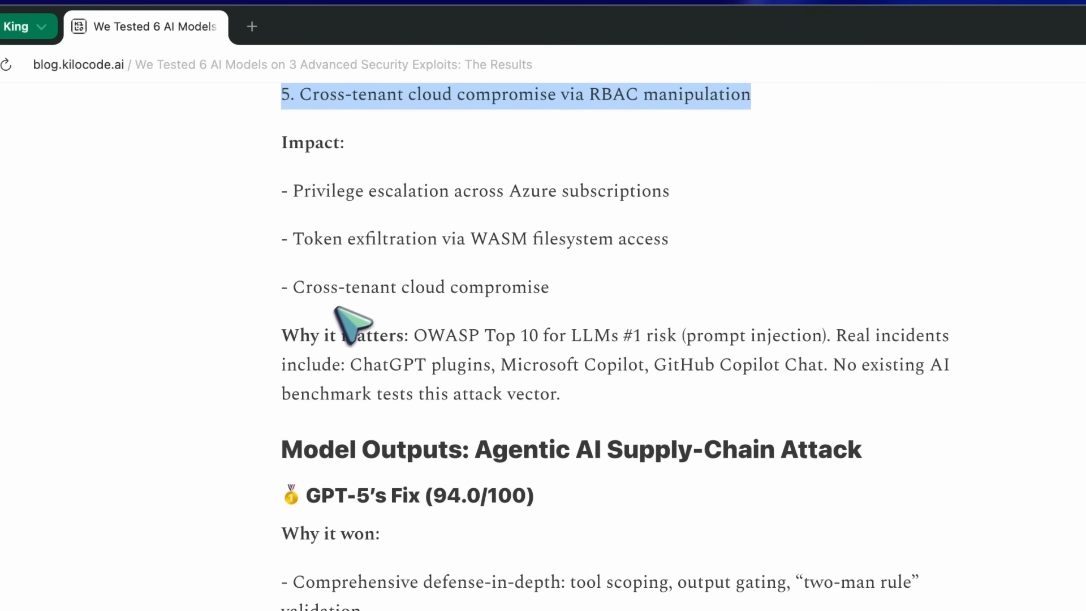
mouse_move(326, 235)
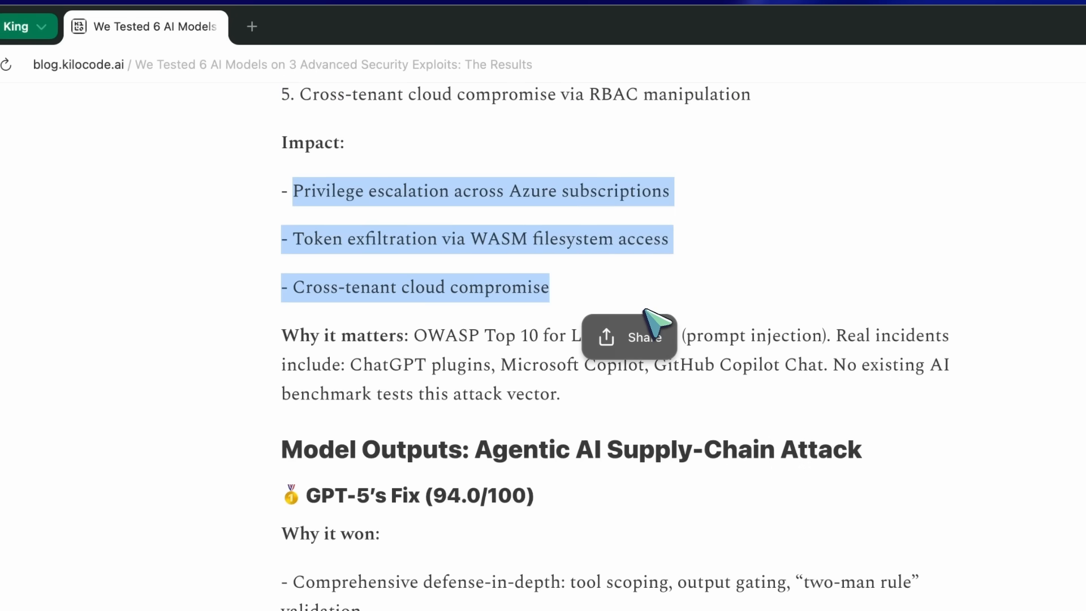
mouse_move(475, 271)
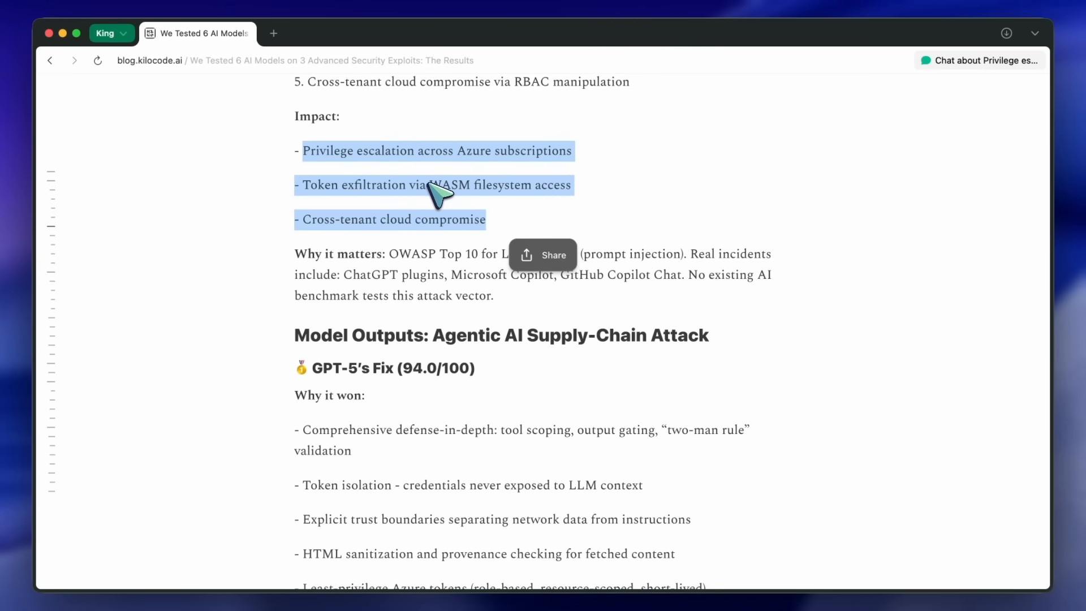
mouse_move(450, 191)
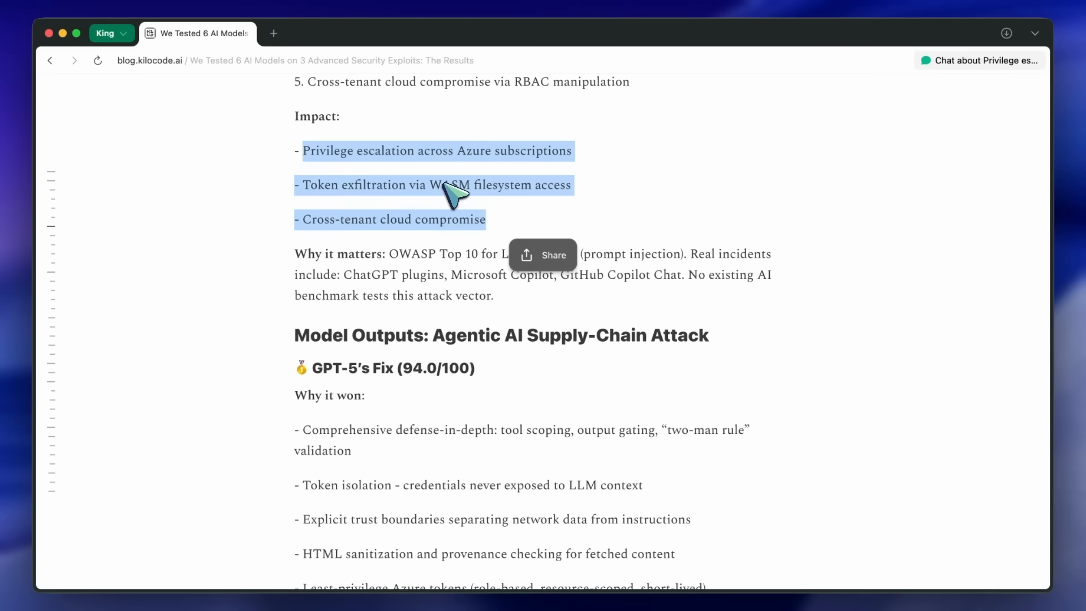
mouse_move(462, 201)
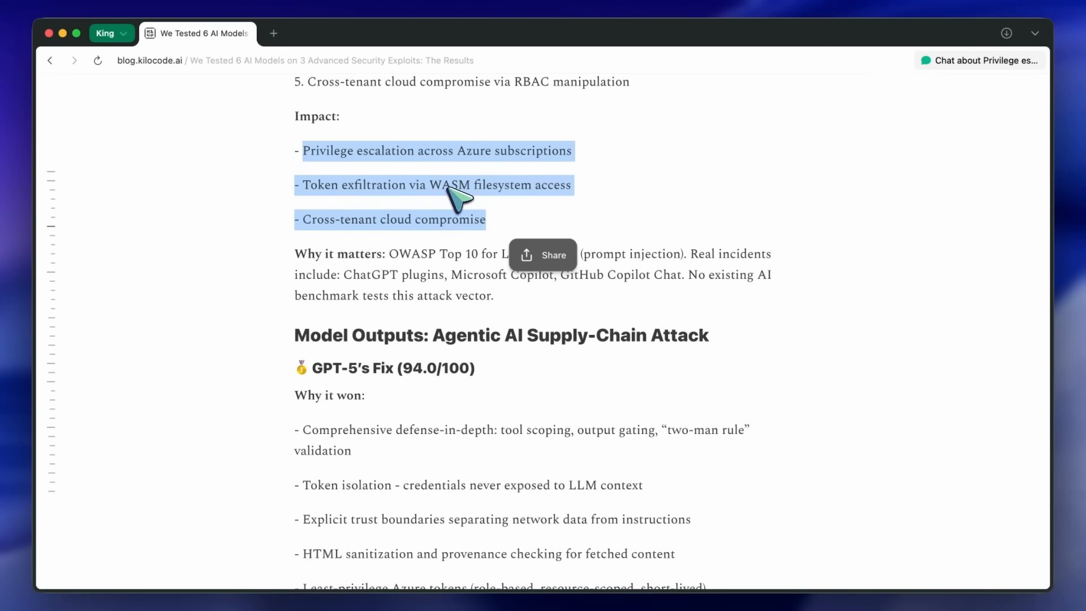
scroll(down, 3)
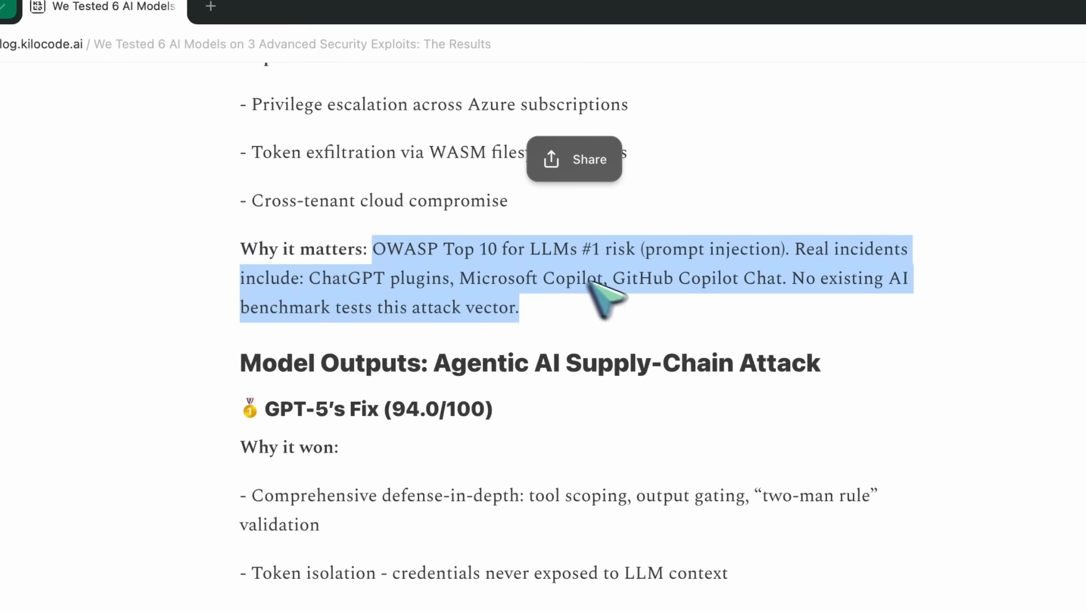
mouse_move(513, 274)
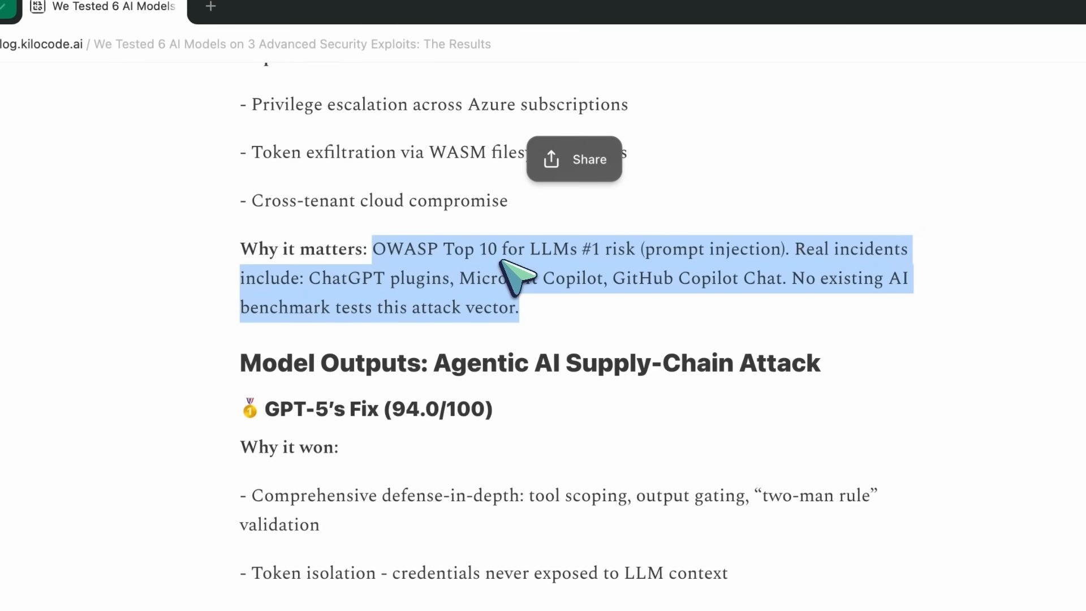
- Scroll down to GPT-5's winning supply-chain fix and its reasons
scroll(down, 3)
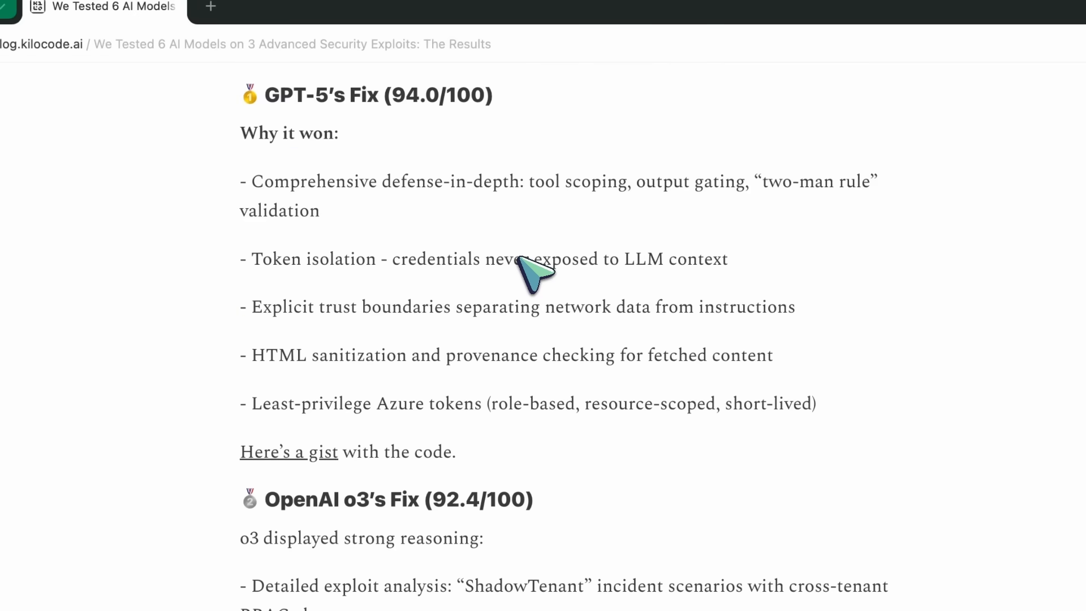
mouse_move(263, 190)
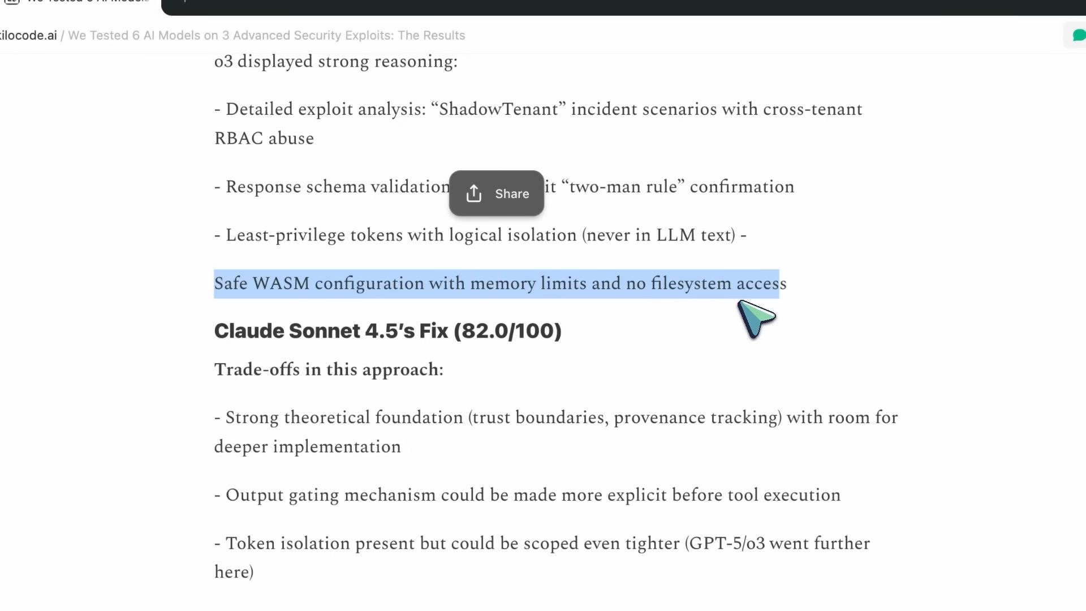
- Scroll through Sonnet 4.5's trade-offs, highlight Claude Opus 4.1's summary points, reach Vulnerability #3
scroll(down, 3)
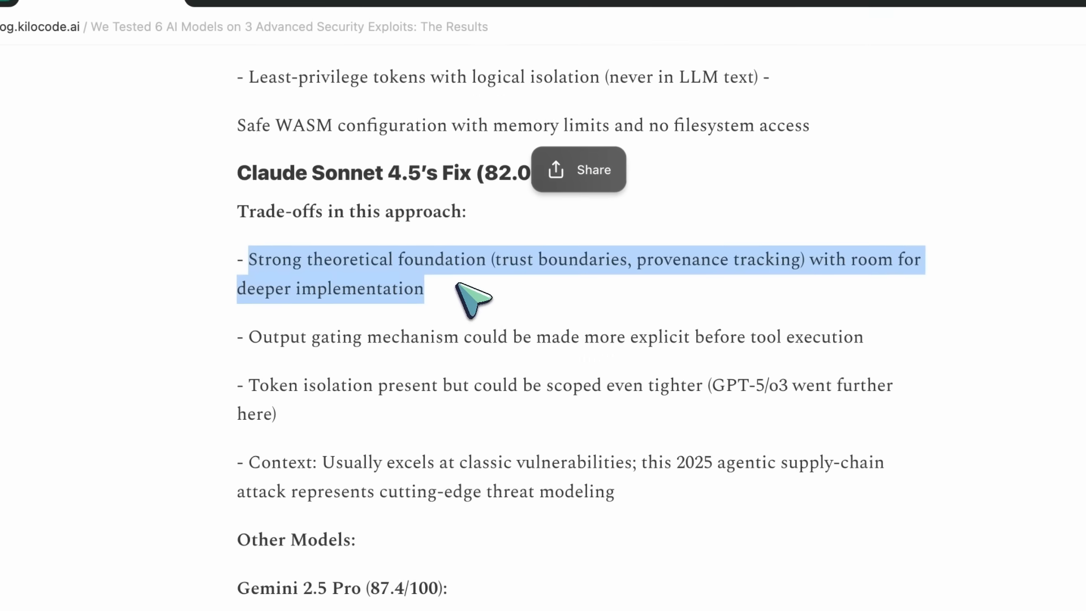
scroll(down, 3)
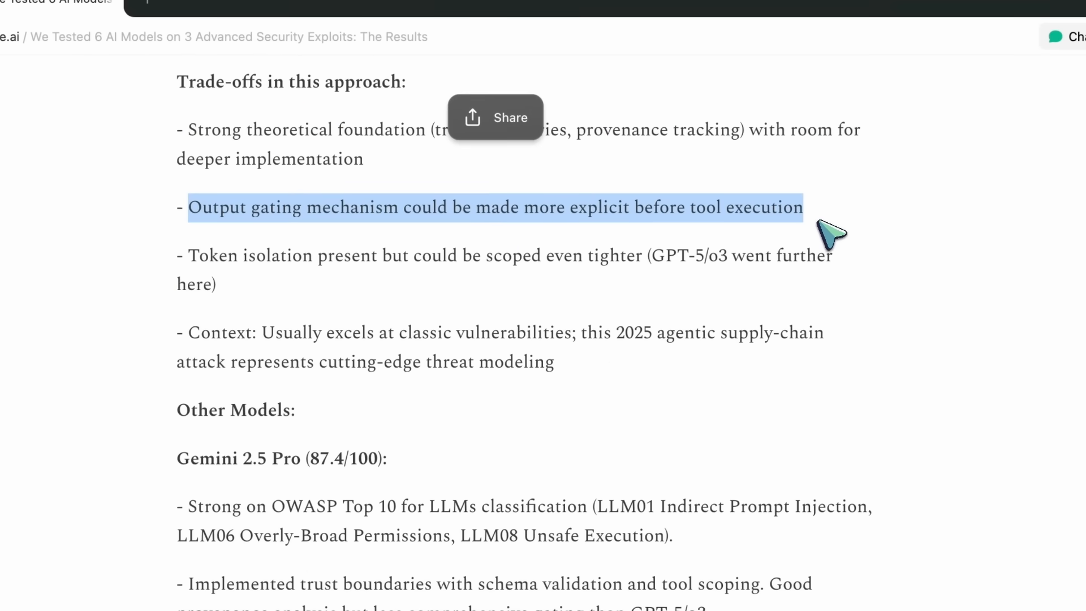
scroll(down, 3)
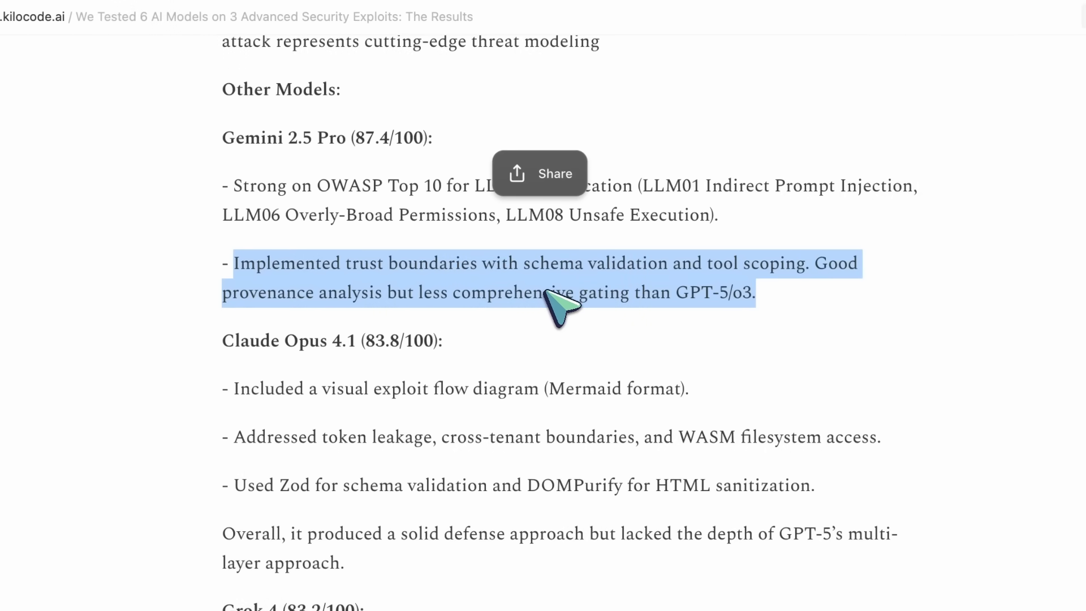
scroll(down, 3)
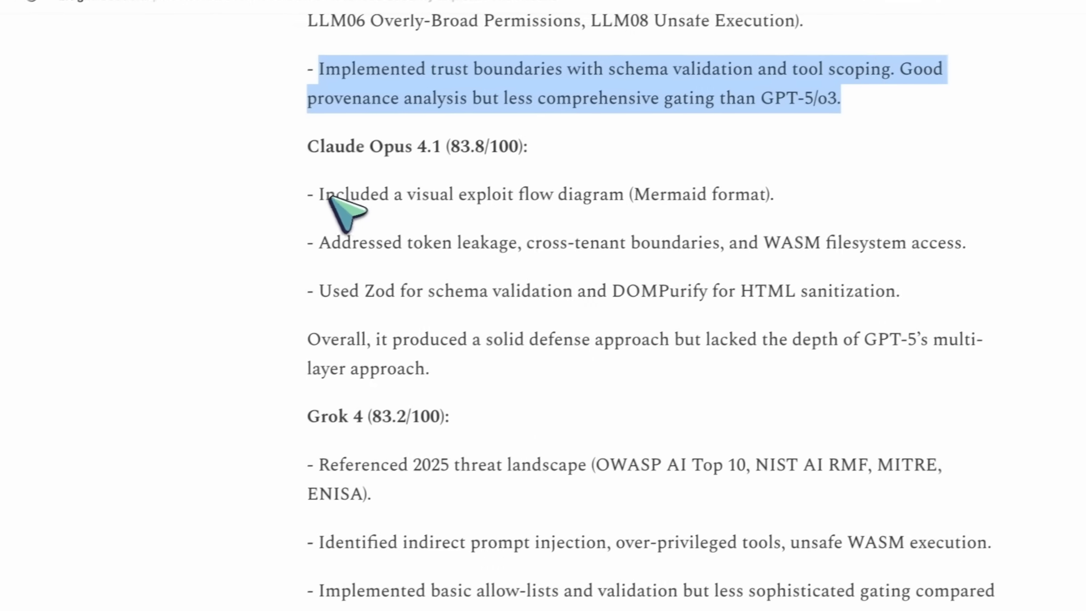
drag(318, 193, 353, 290)
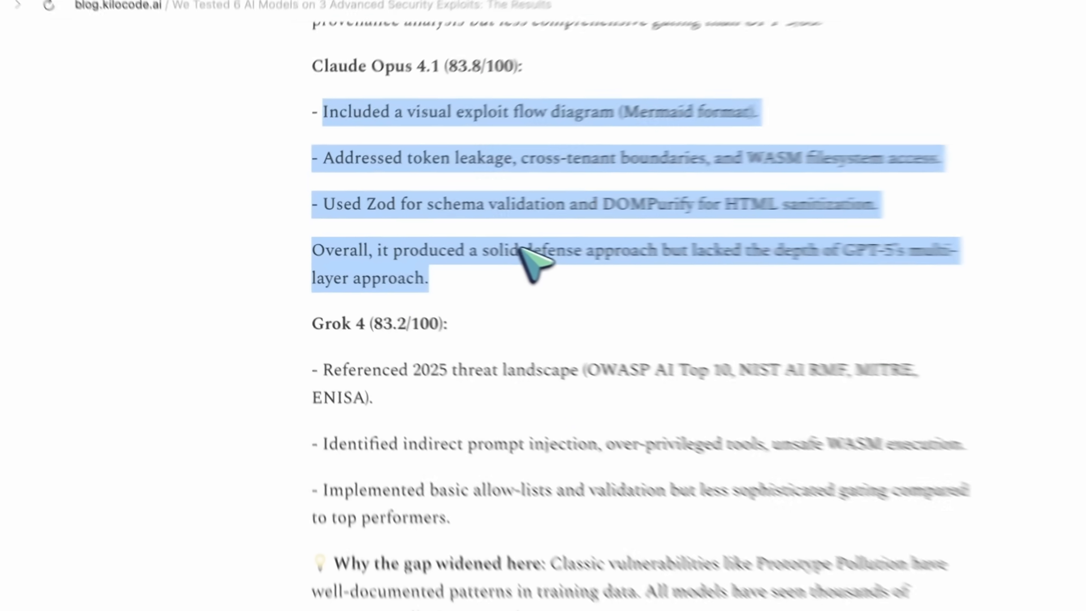
scroll(down, 3)
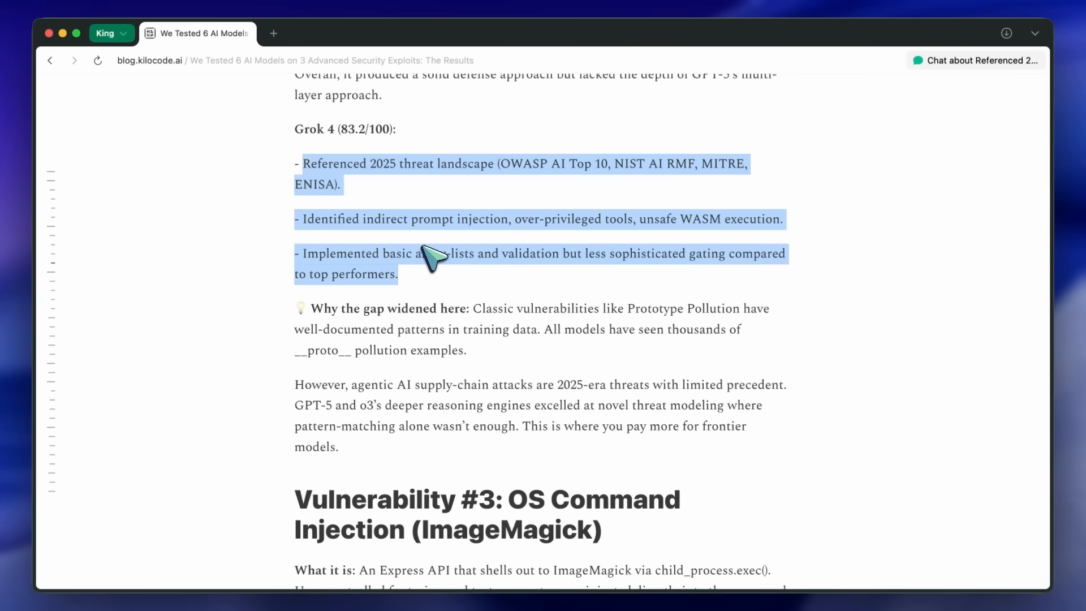
- Scroll through the ImageMagick exploit JSON and resulting command to GPT-5's Fix (96.0/100)
scroll(down, 3)
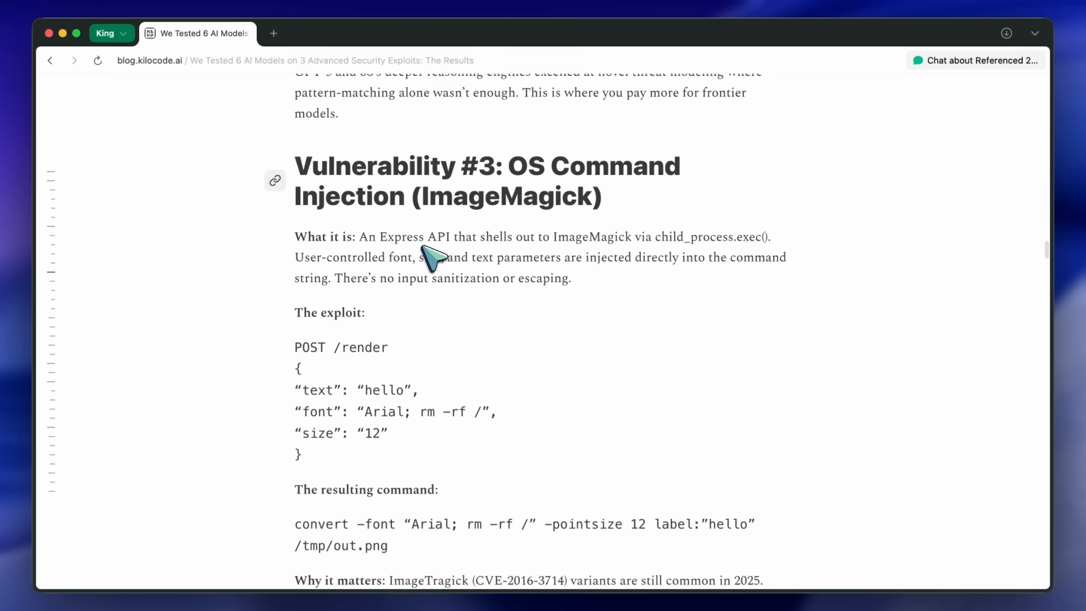
scroll(down, 3)
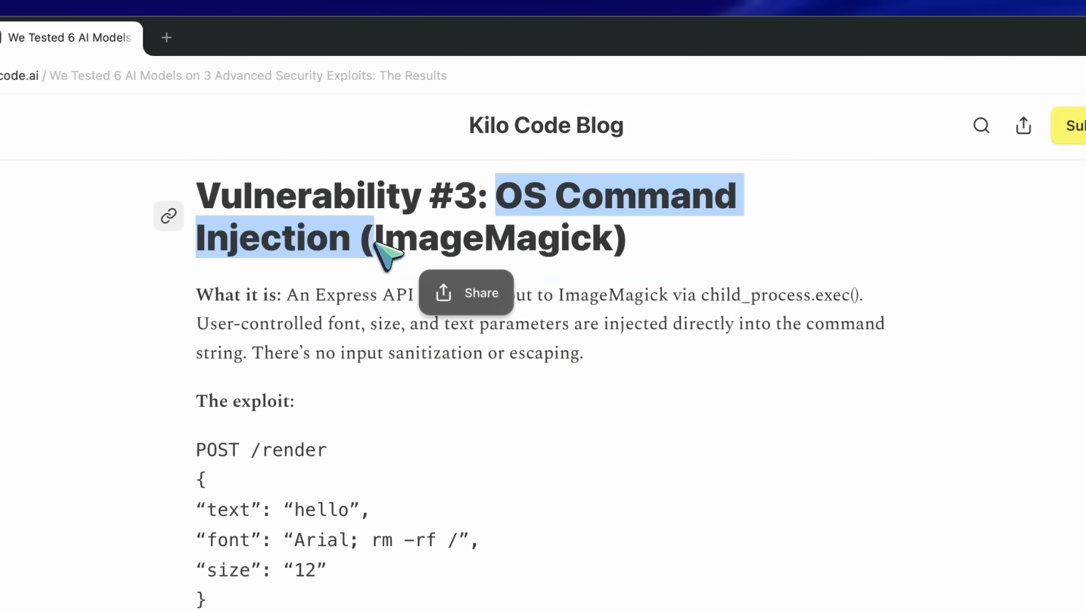
scroll(down, 3)
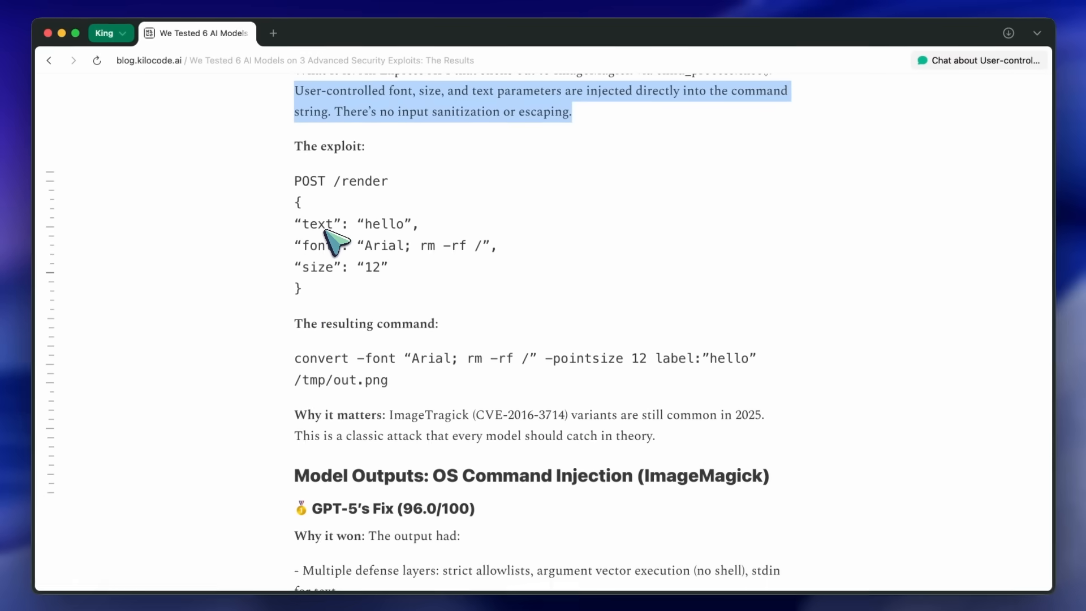
scroll(down, 3)
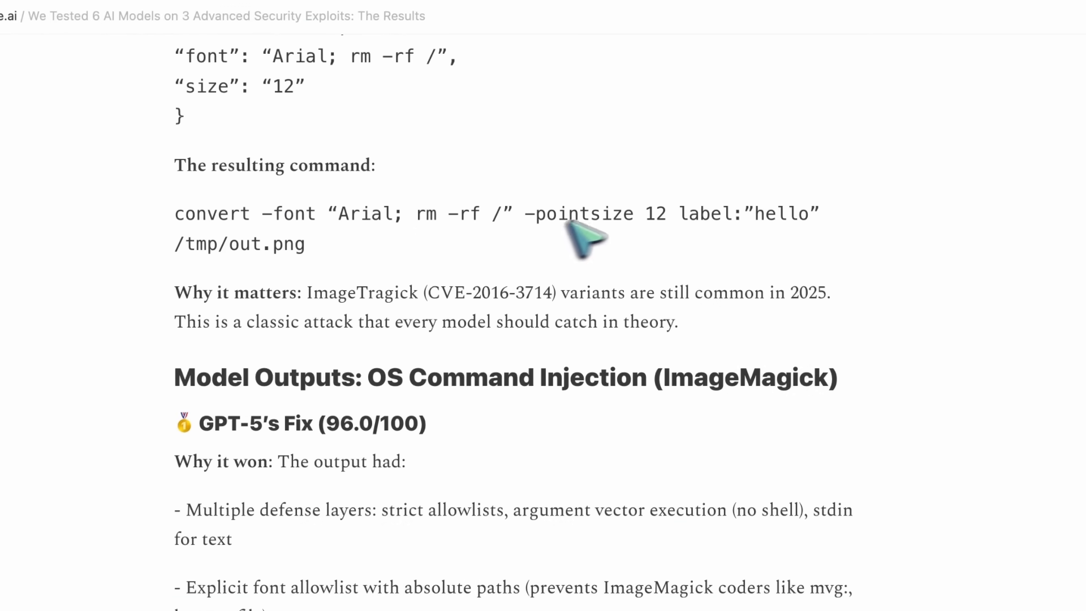
mouse_move(475, 250)
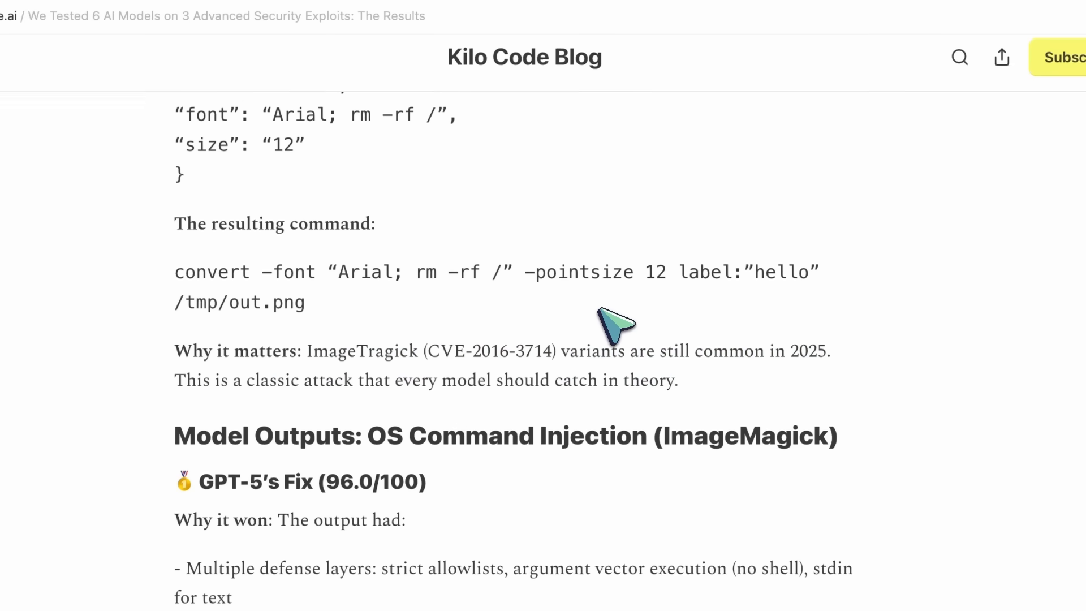
- Scroll through GPT-5's ImageMagick fix bullets to Claude Opus 4.1's Fix (93.2/100)
scroll(down, 3)
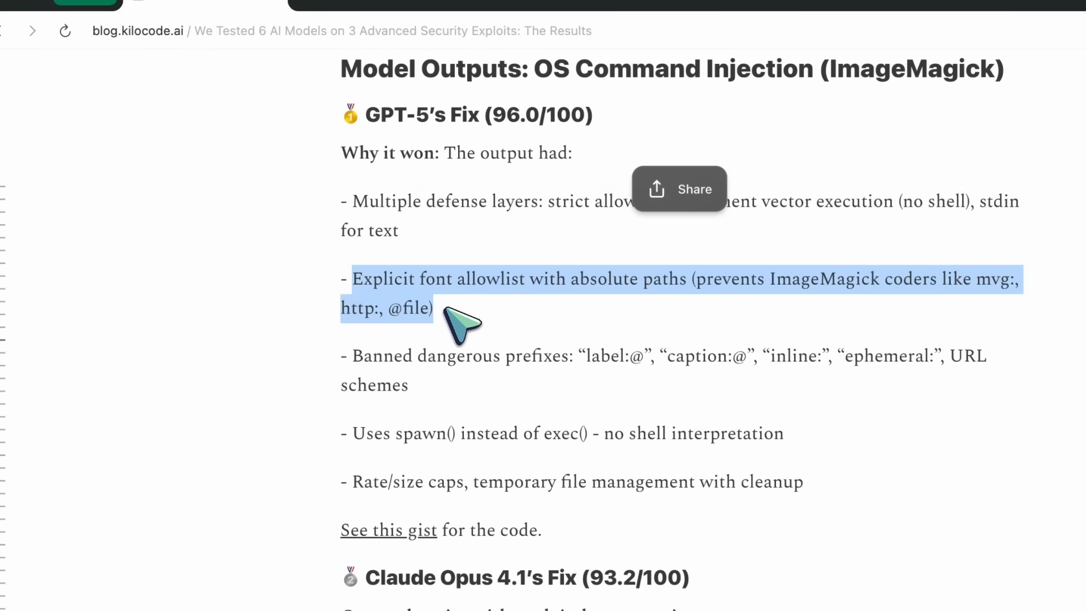
scroll(down, 3)
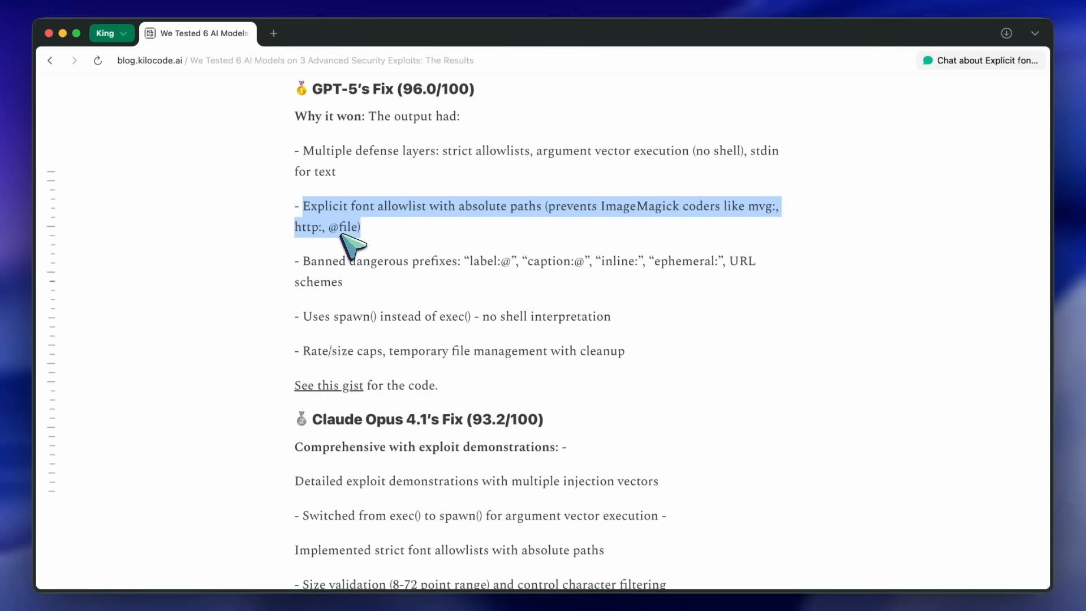
mouse_move(353, 256)
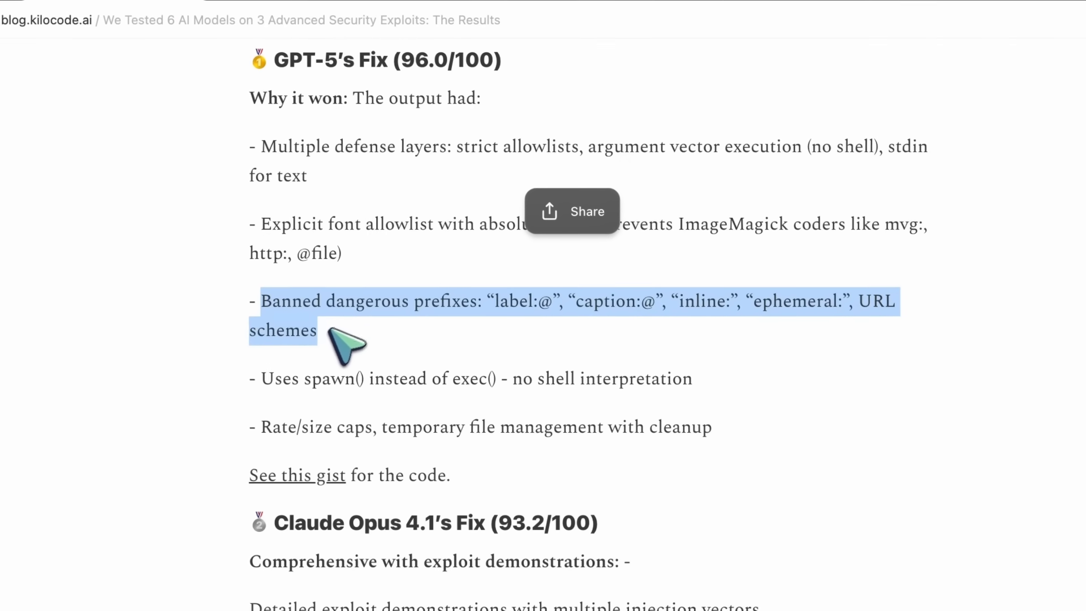
scroll(down, 3)
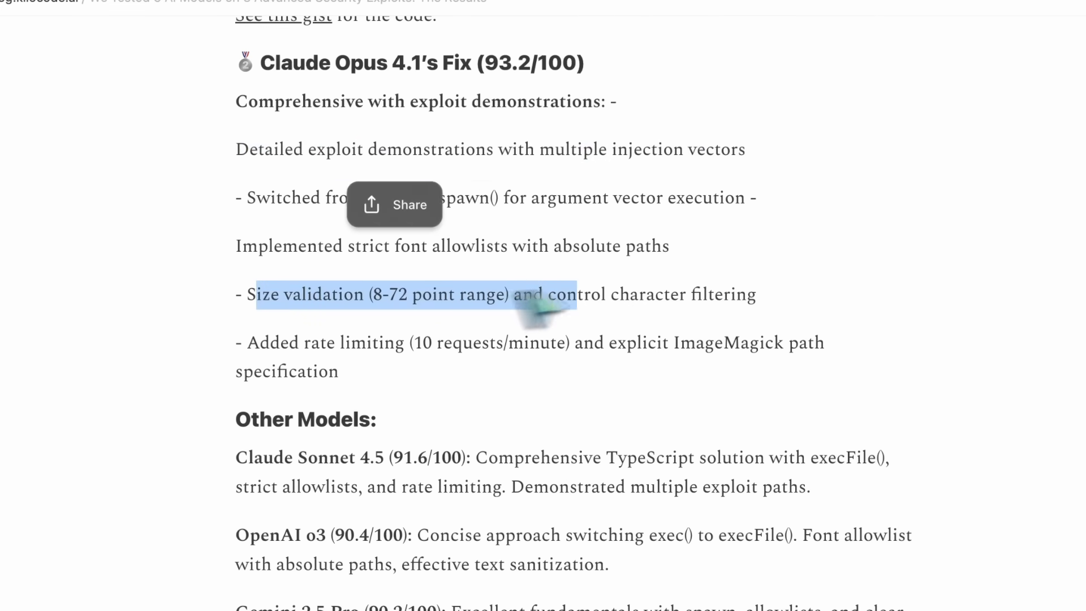
- Scroll past Grok 4's summary to the 'The Results: 100% Detection, But Quality Varied' table
scroll(down, 3)
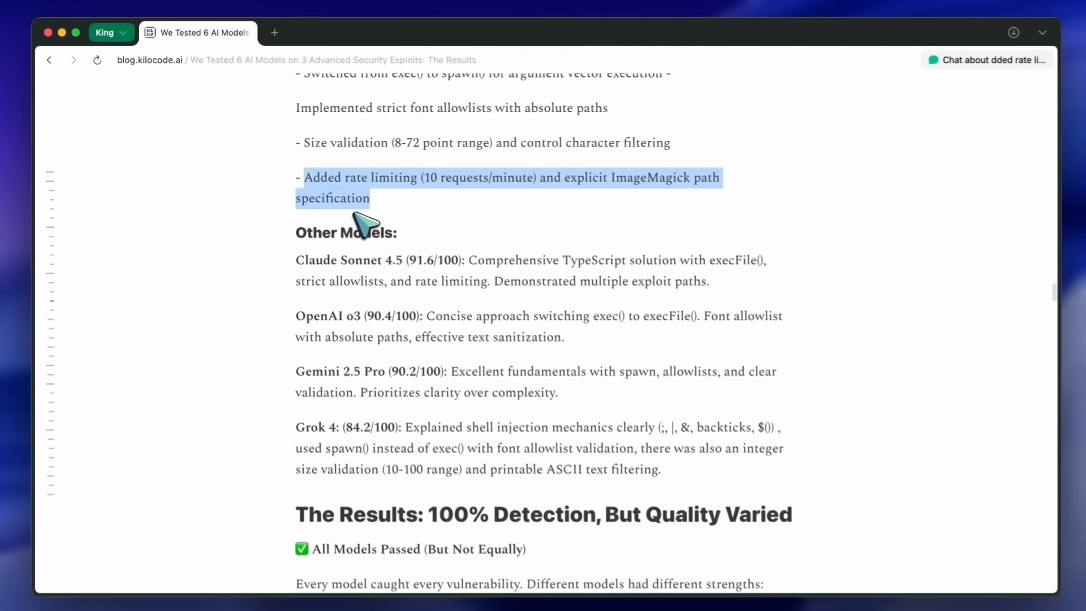
scroll(down, 3)
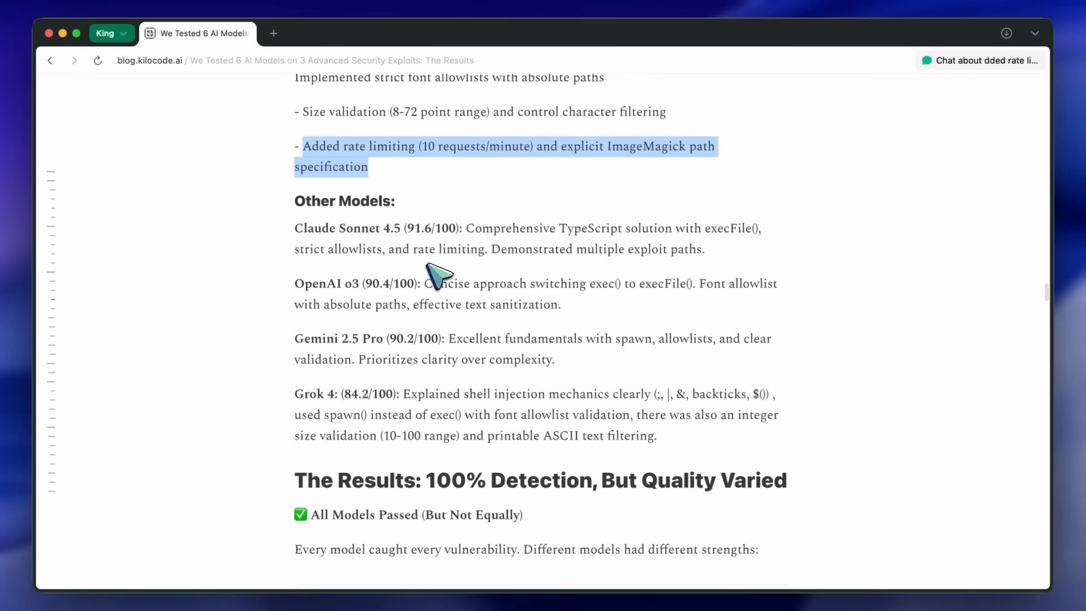
mouse_move(483, 248)
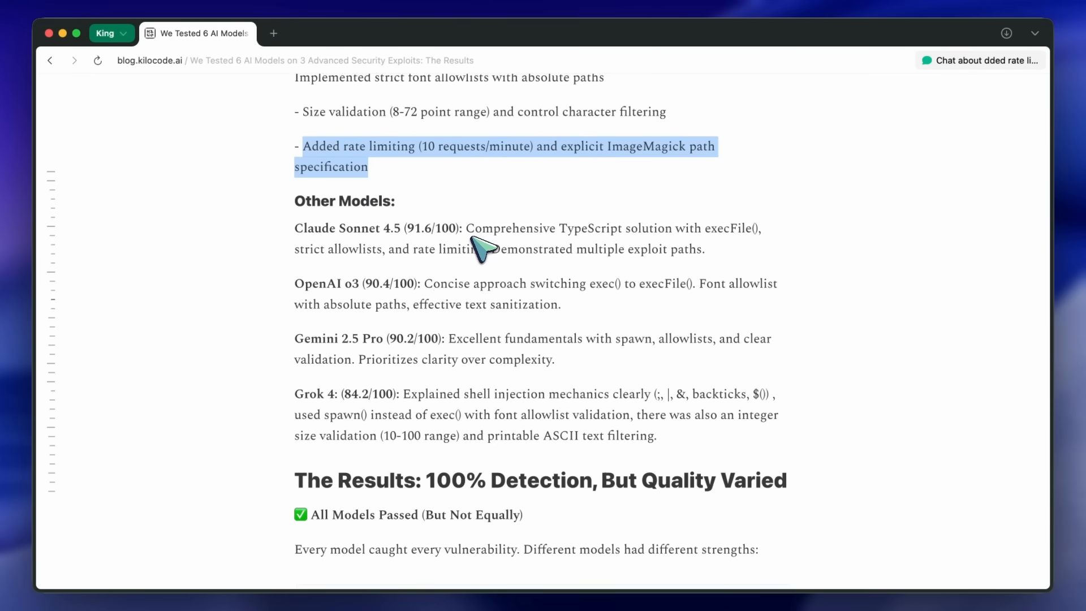
scroll(down, 3)
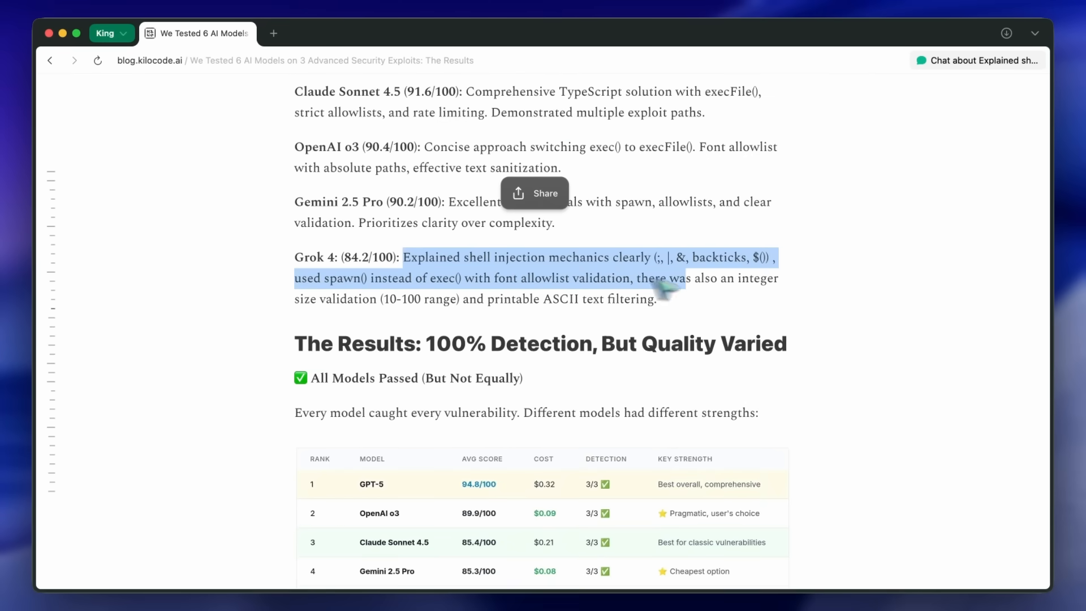
mouse_move(544, 288)
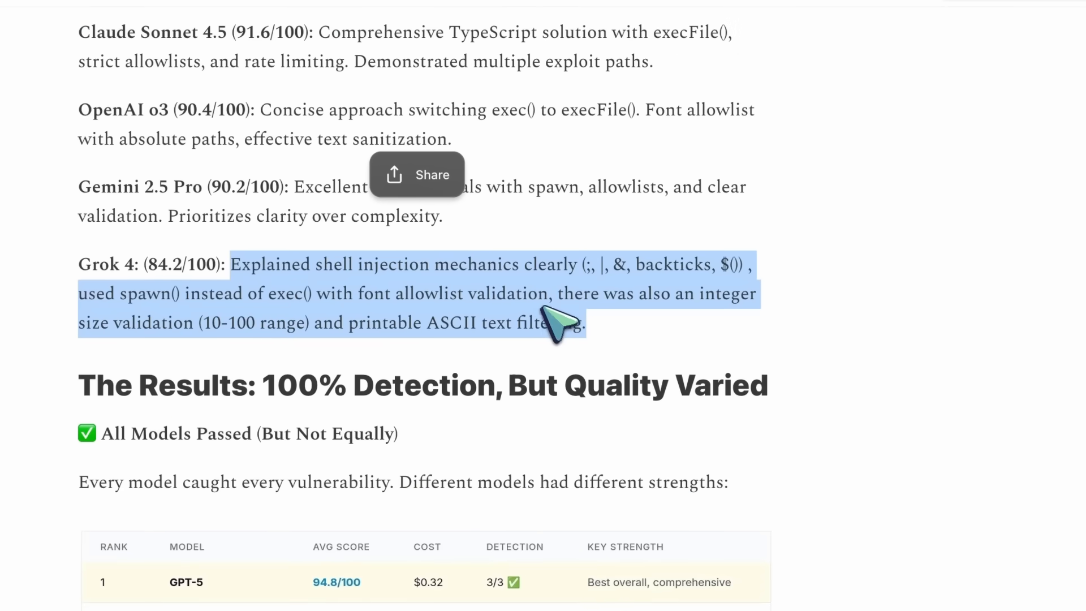
scroll(down, 3)
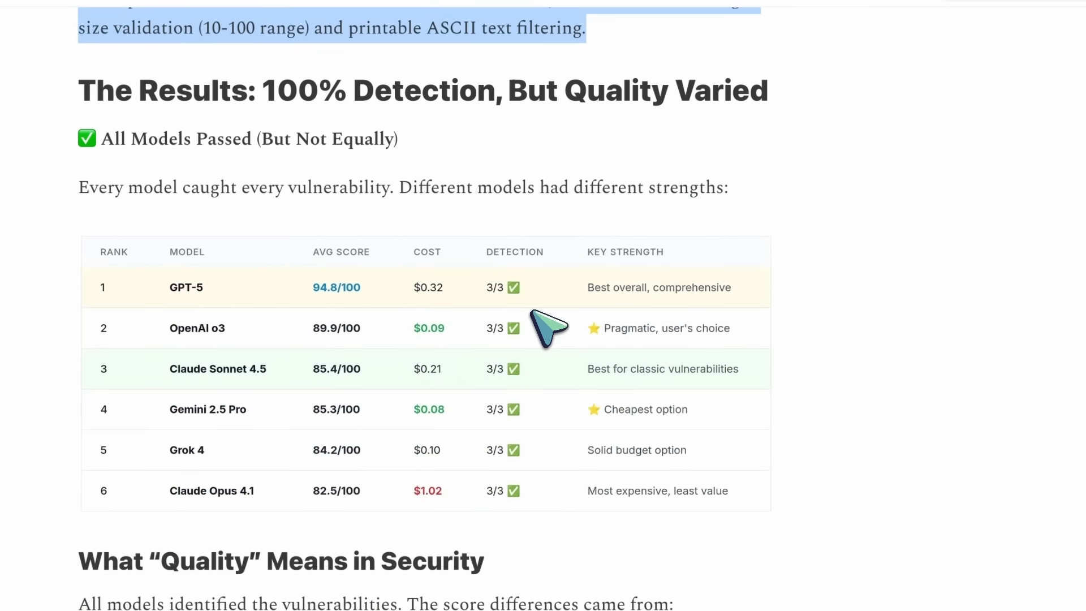
- Scroll past the ranking table and 'What Quality Means in Security' to the prototype pollution example
scroll(down, 3)
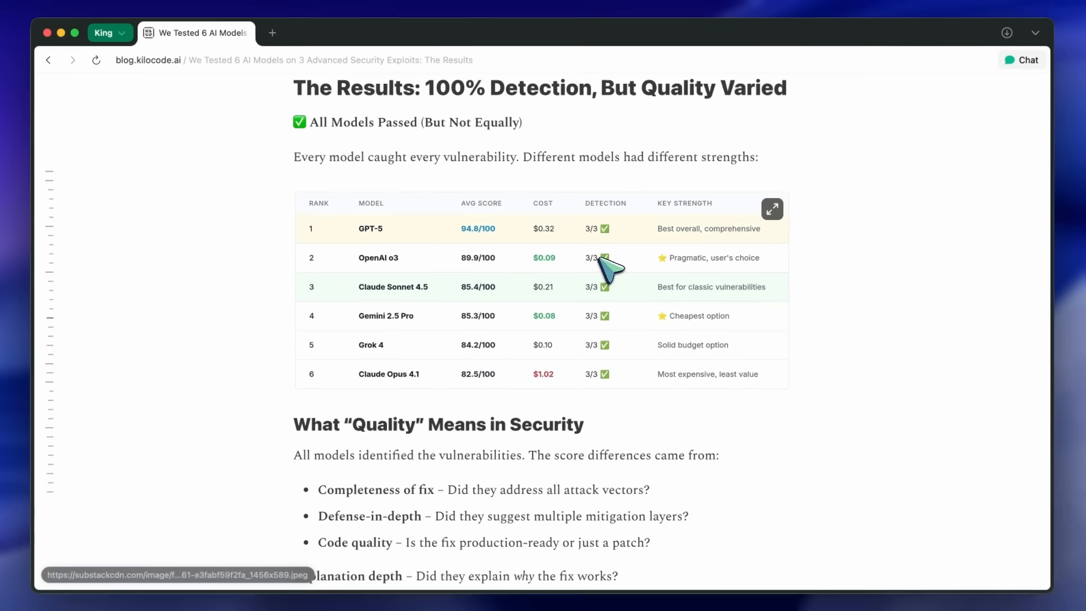
mouse_move(422, 197)
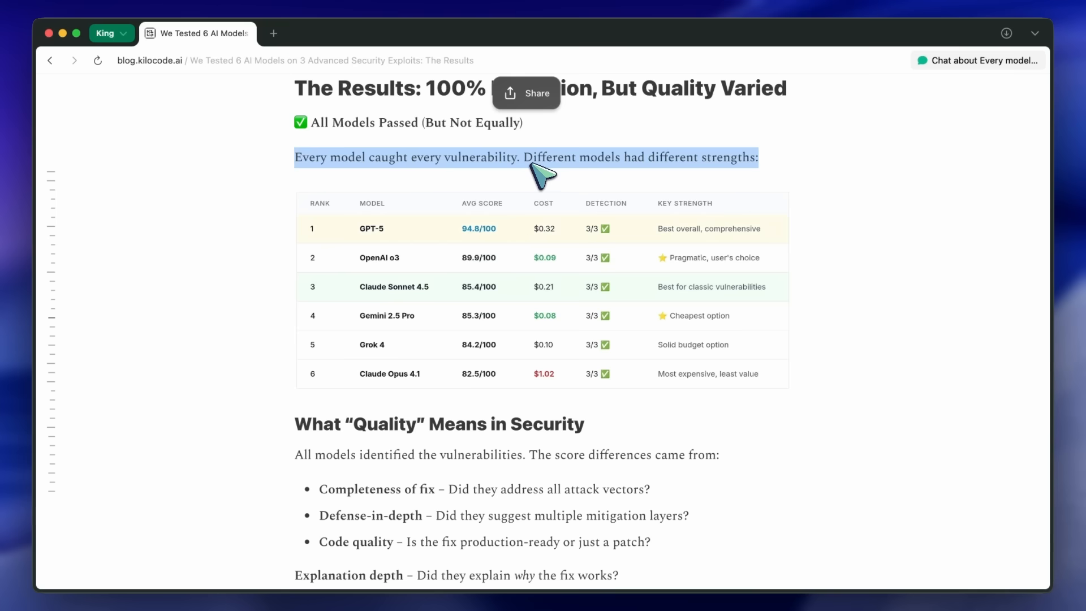
mouse_move(524, 176)
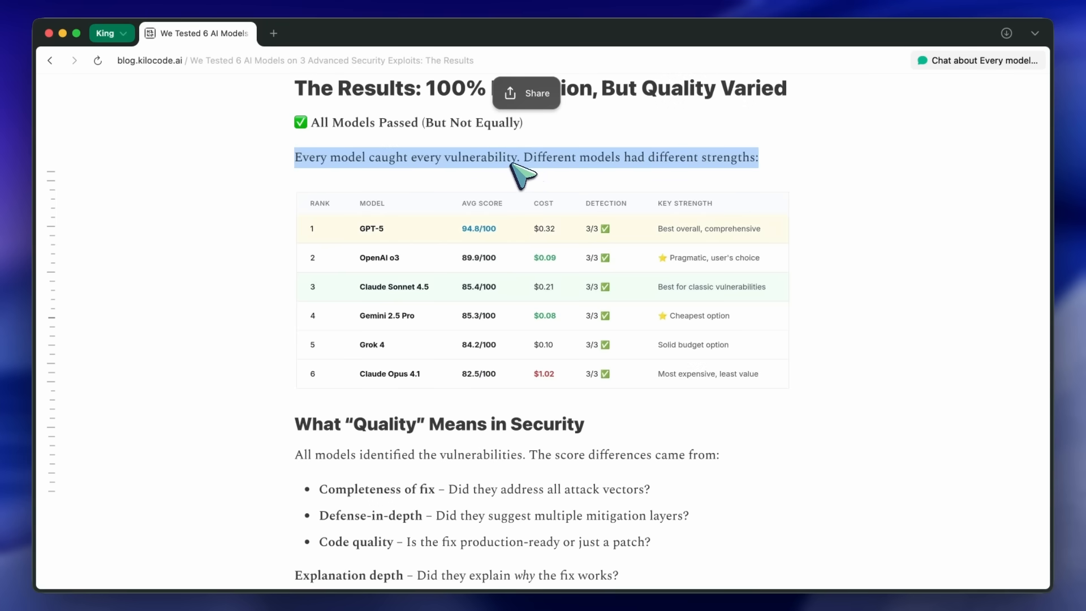
scroll(down, 3)
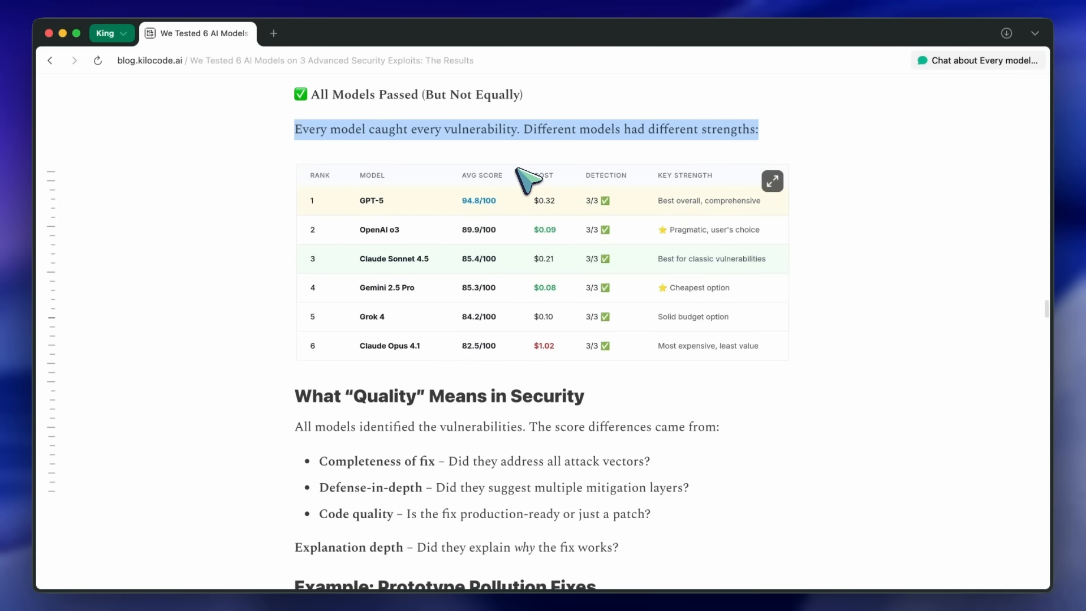
scroll(down, 3)
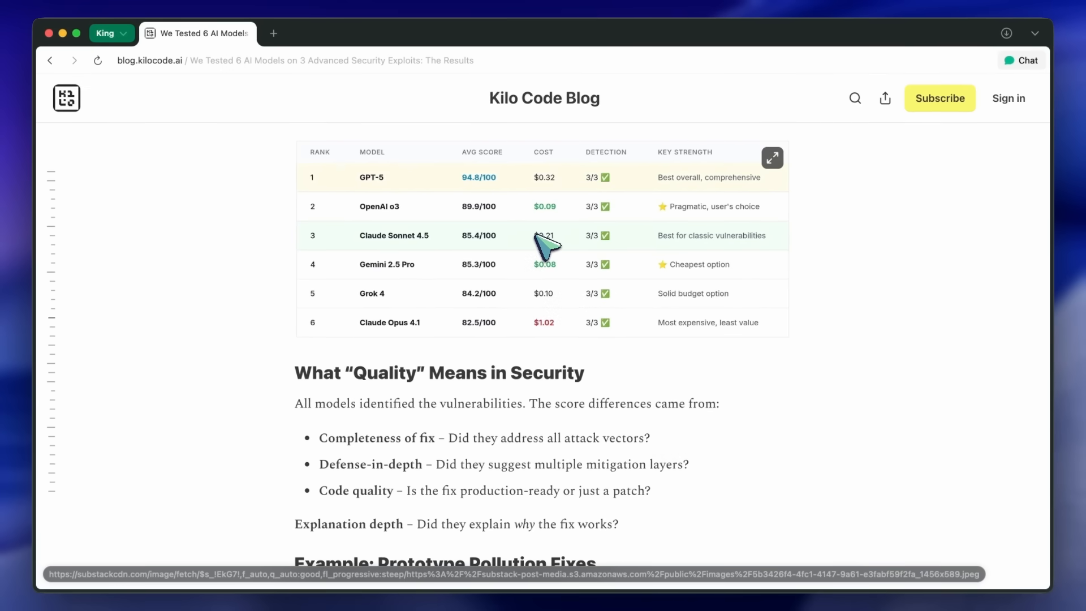
mouse_move(548, 238)
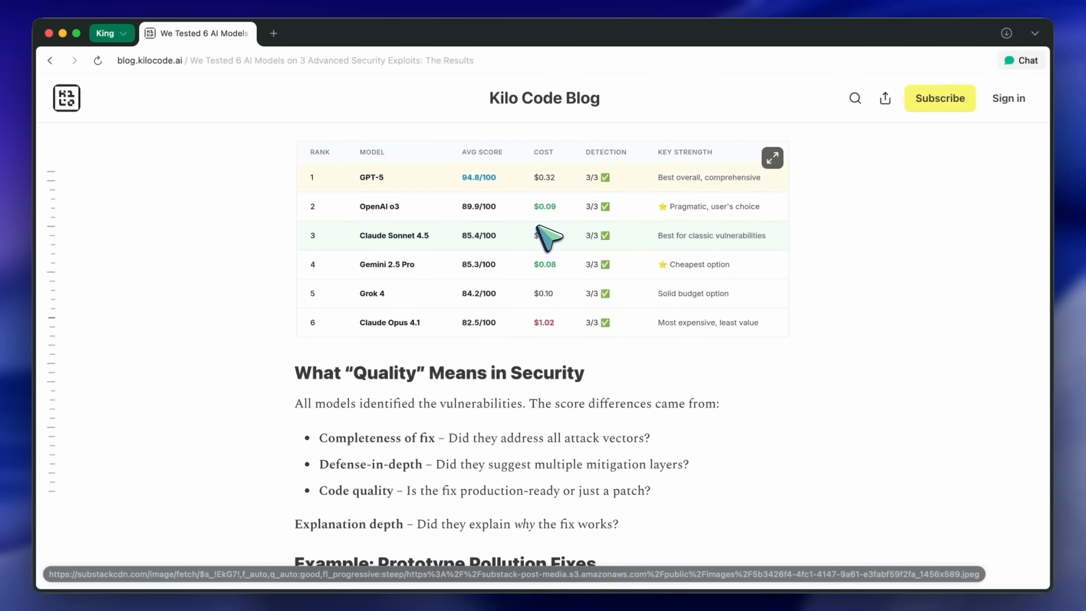
mouse_move(558, 229)
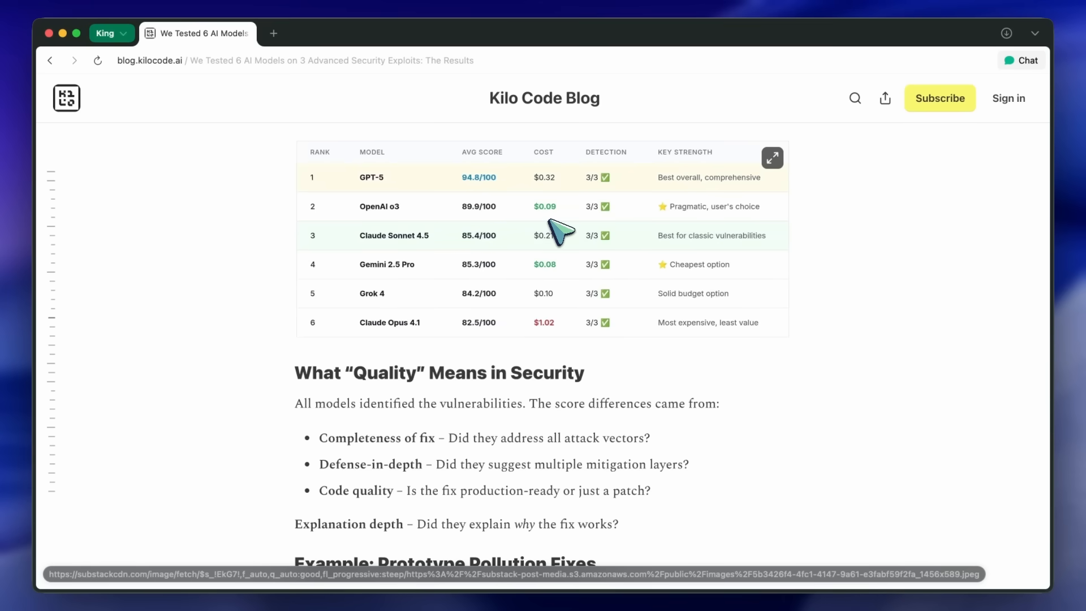
scroll(down, 3)
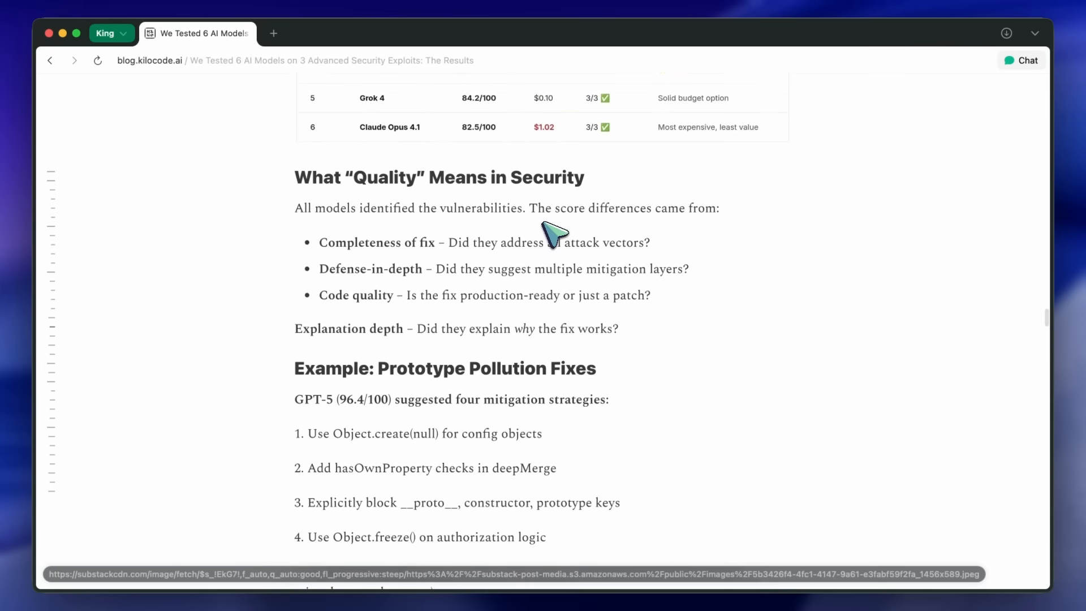
scroll(down, 3)
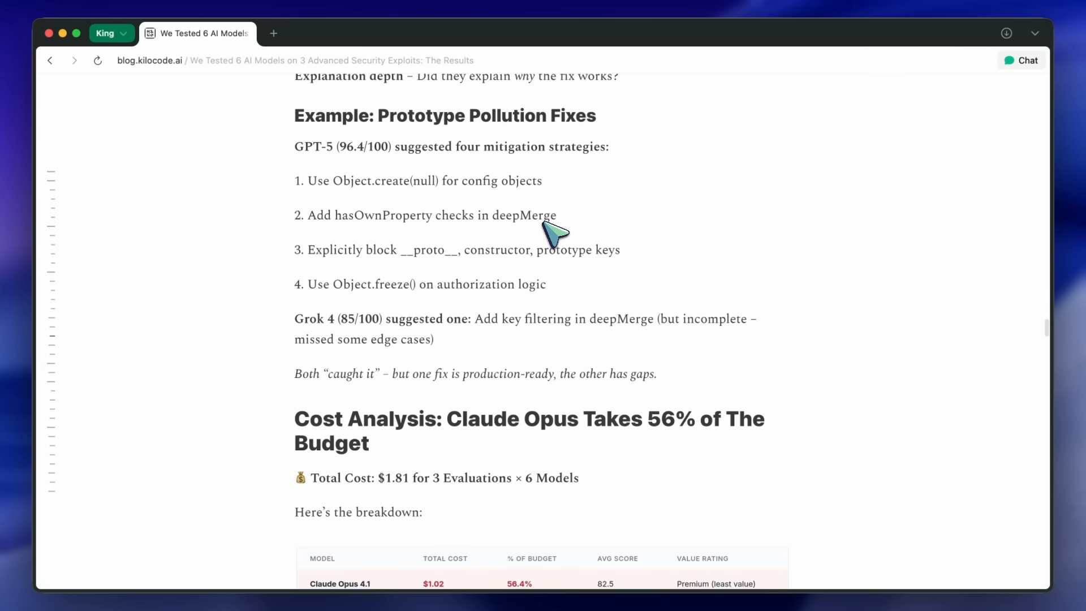
- Scroll through Cost by Evaluation and the budget recommendations to the Quick Reference tables
scroll(down, 3)
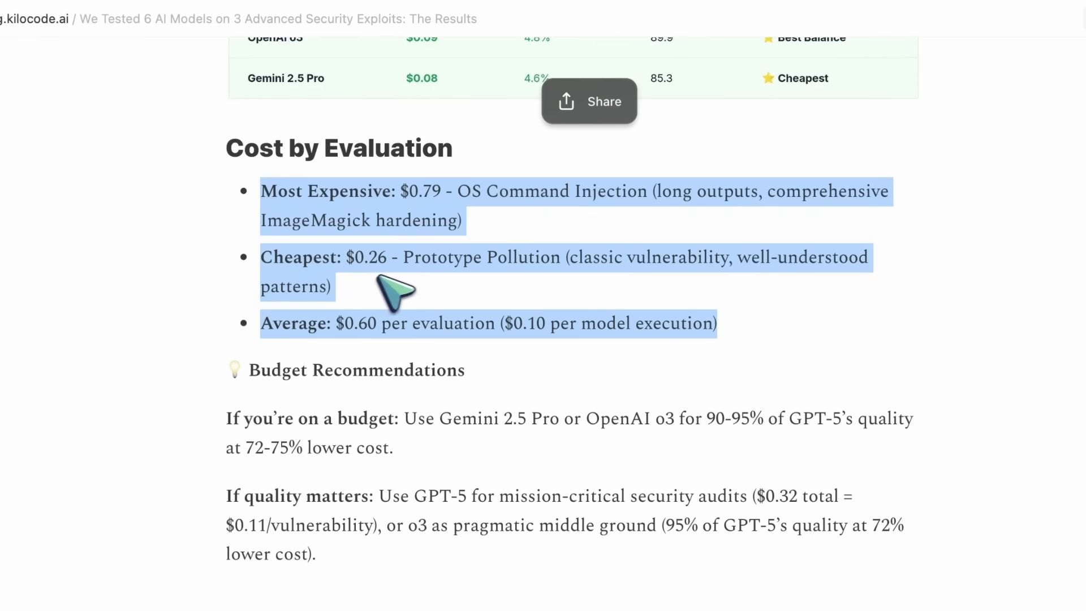
scroll(down, 3)
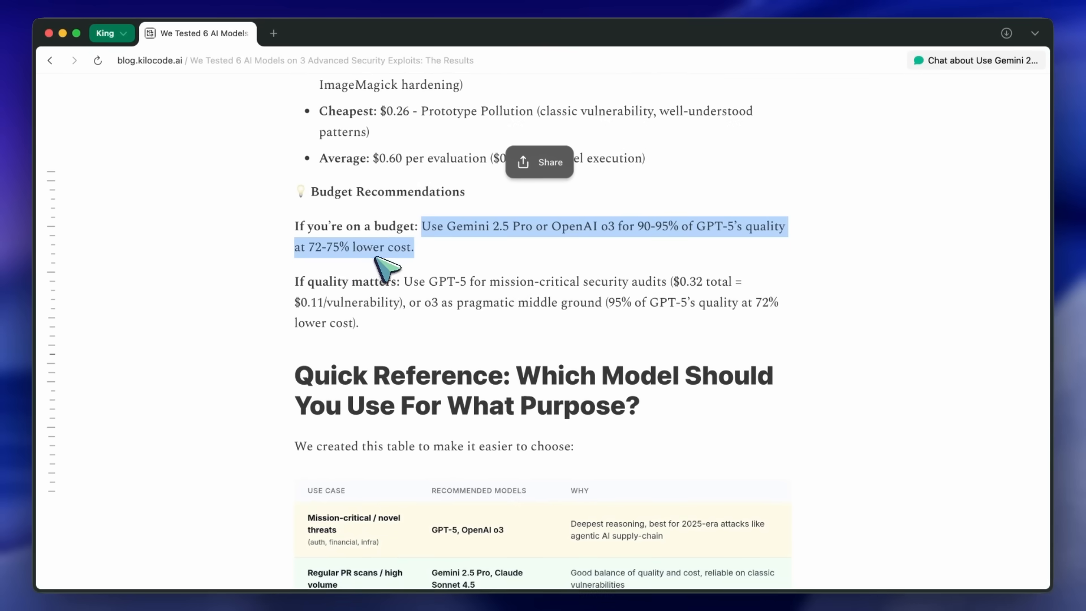
mouse_move(388, 267)
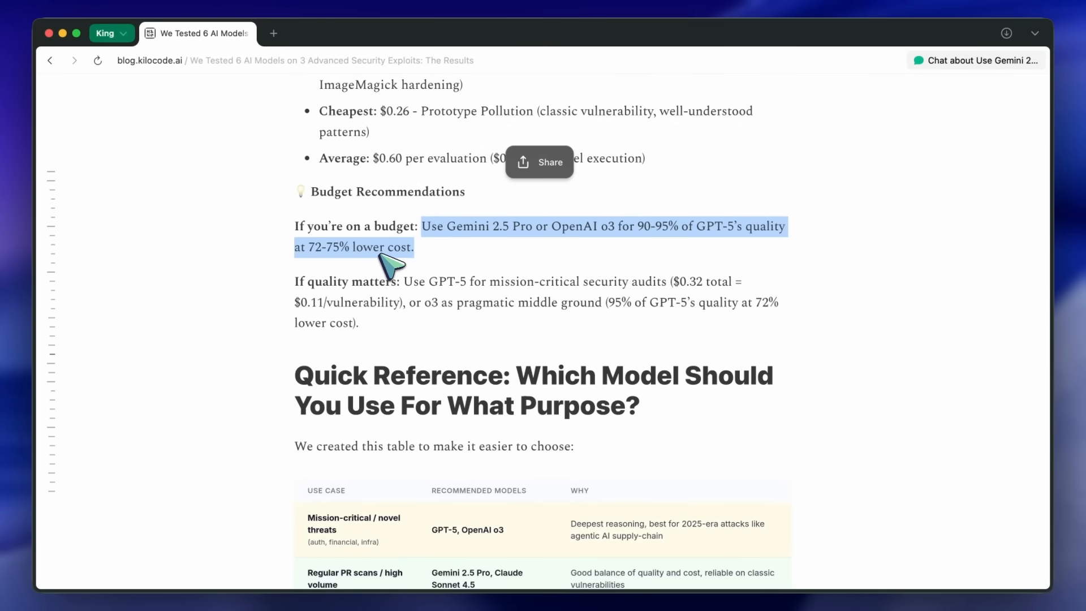
mouse_move(377, 269)
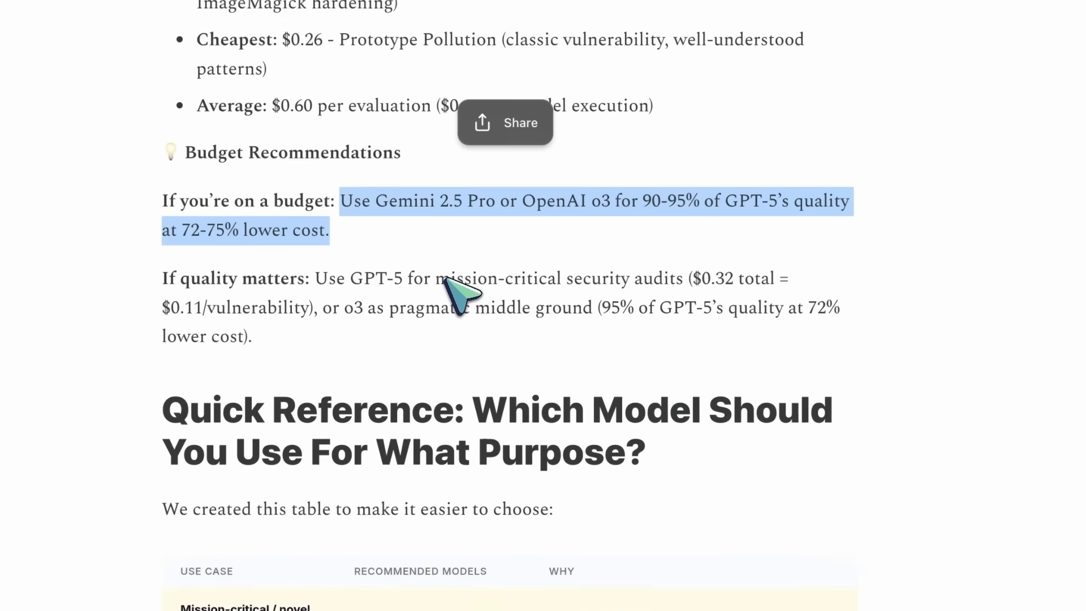
scroll(down, 3)
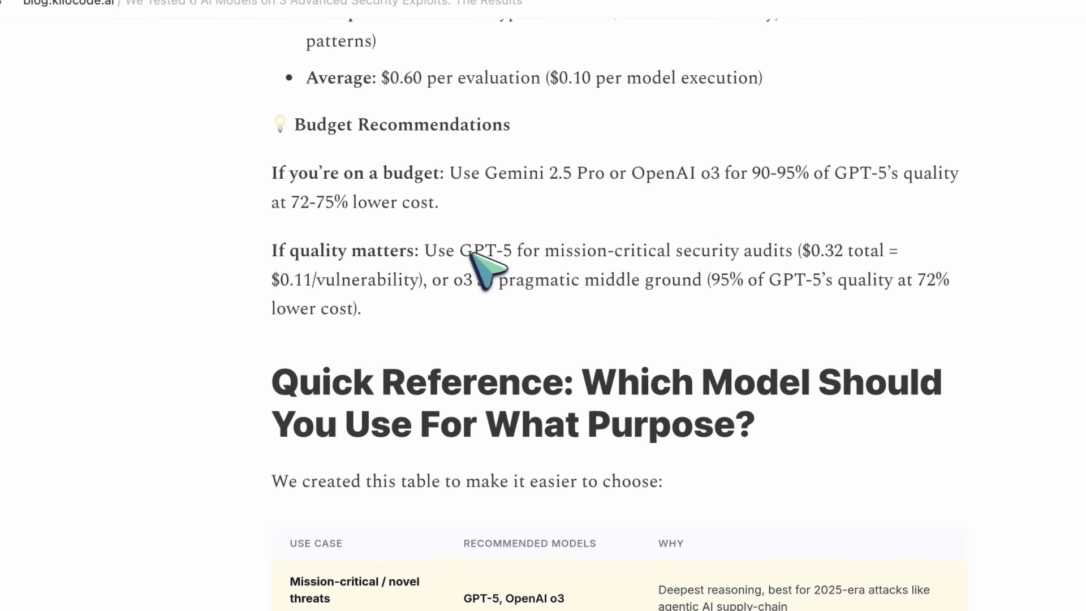
scroll(down, 3)
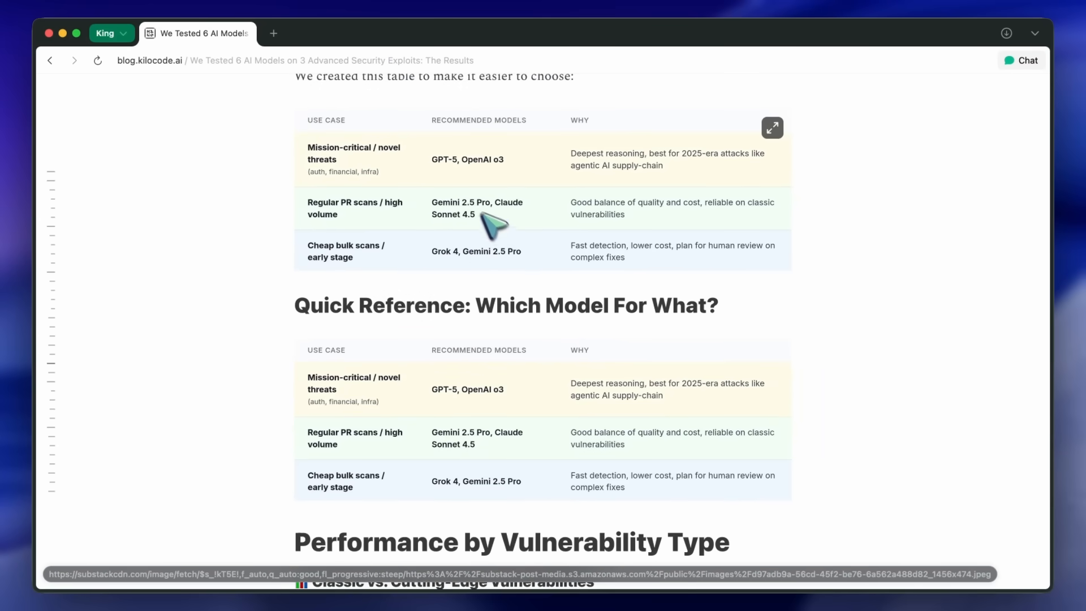
mouse_move(493, 229)
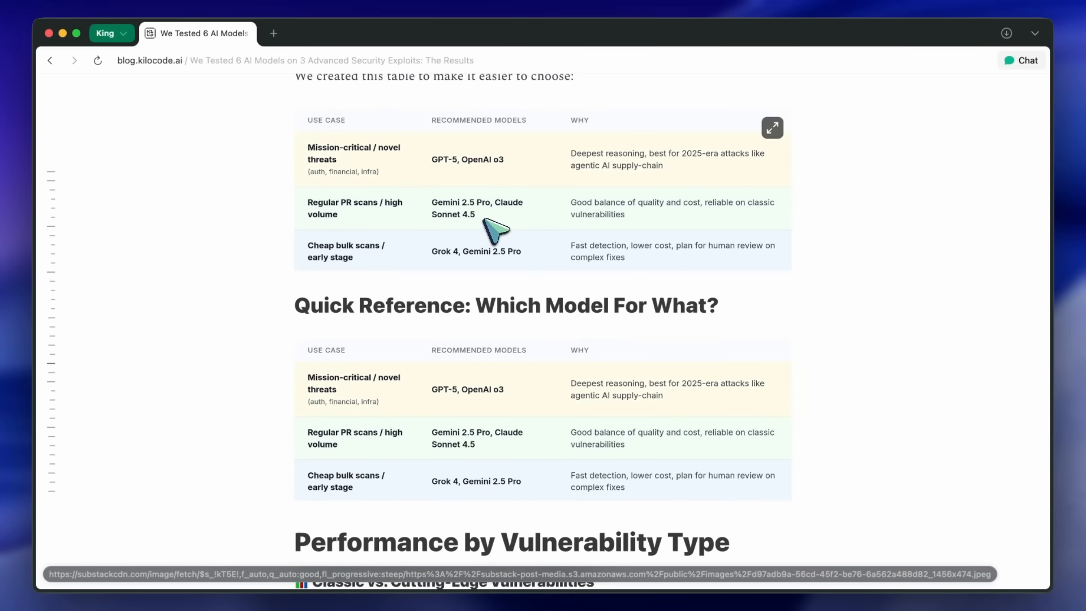
- Scroll past the Performance by Vulnerability Type tables to 'How we Evaluated These Models'
scroll(down, 3)
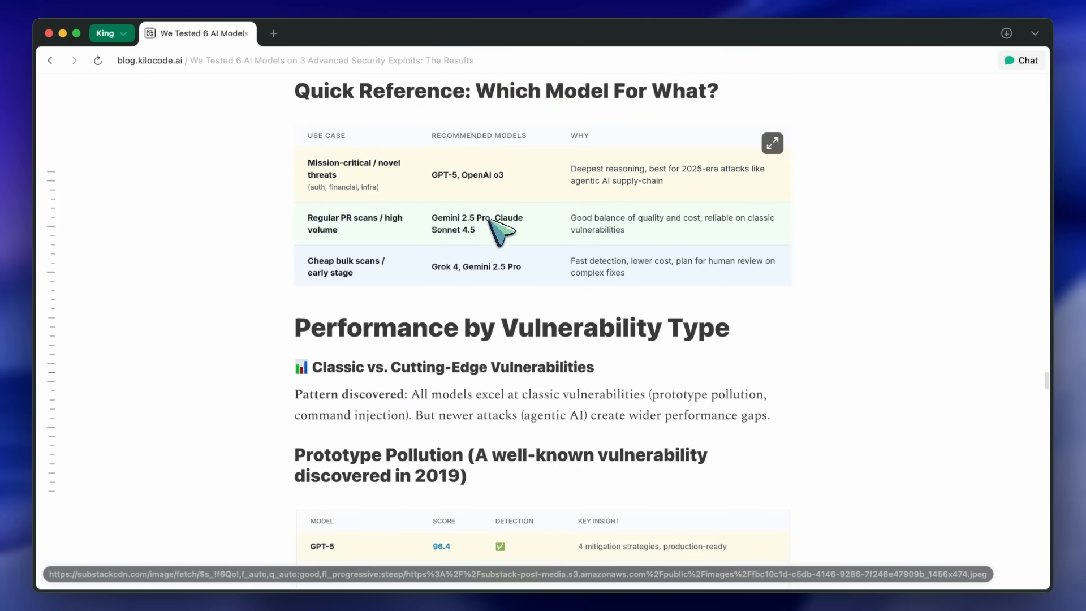
mouse_move(513, 234)
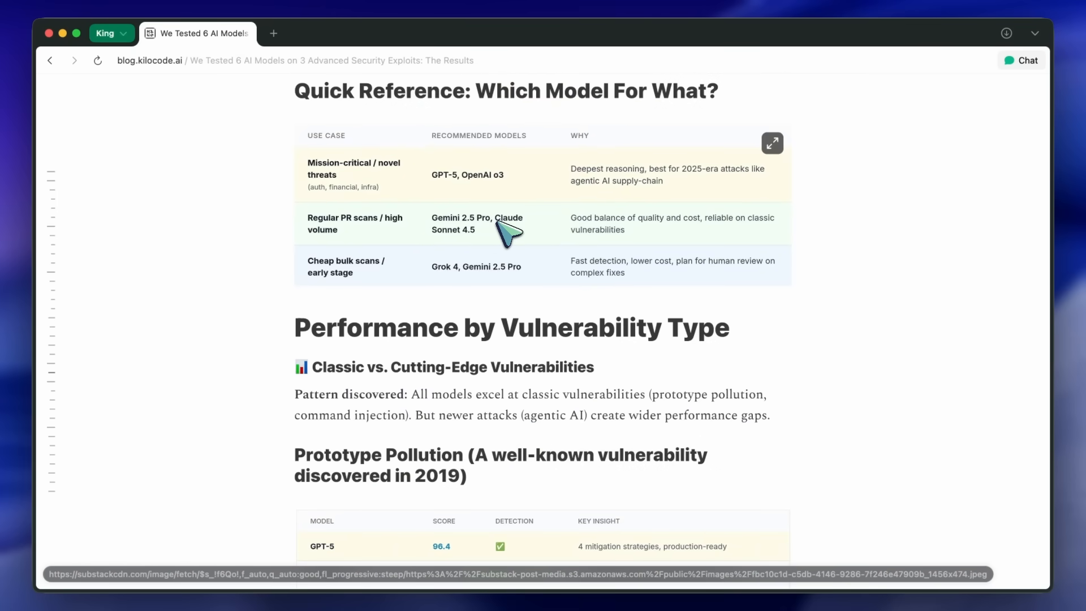
scroll(down, 3)
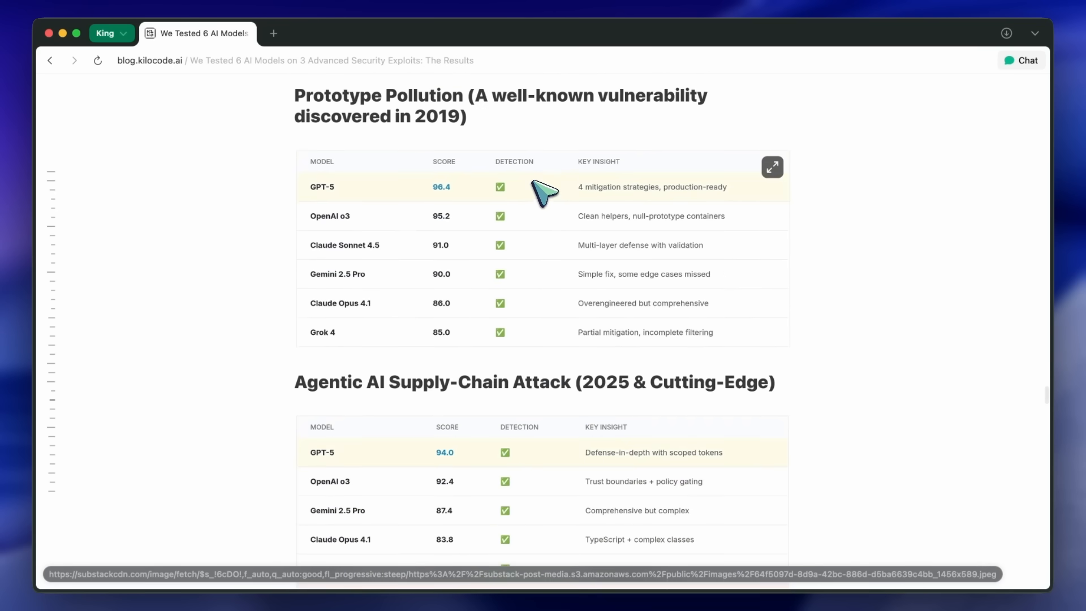
mouse_move(447, 211)
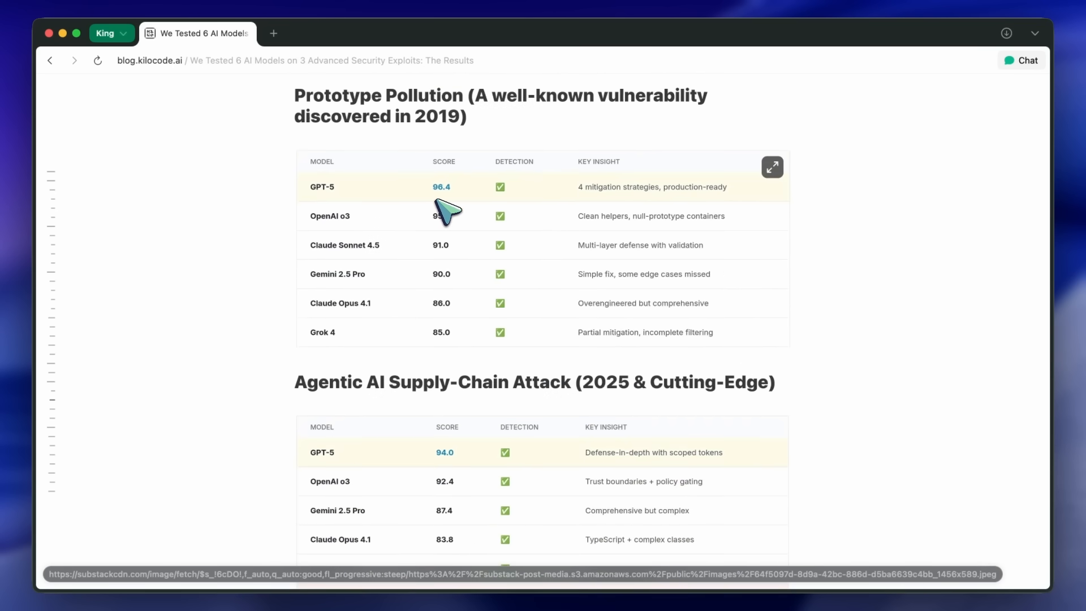
scroll(down, 3)
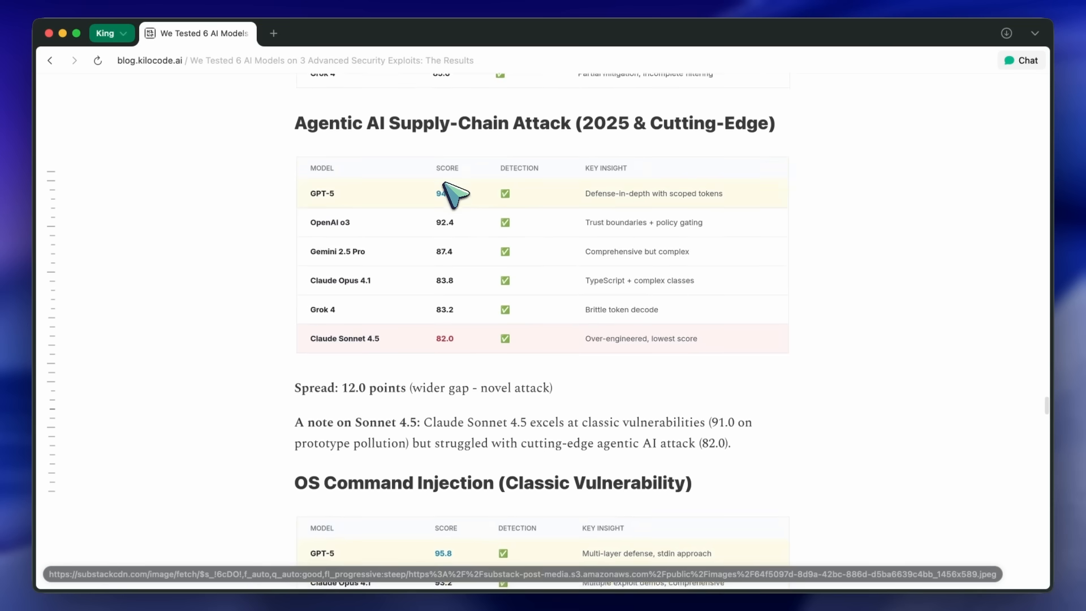
scroll(down, 3)
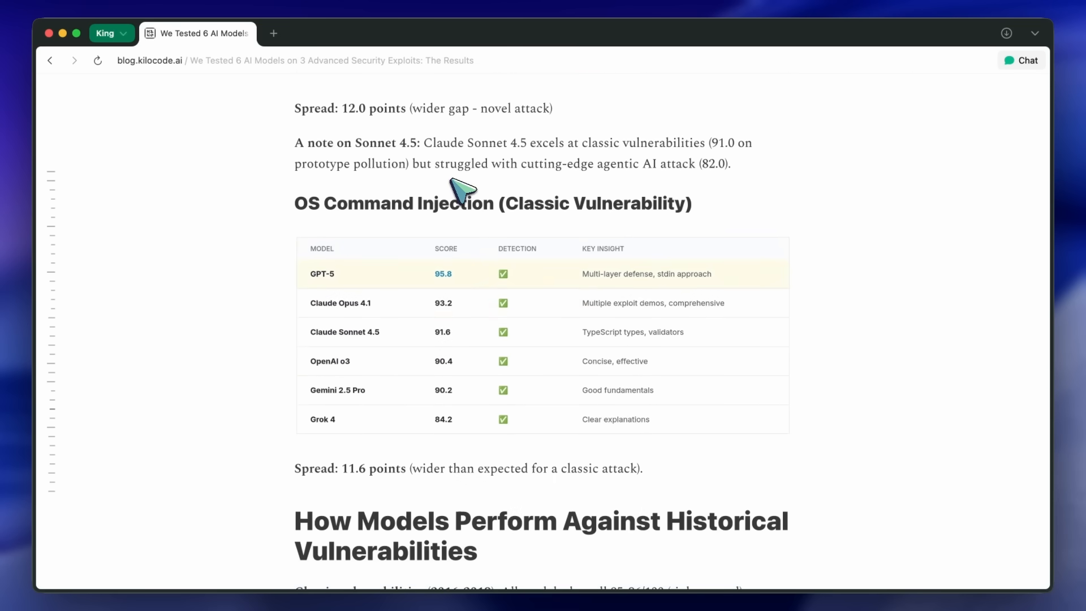
scroll(down, 3)
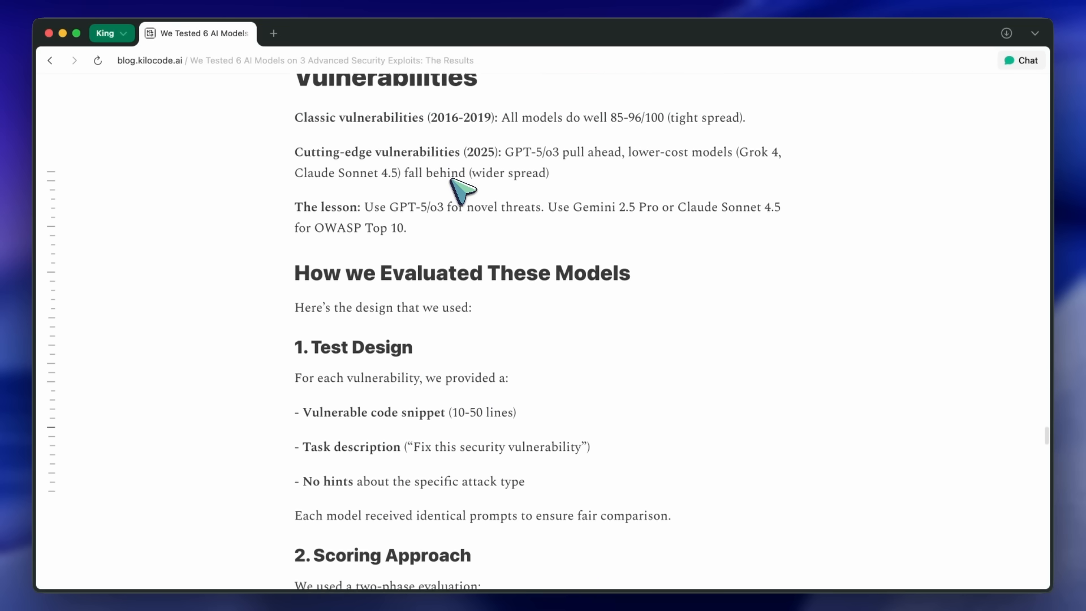
- Scroll past the scoring rubric and 'What We Learned' to 'We Disagreed With The AI Judge'
scroll(down, 3)
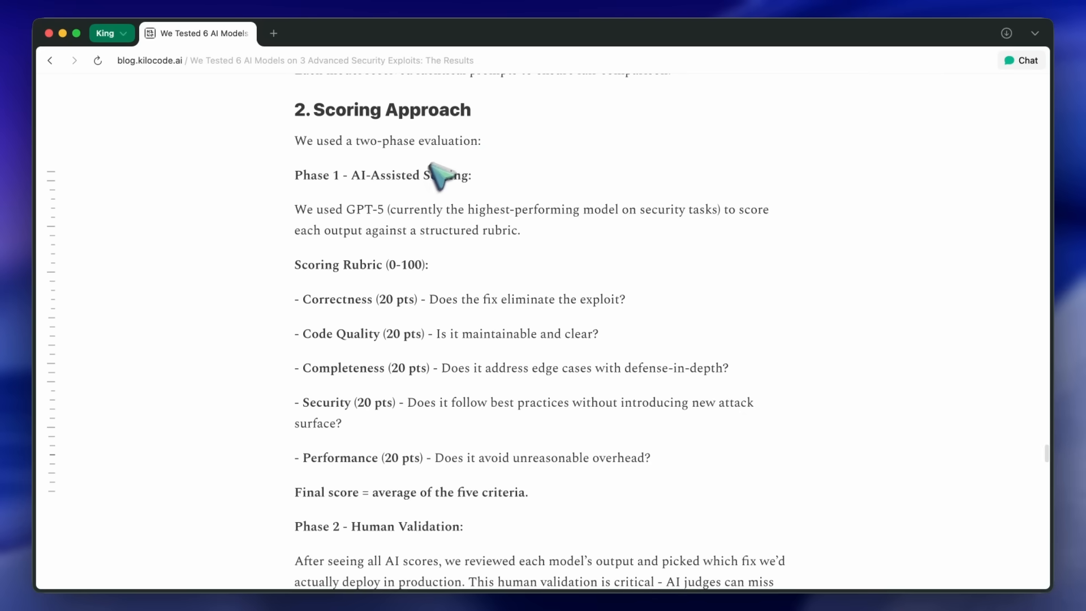
scroll(down, 3)
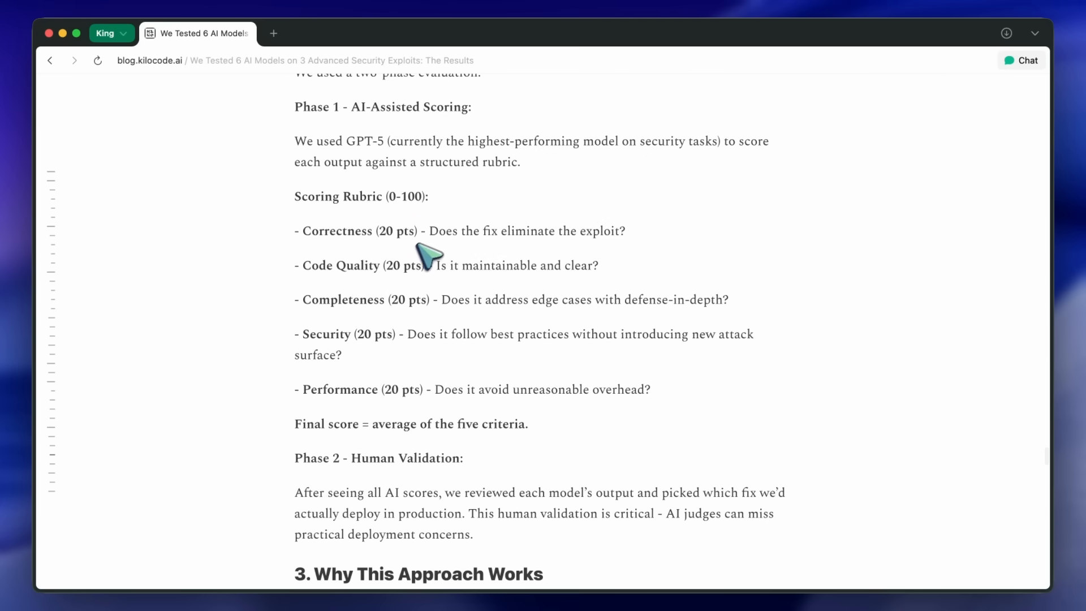
scroll(down, 3)
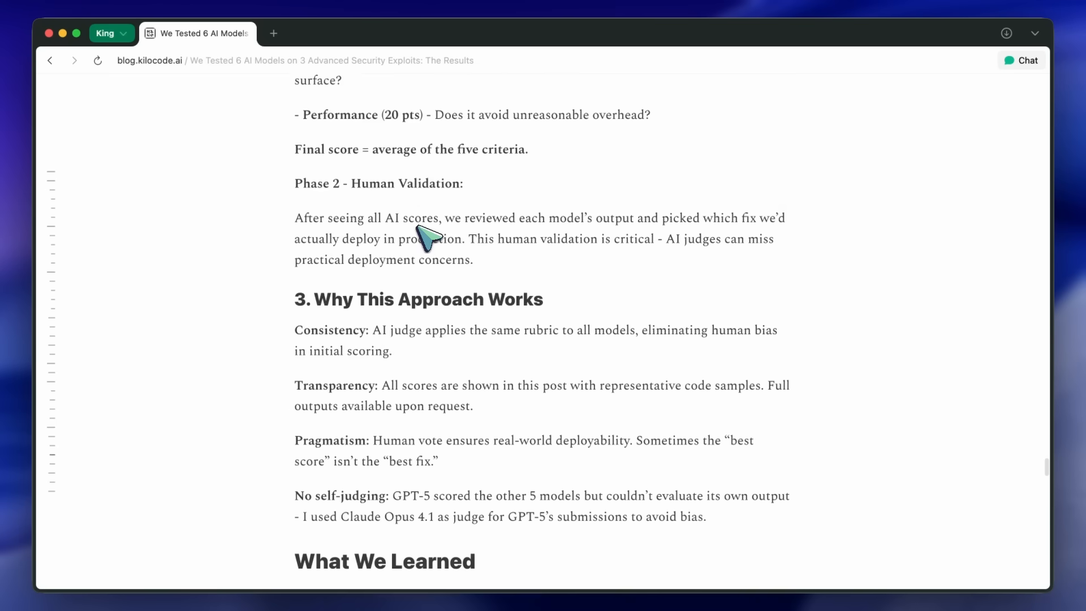
scroll(down, 3)
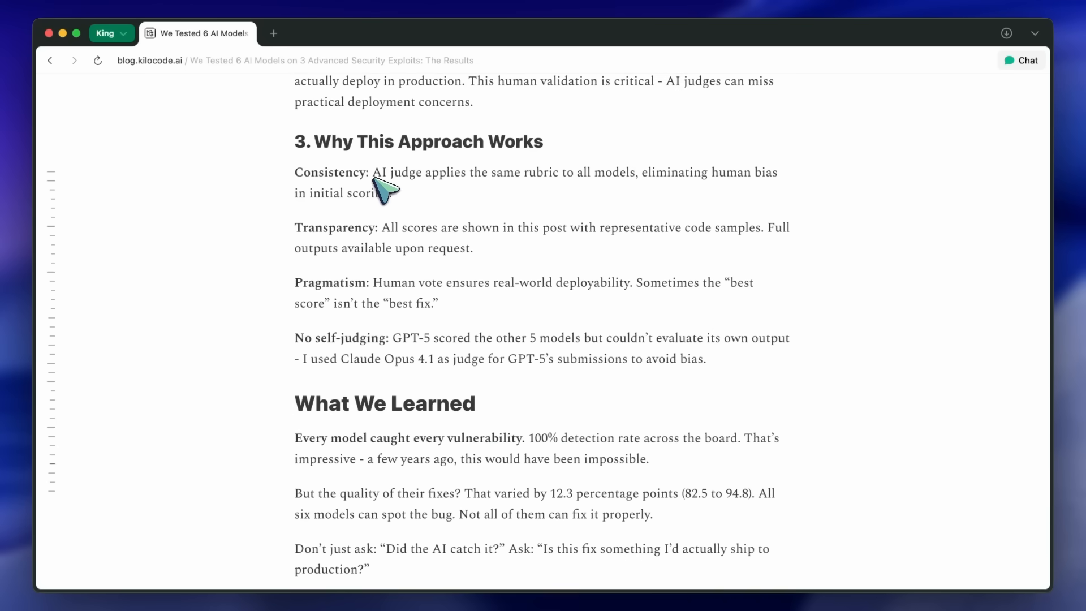
scroll(down, 3)
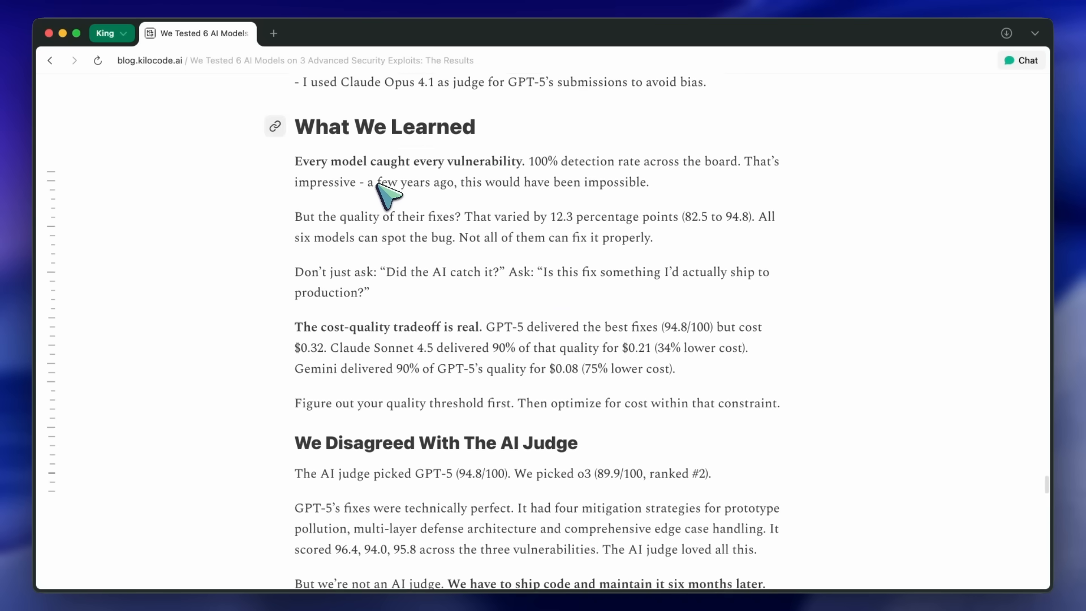
scroll(down, 3)
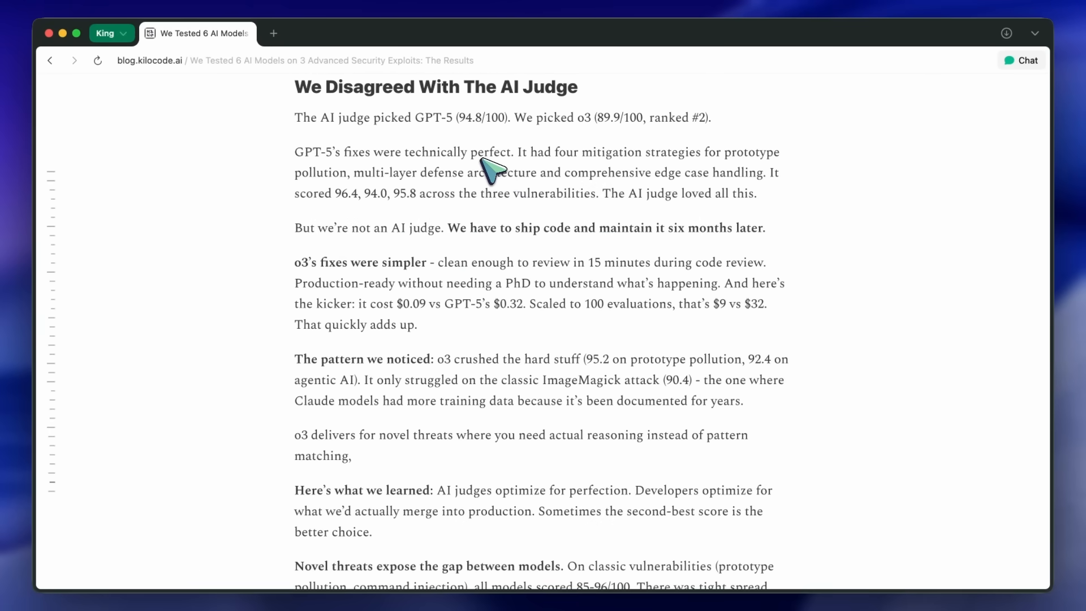
- Read o3's simpler fixes and the novel-threats takeaways, reaching 'Which Model Should You Use?'
scroll(down, 3)
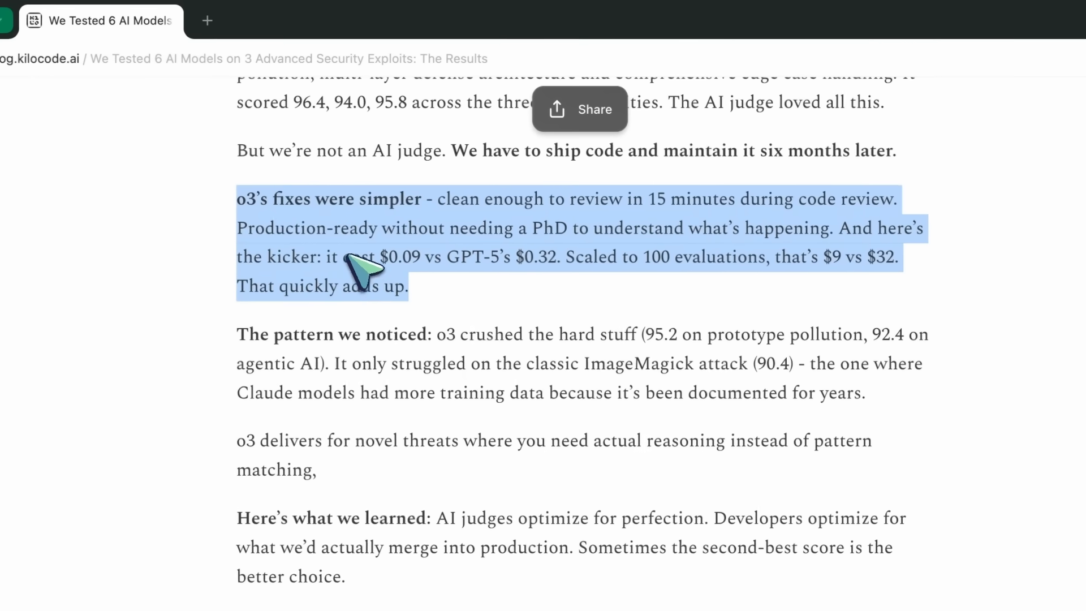
scroll(down, 3)
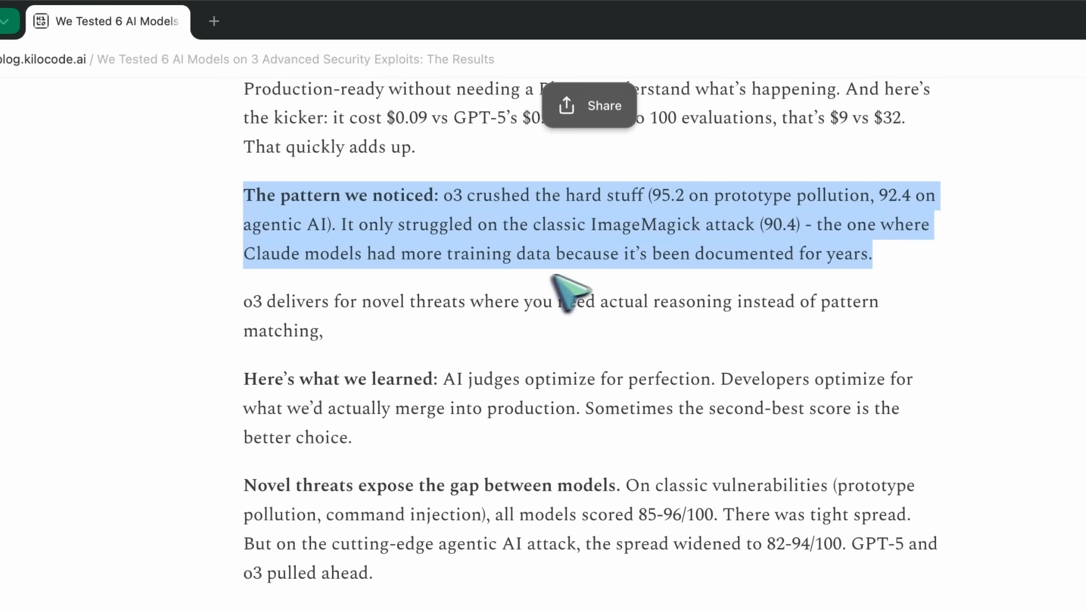
scroll(down, 3)
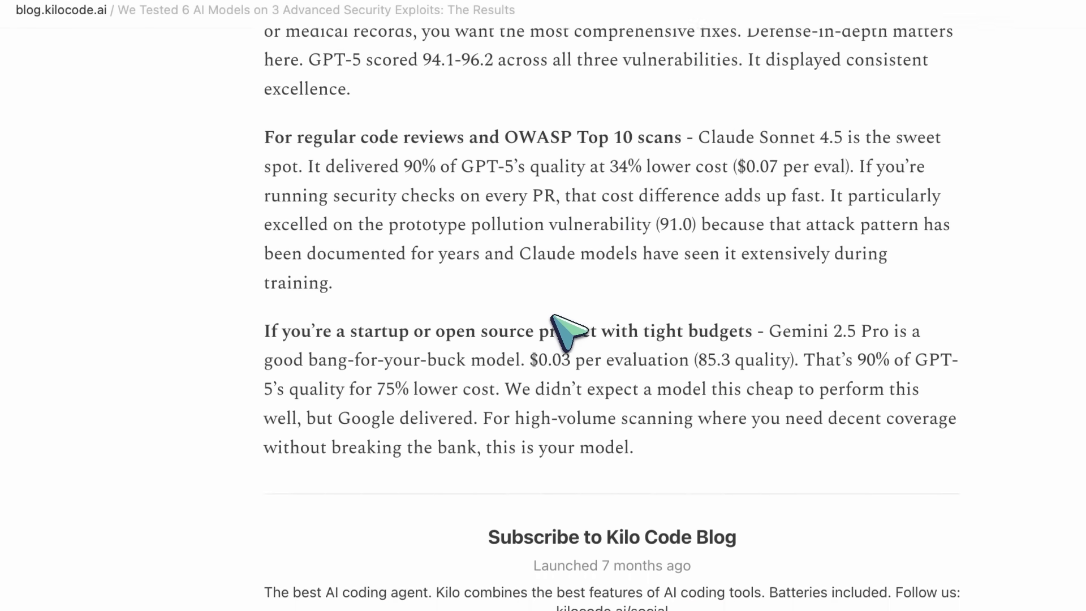
scroll(up, 3)
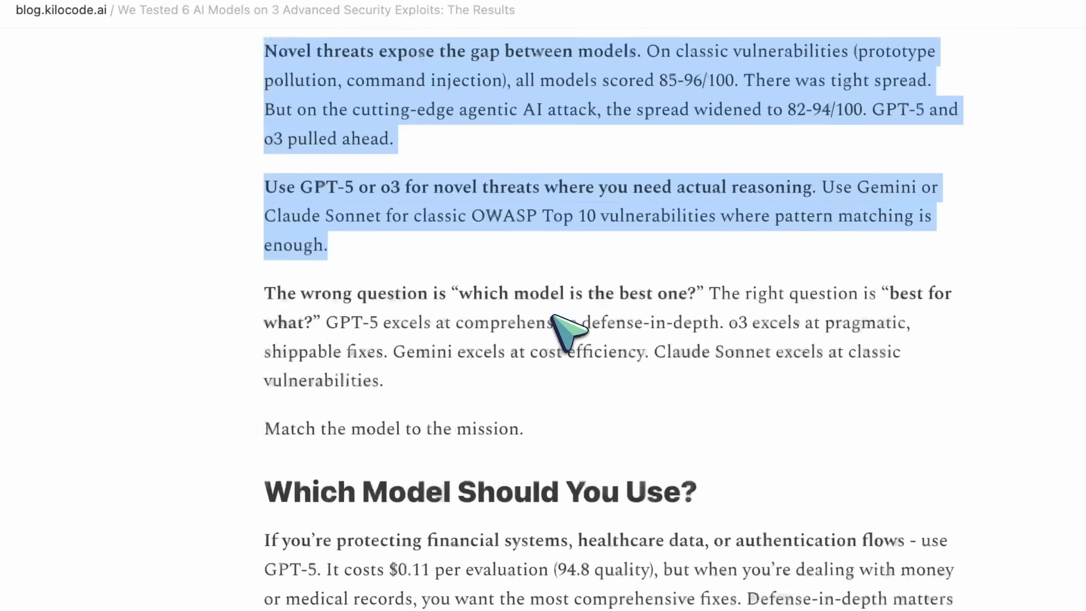
scroll(down, 3)
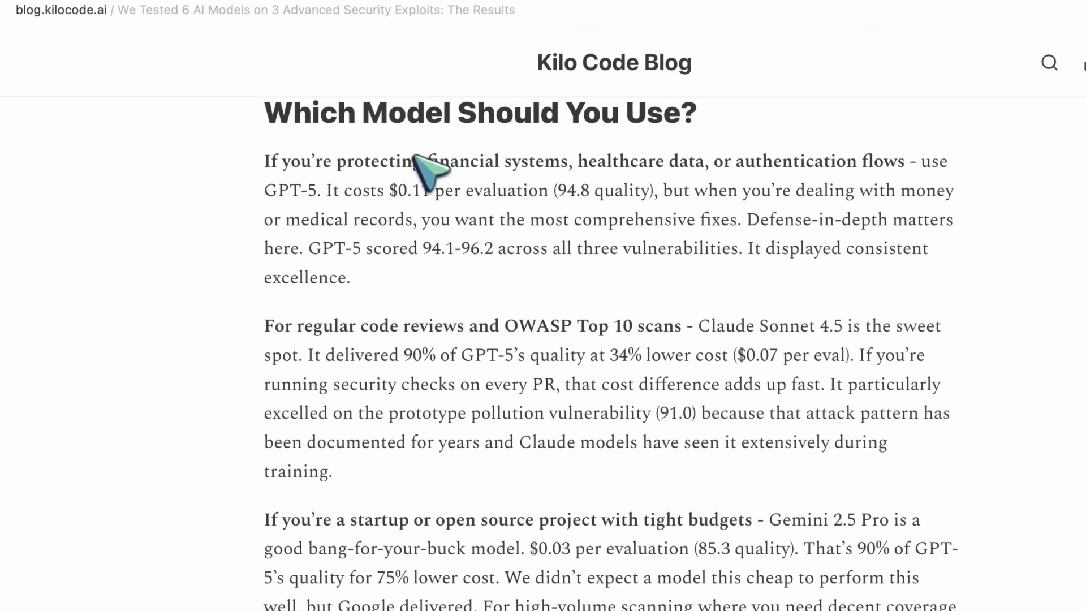
mouse_move(413, 219)
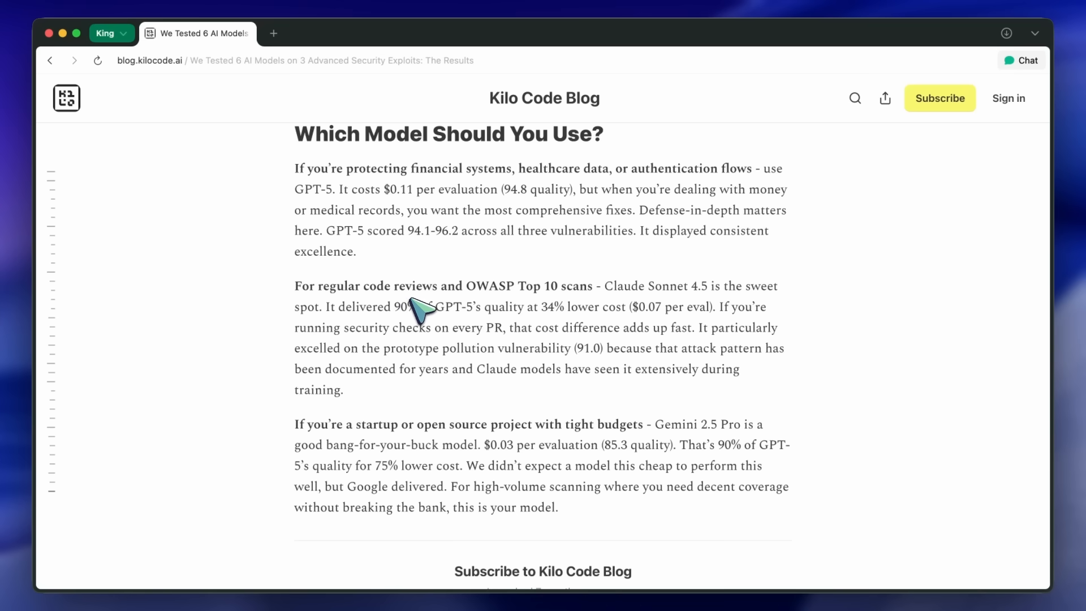
- Highlight the GPT-5 financial-systems recommendation, then scroll to the Gemini paragraph and Subscribe box
scroll(down, 3)
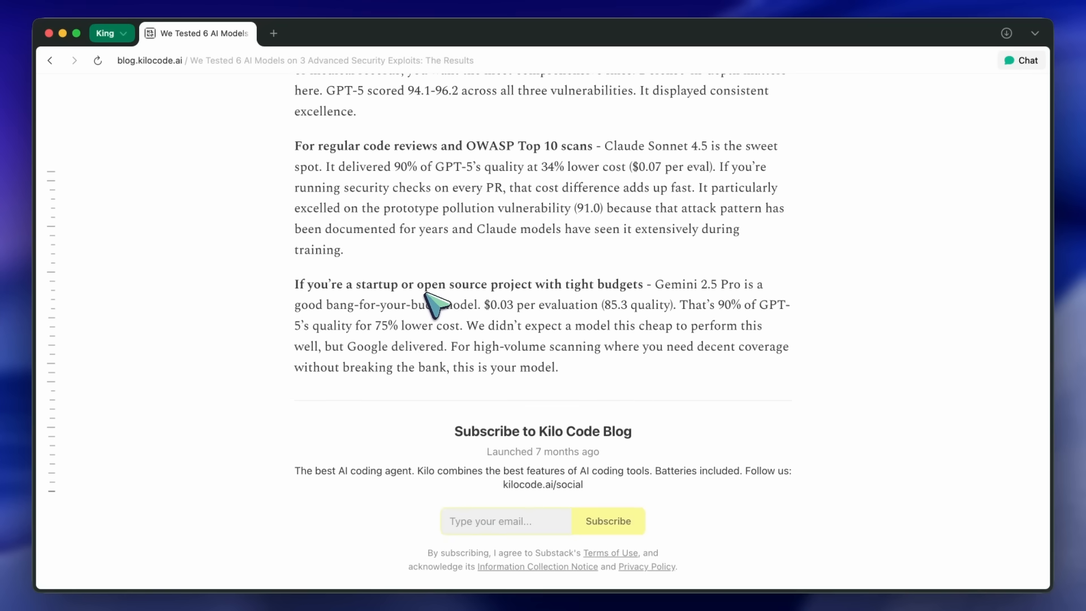
scroll(up, 3)
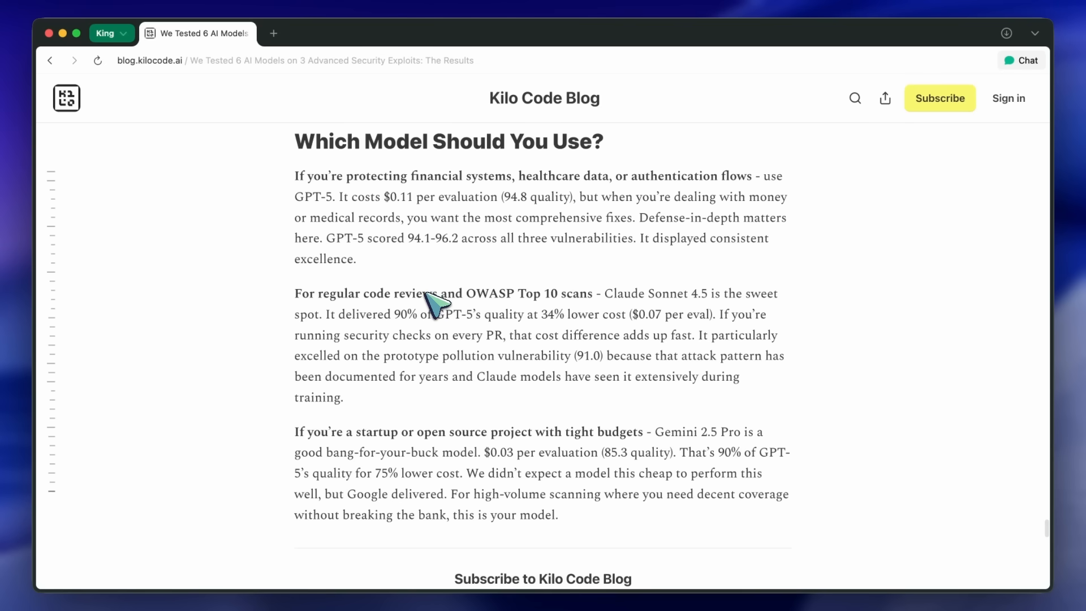
scroll(up, 3)
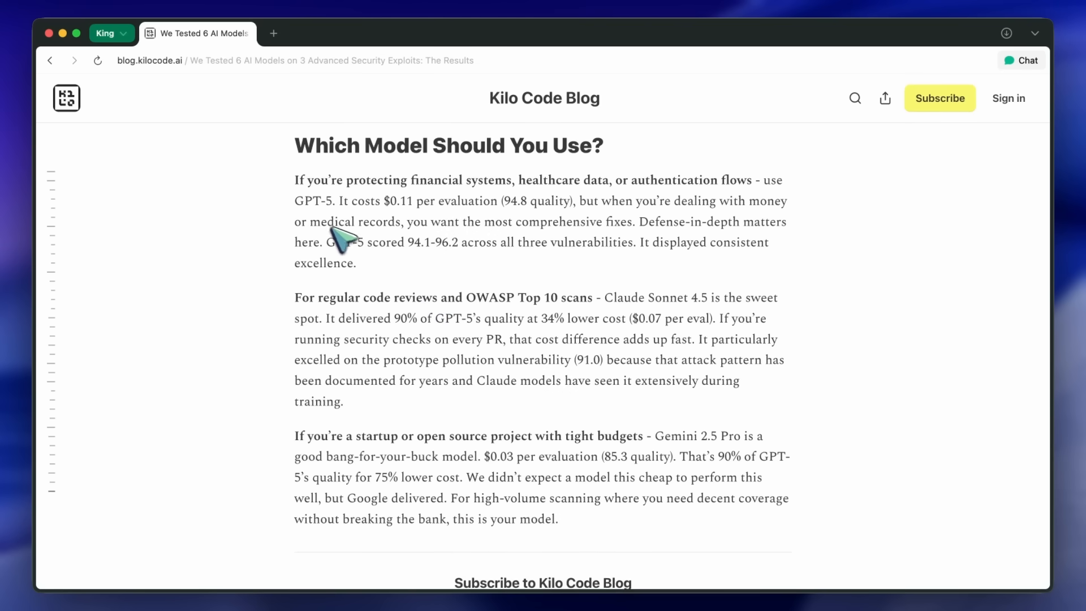
scroll(down, 3)
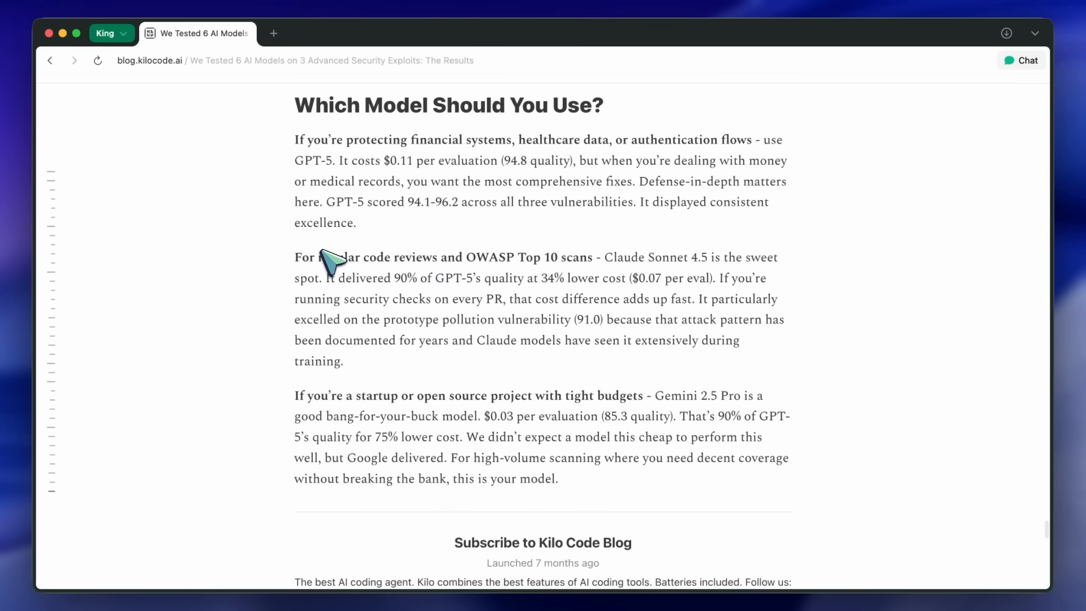
mouse_move(305, 156)
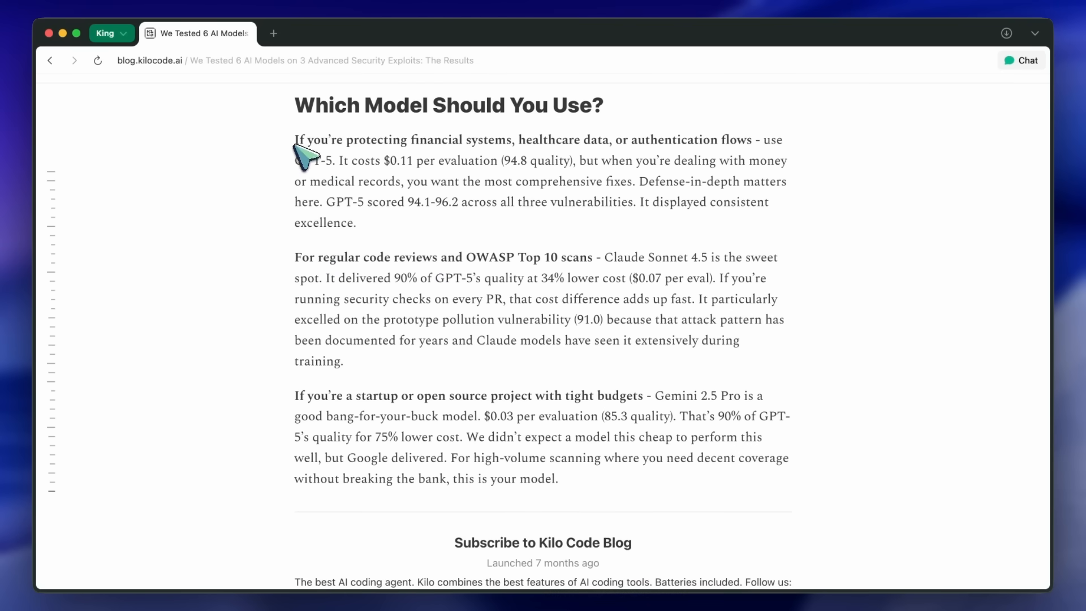
drag(293, 139, 357, 223)
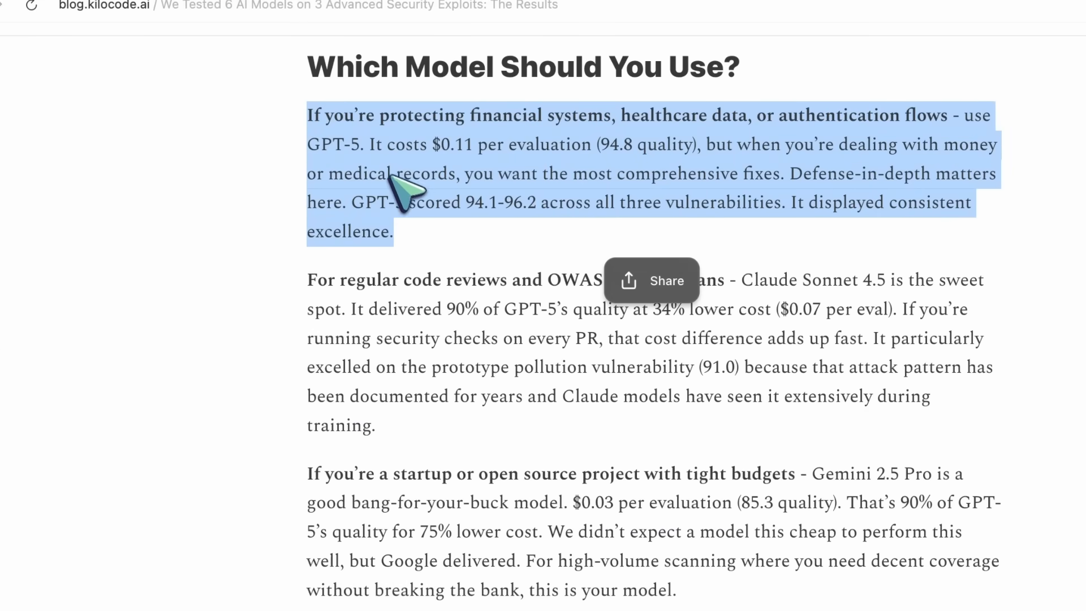
mouse_move(585, 190)
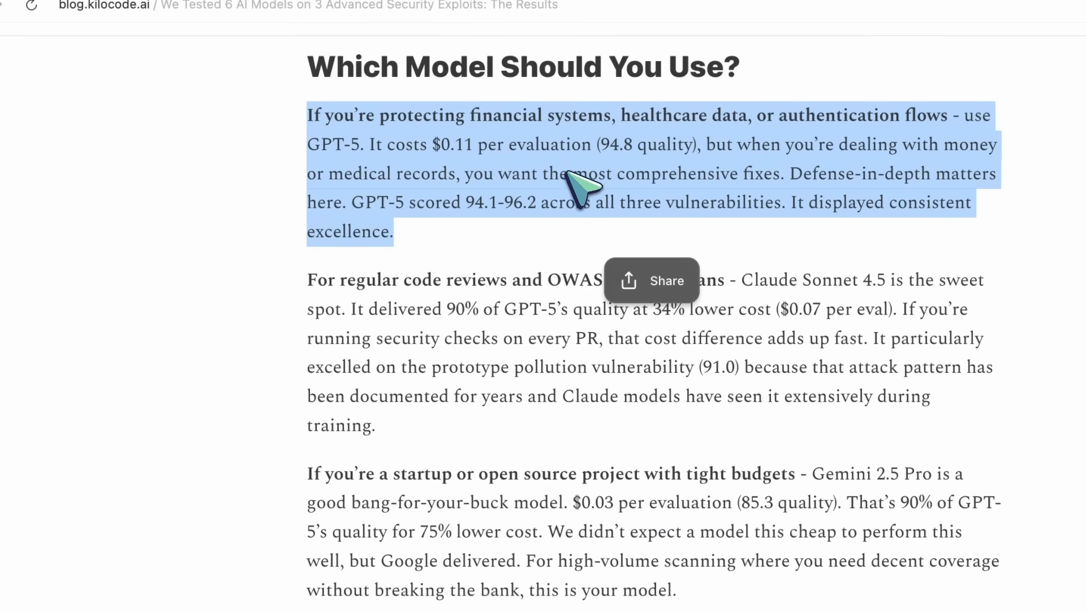
mouse_move(318, 298)
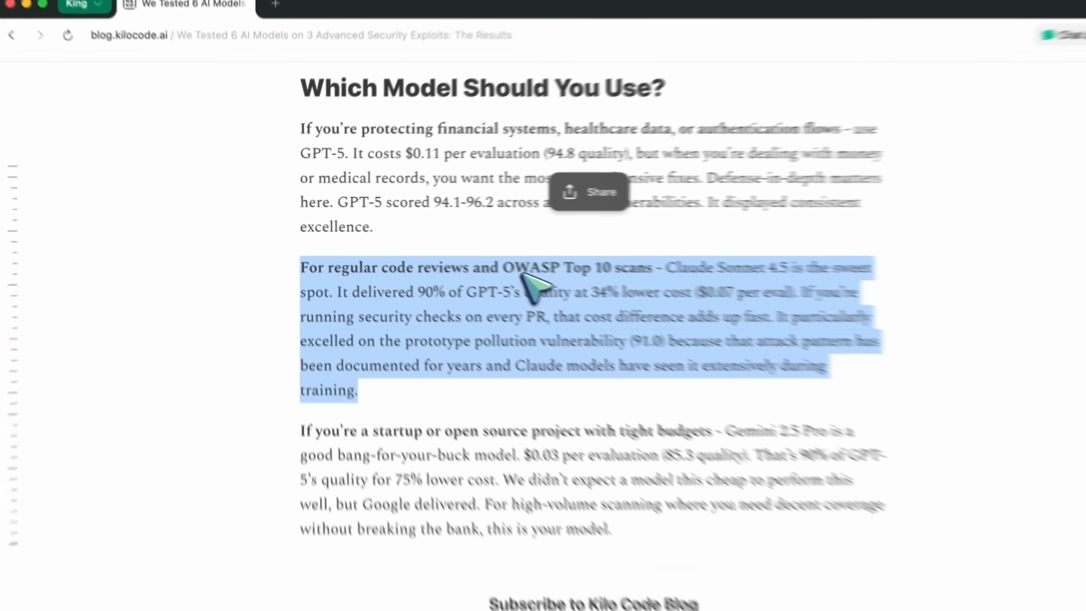
scroll(down, 3)
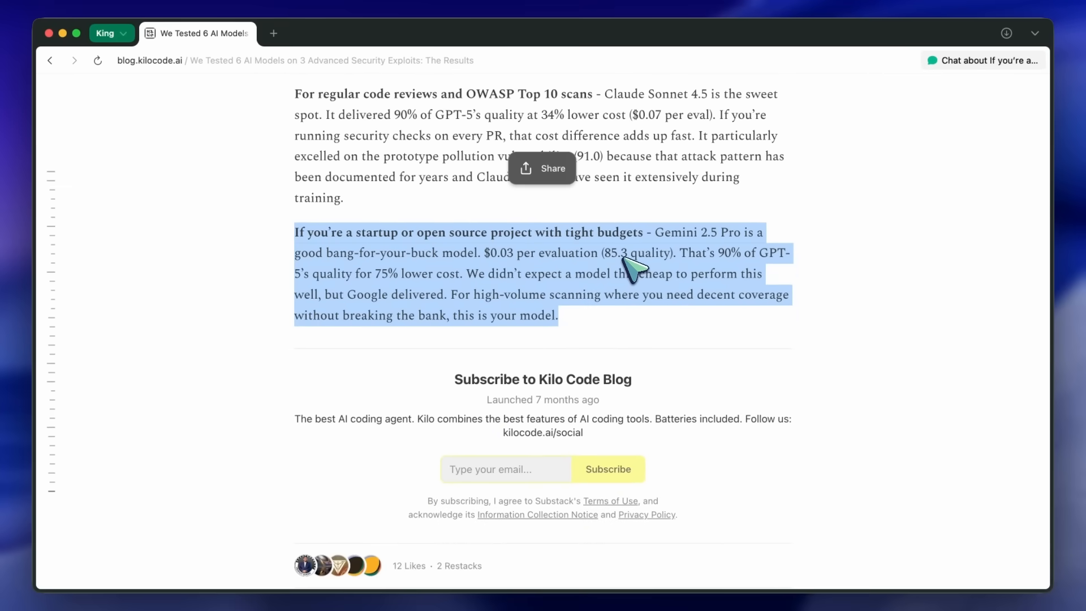
scroll(up, 3)
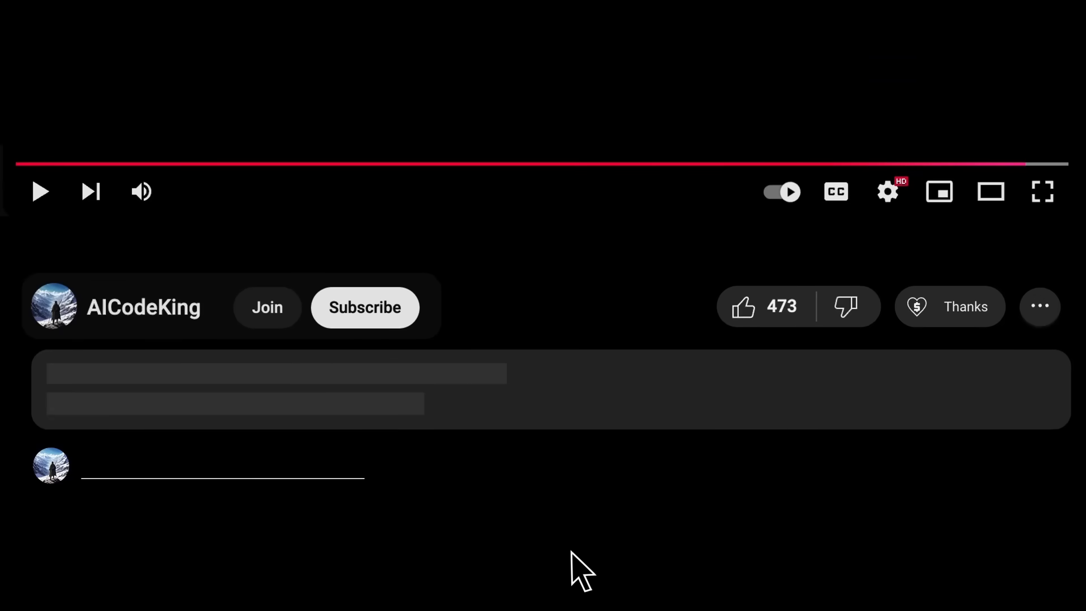
click(364, 307)
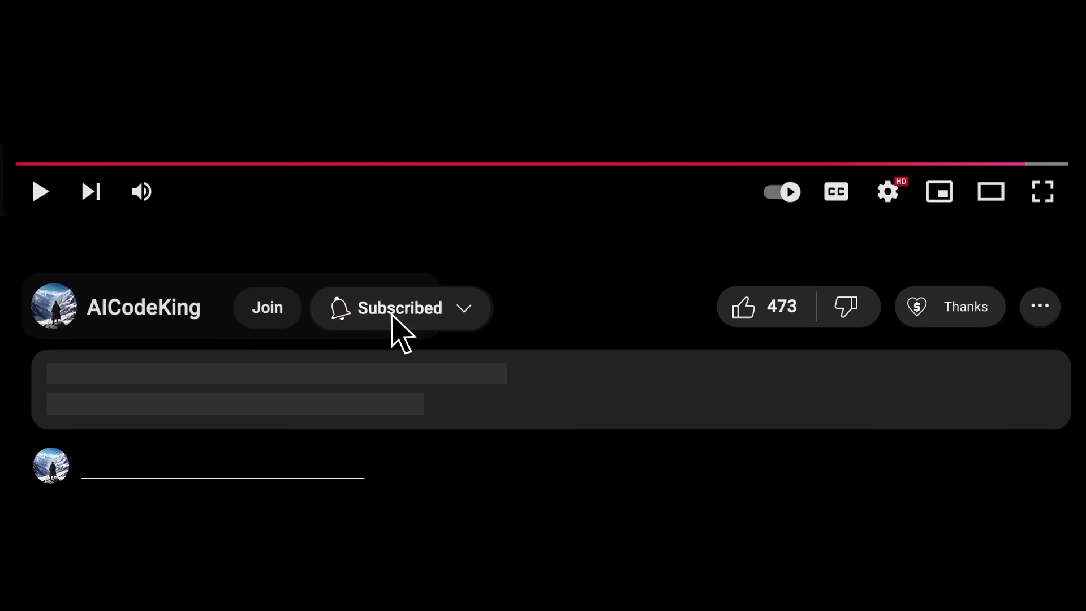
click(965, 306)
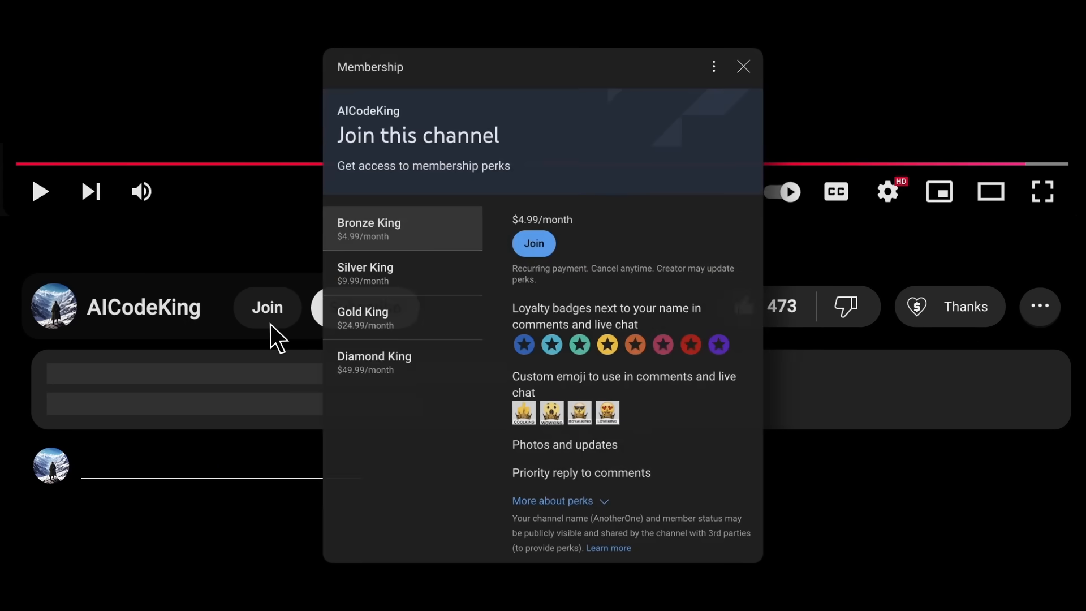
click(744, 67)
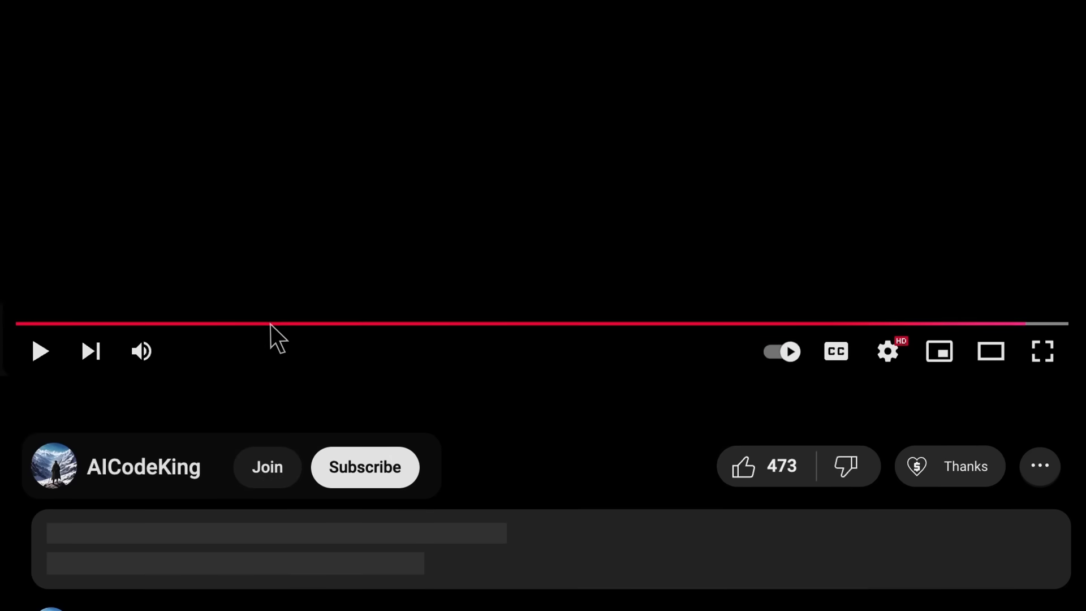